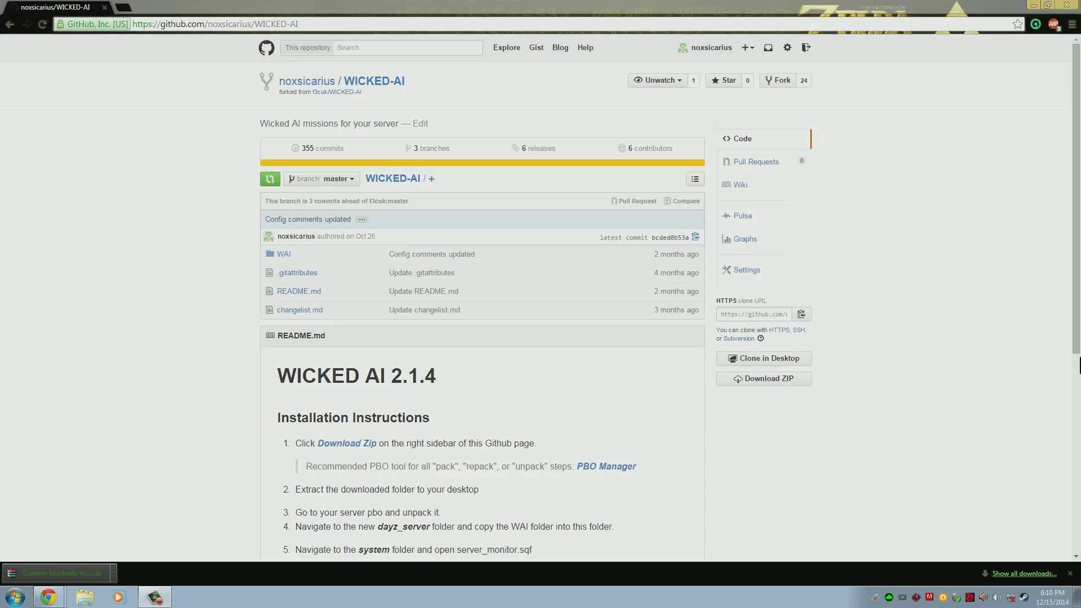
mouse_move(224, 589)
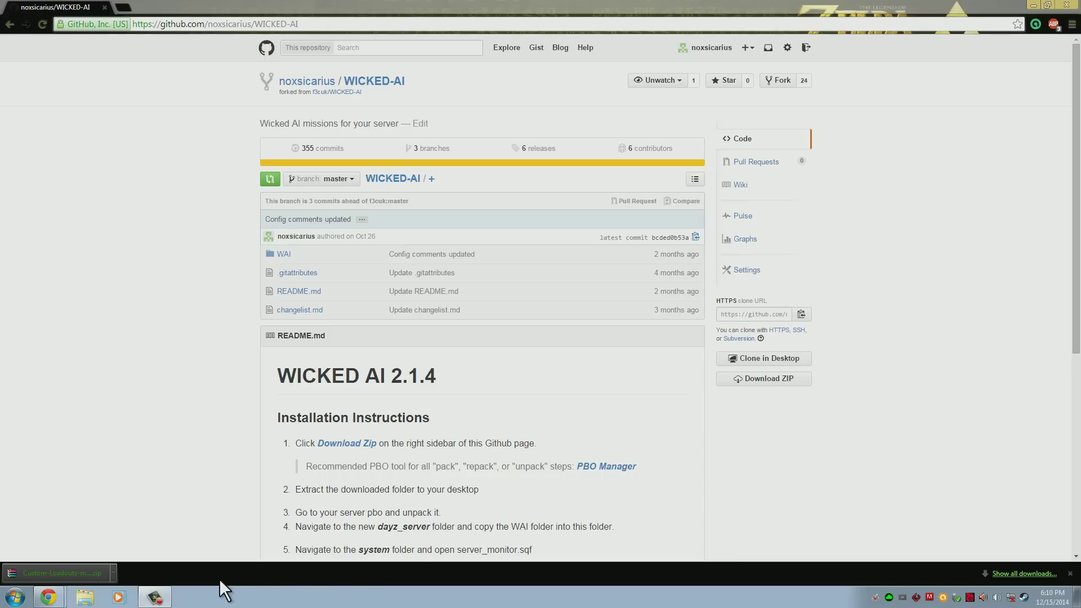
Step: Download the WICKED-AI repository ZIP from GitHub and open the downloaded archive
scroll("down", 3)
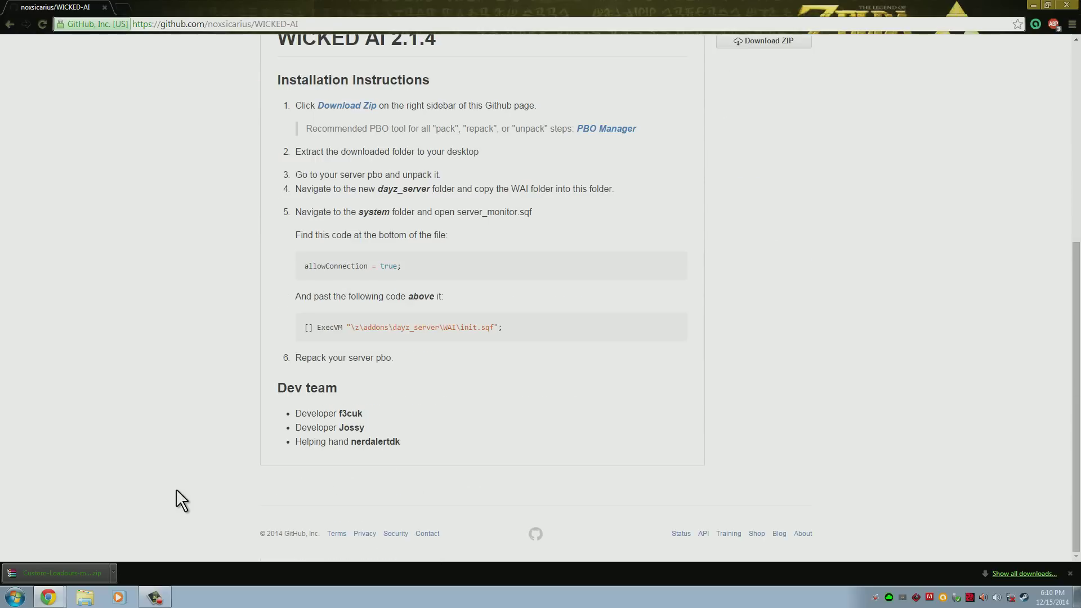
mouse_move(296, 425)
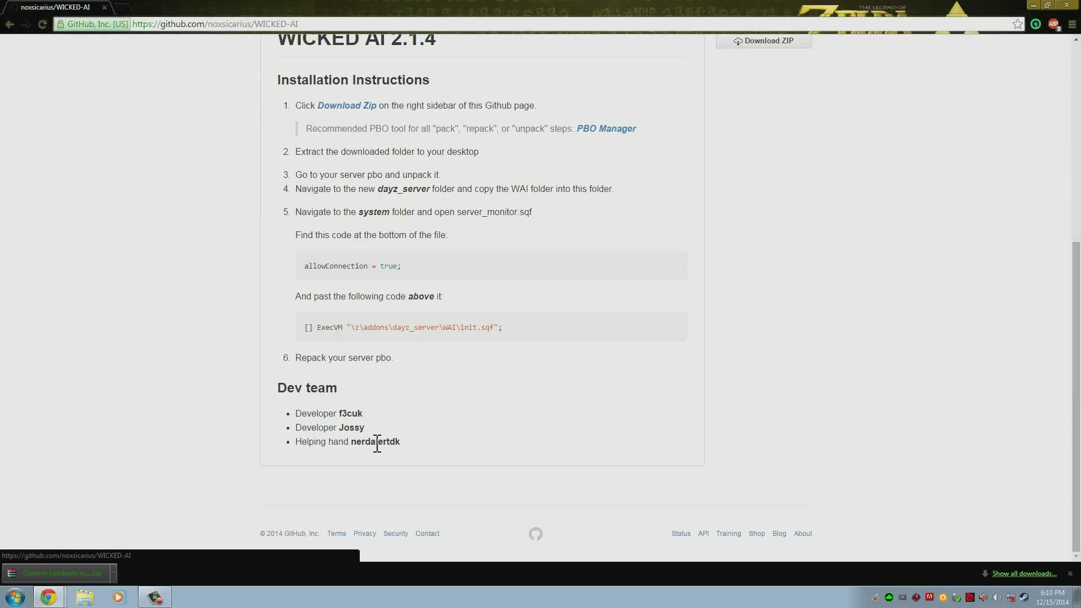
scroll("up", 3)
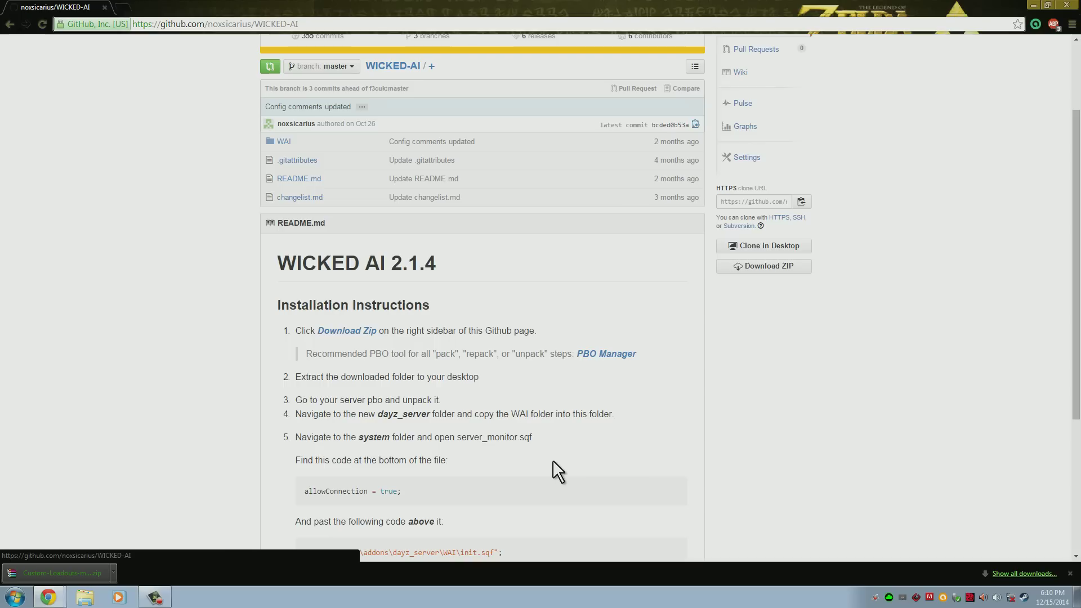
scroll("up", 3)
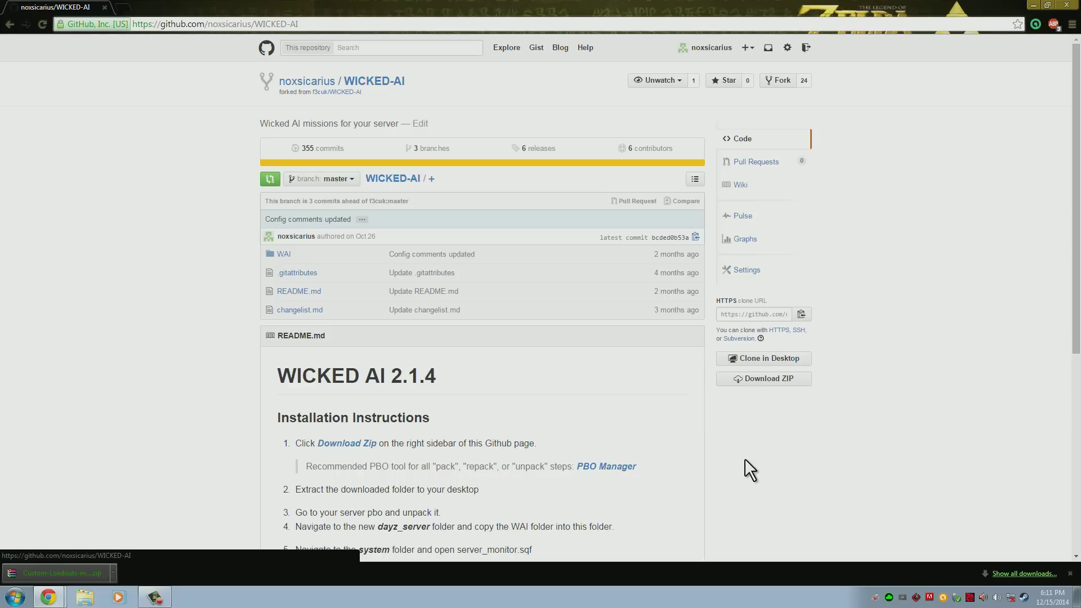
mouse_move(1052, 496)
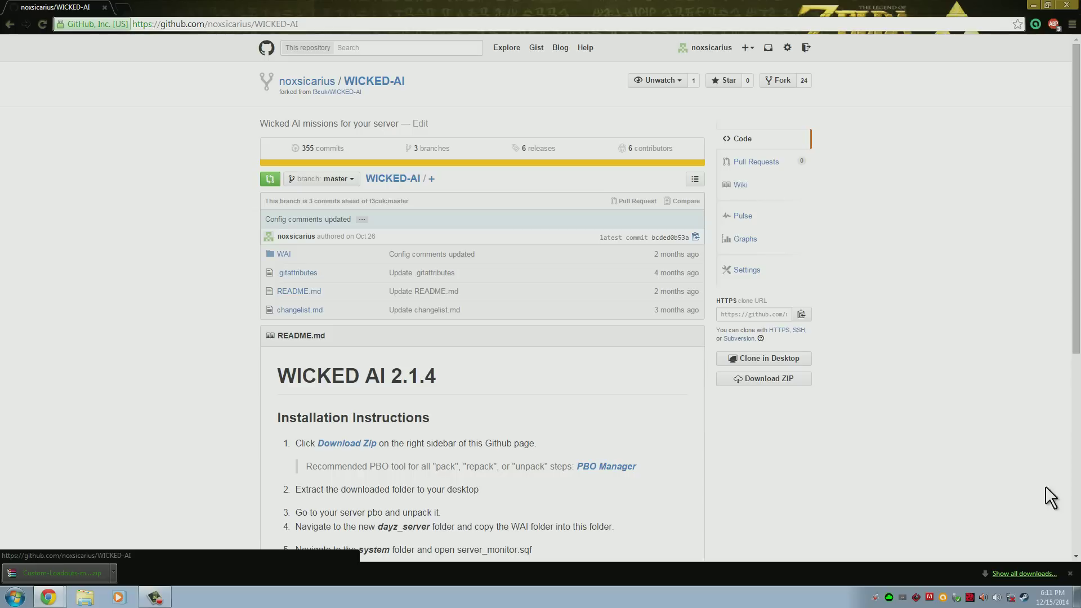
mouse_move(383, 158)
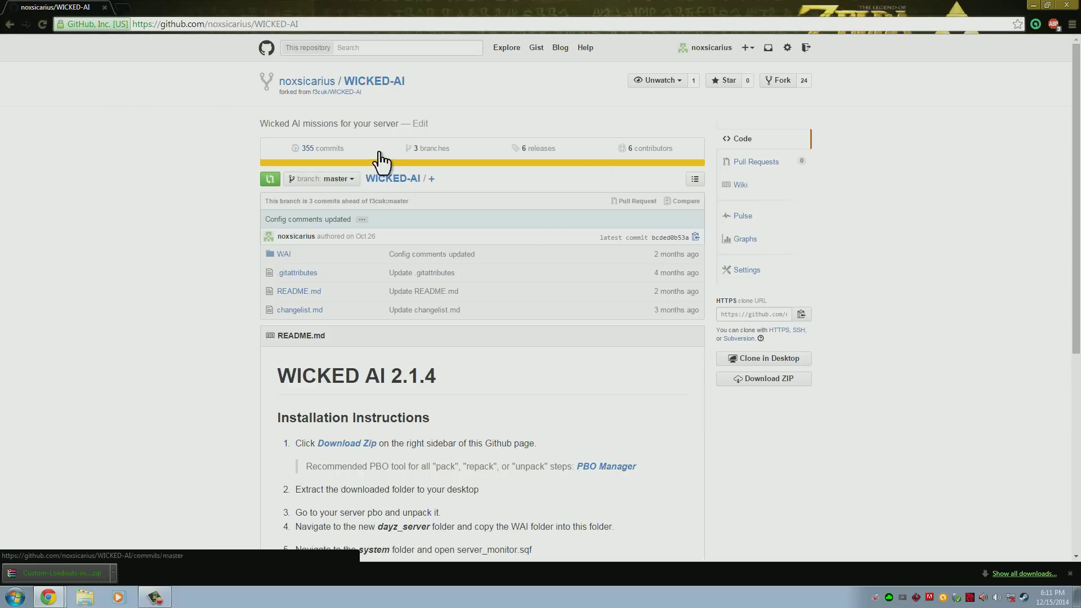
mouse_move(191, 427)
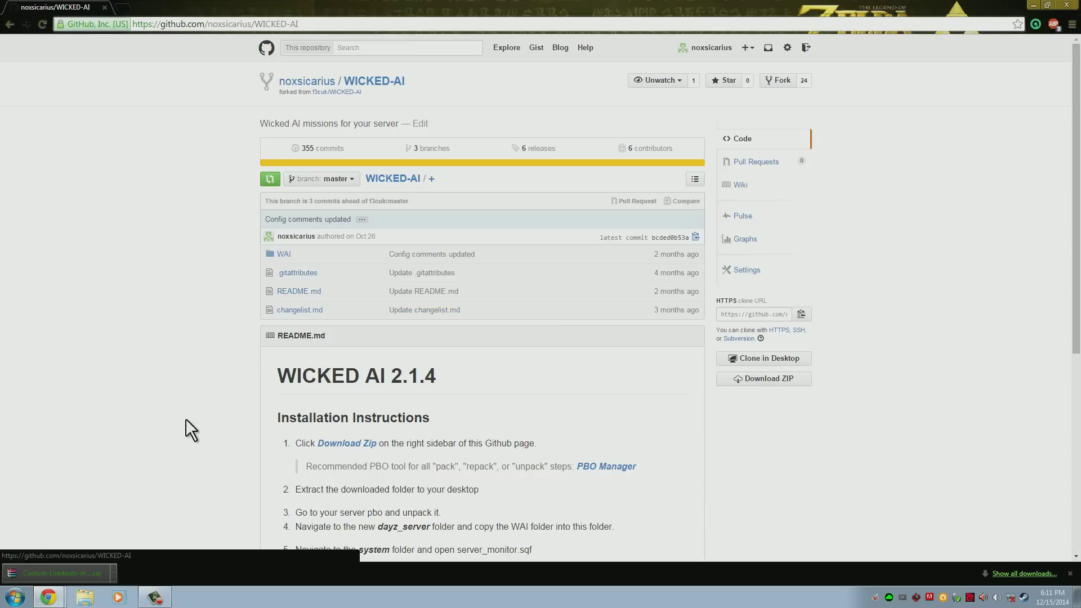
mouse_move(768, 421)
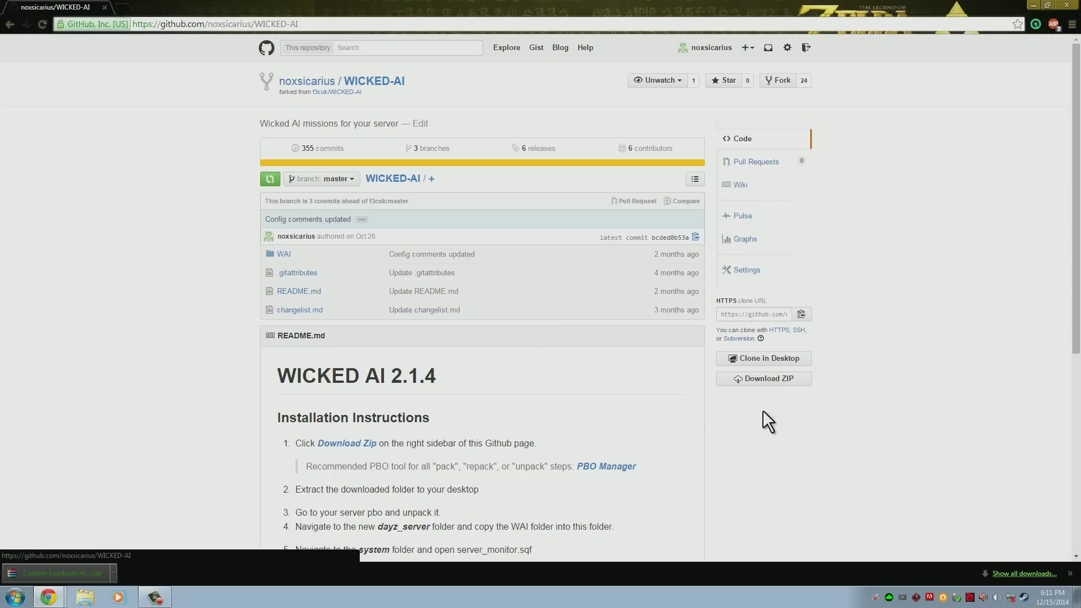
mouse_move(789, 389)
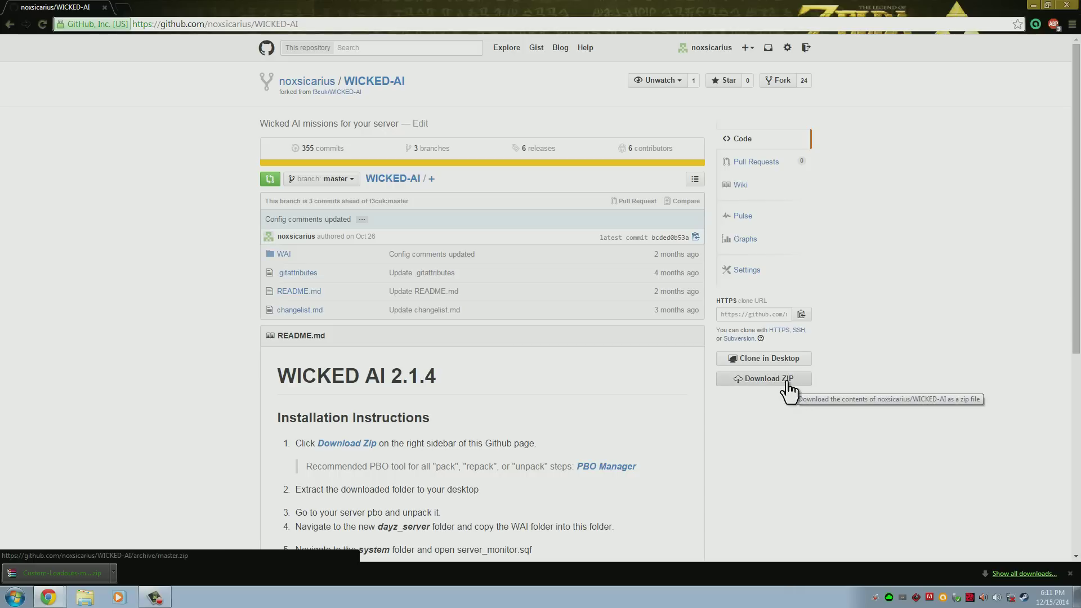
mouse_move(783, 389)
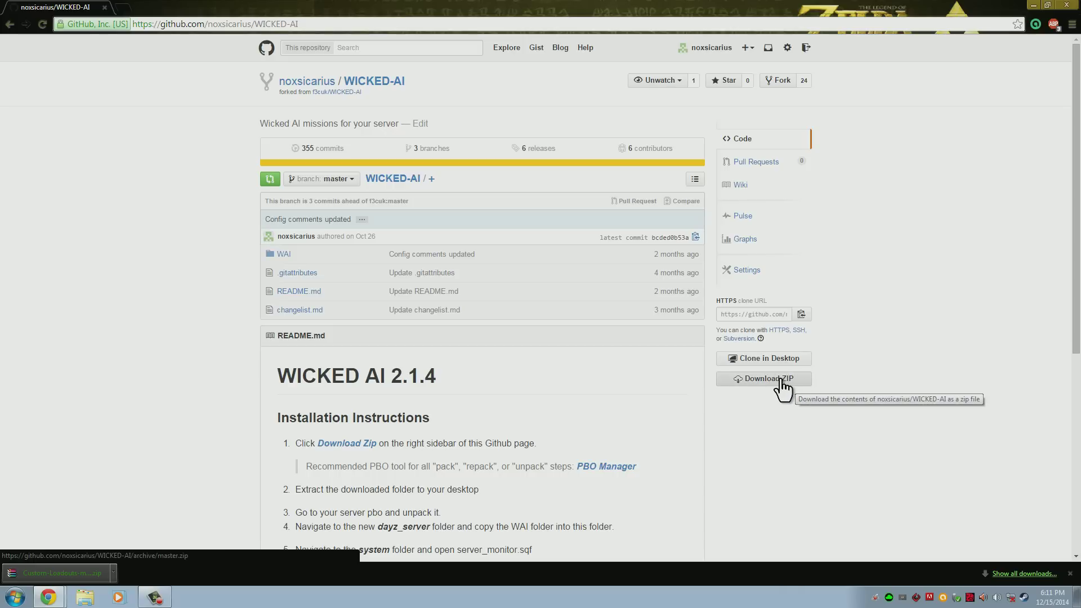
left_click(764, 378)
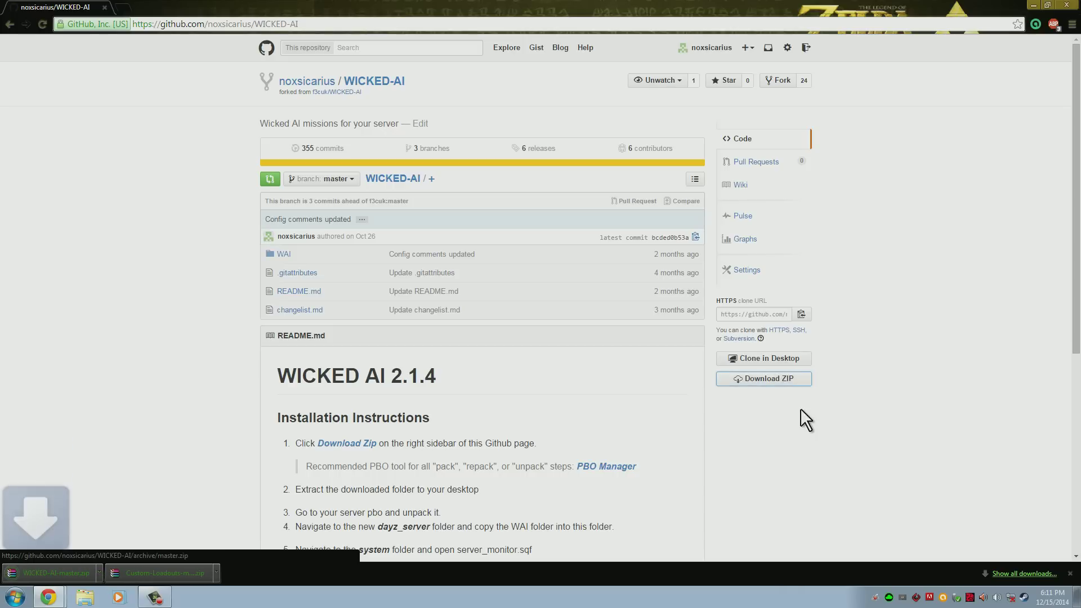
left_click(1051, 5)
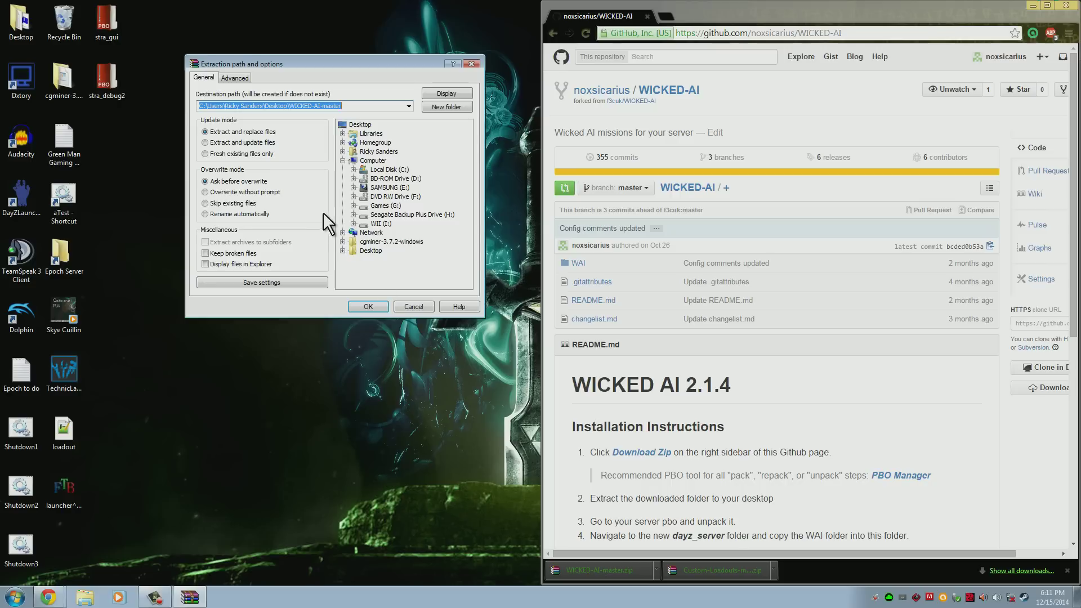
Step: Extract the archive to the Desktop\WICKED-AI-master destination
left_click(367, 306)
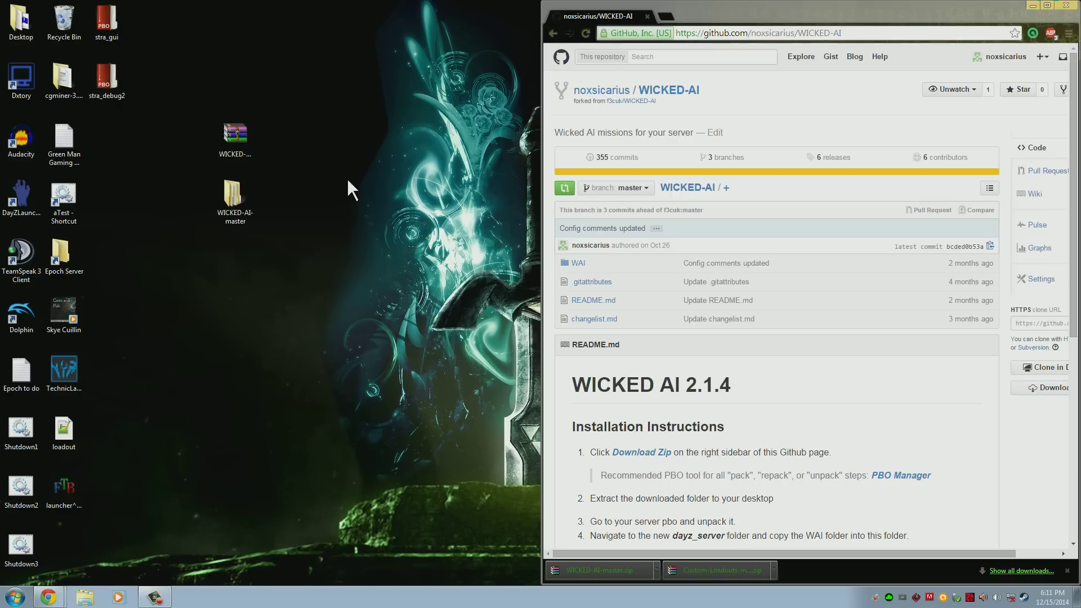
mouse_move(217, 200)
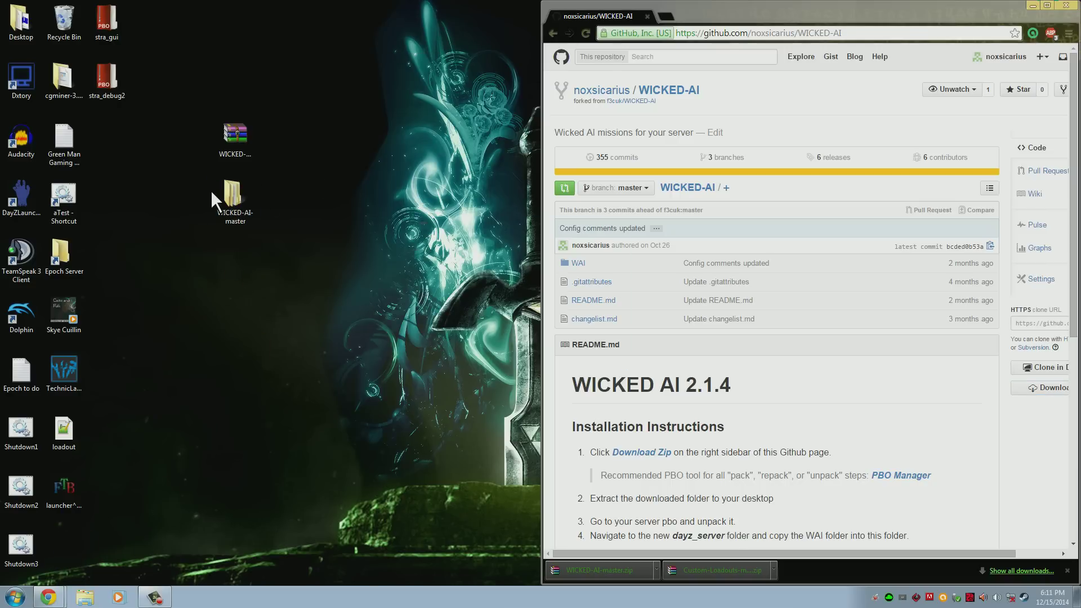
mouse_move(211, 250)
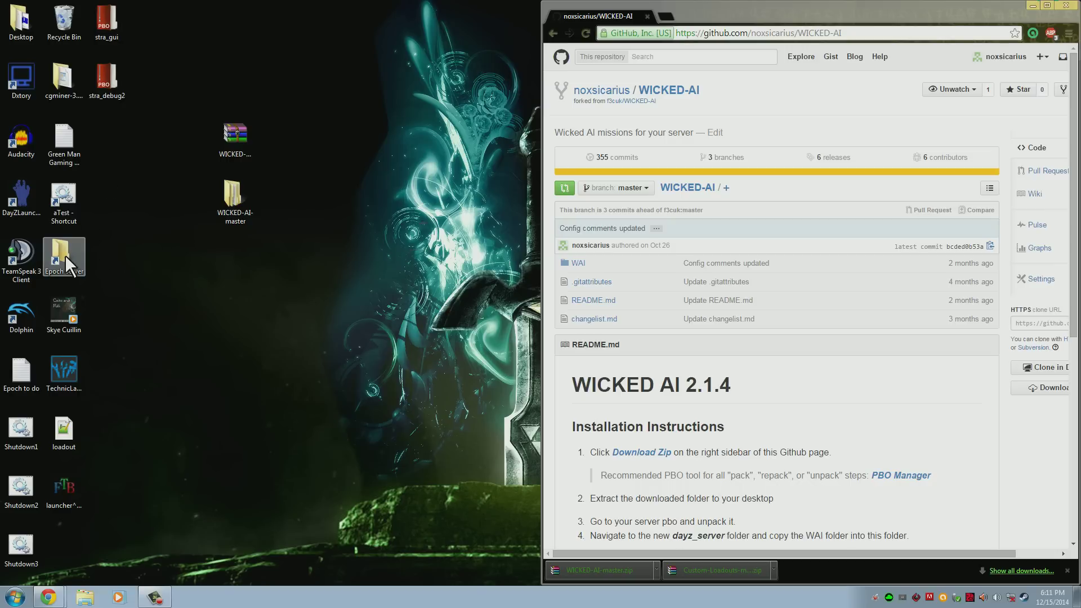
double_click(63, 252)
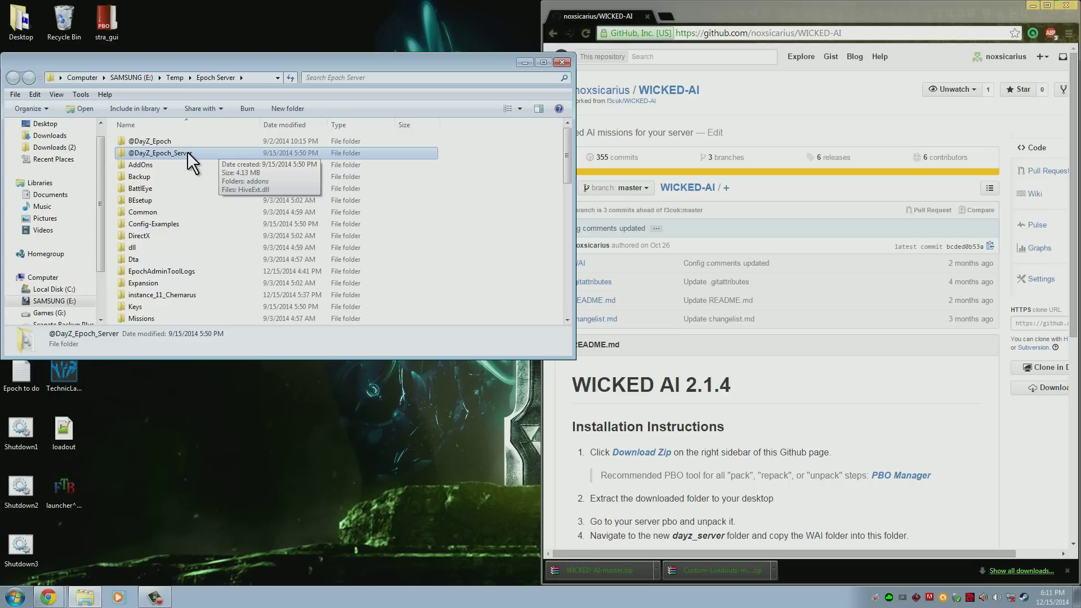
double_click(161, 152)
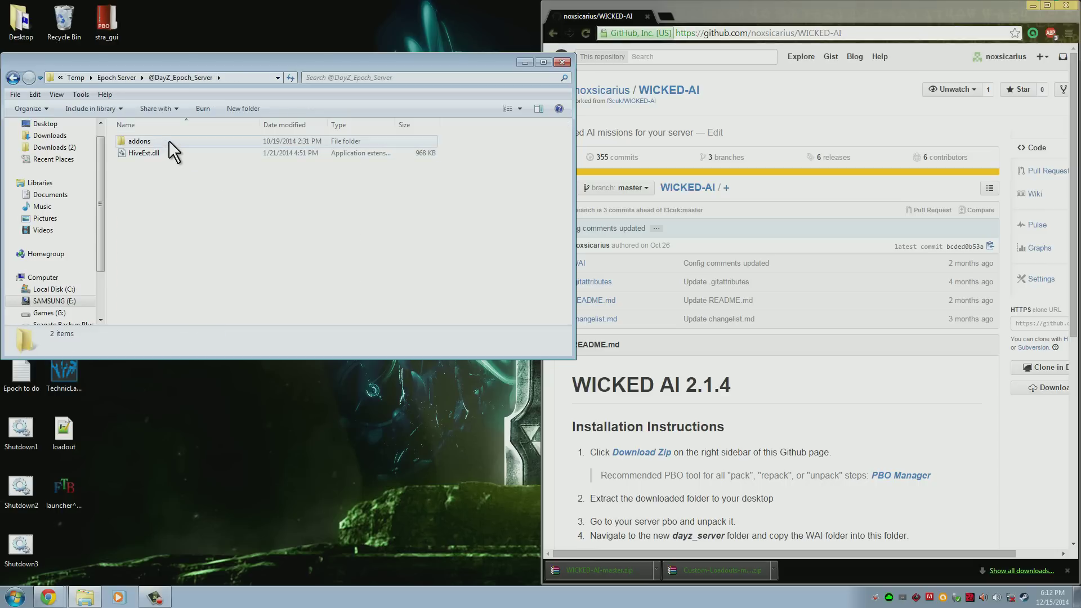
double_click(139, 140)
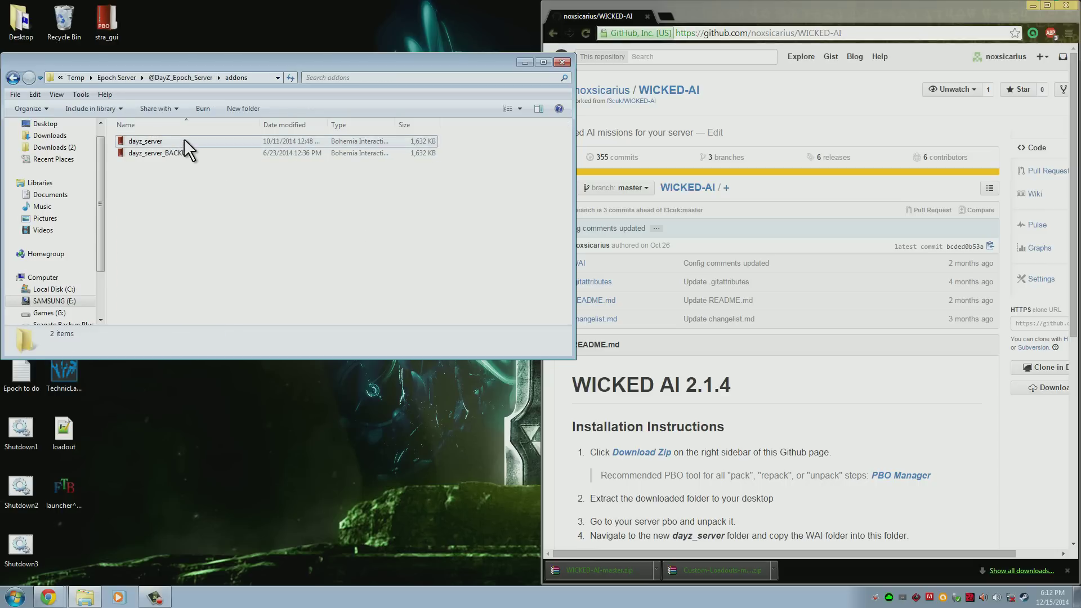
right_click(145, 141)
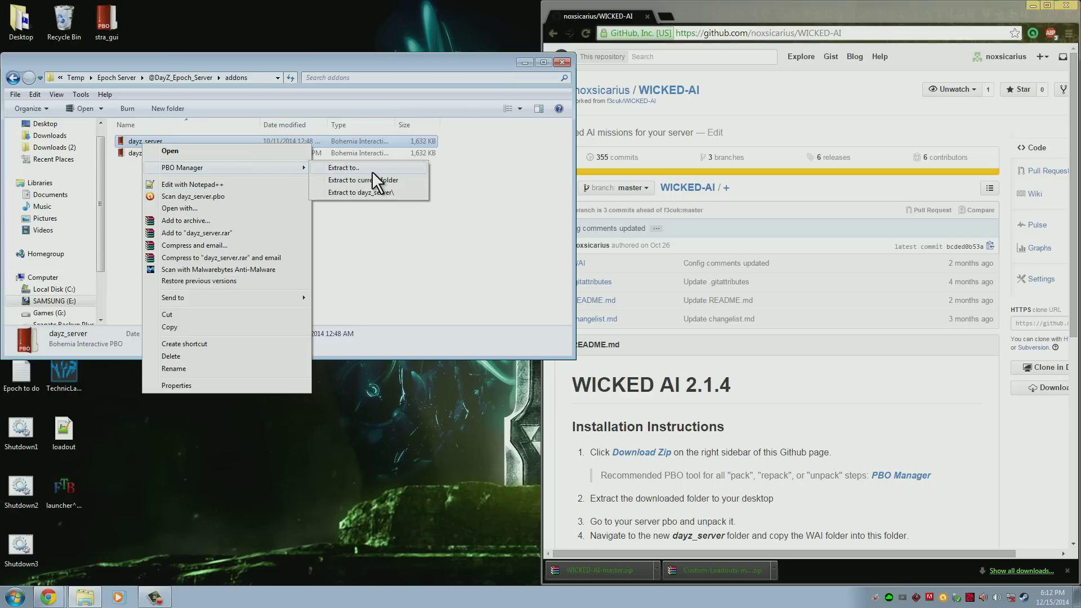
mouse_move(370, 210)
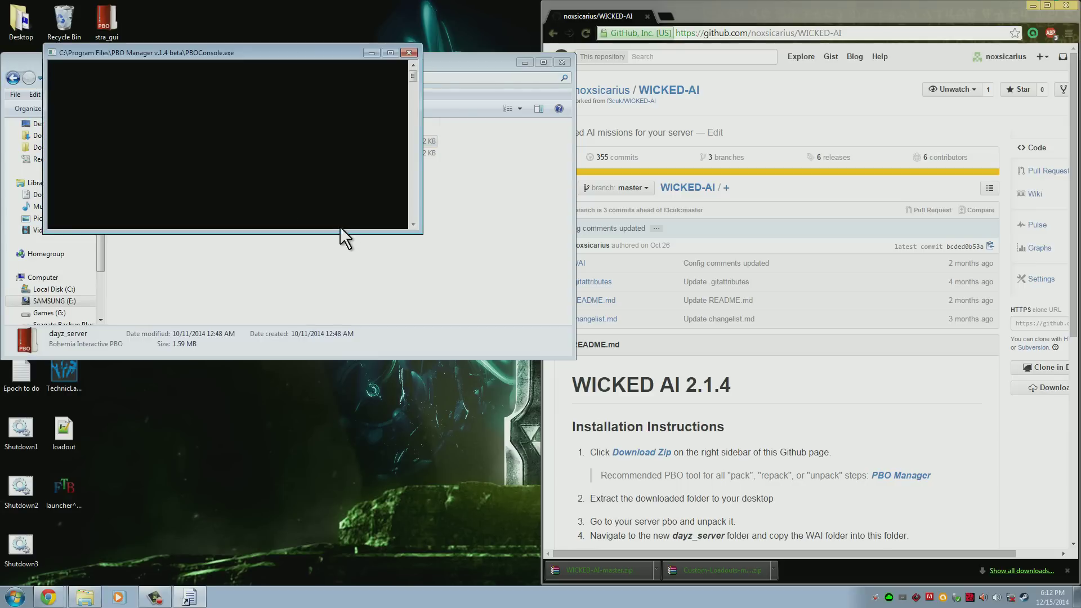
left_click(407, 52)
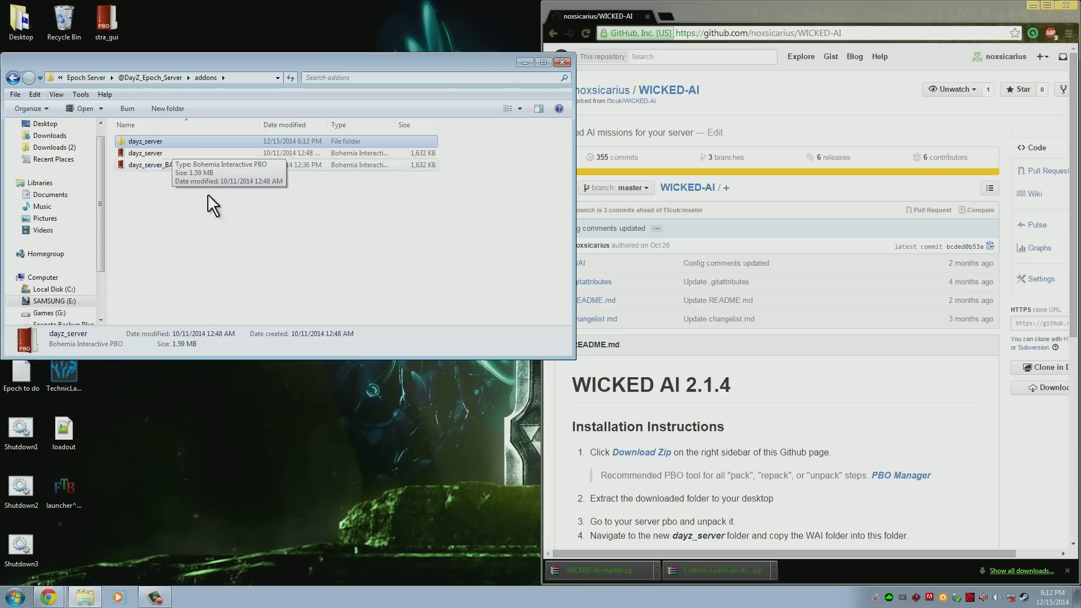
left_click(145, 142)
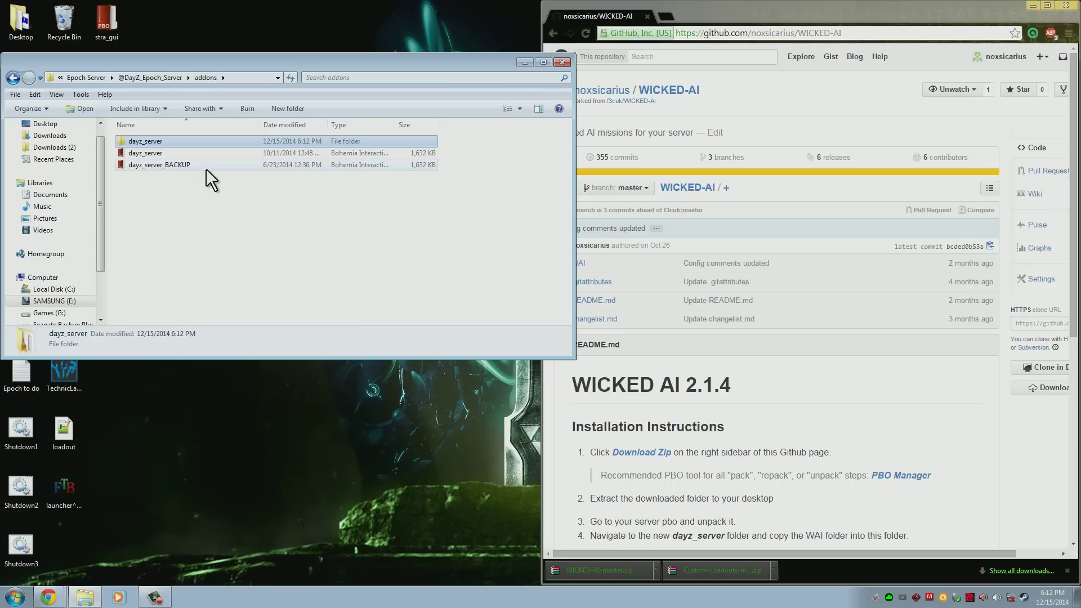
mouse_move(241, 152)
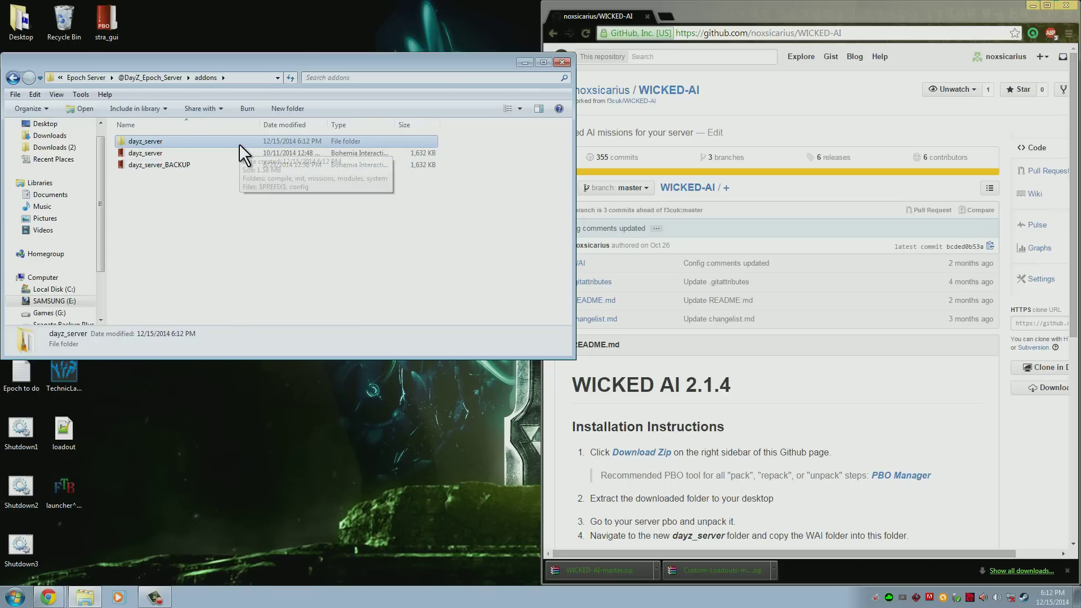
mouse_move(238, 146)
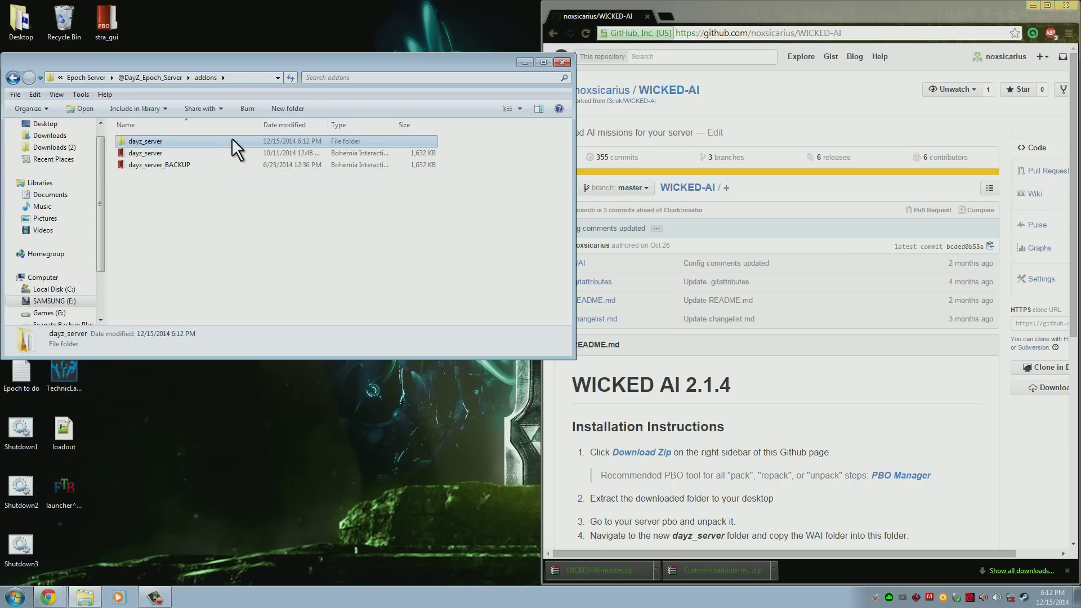
Step: Copy the WAI folder from WICKED-AI-master into the unpacked dayz_server folder
double_click(145, 141)
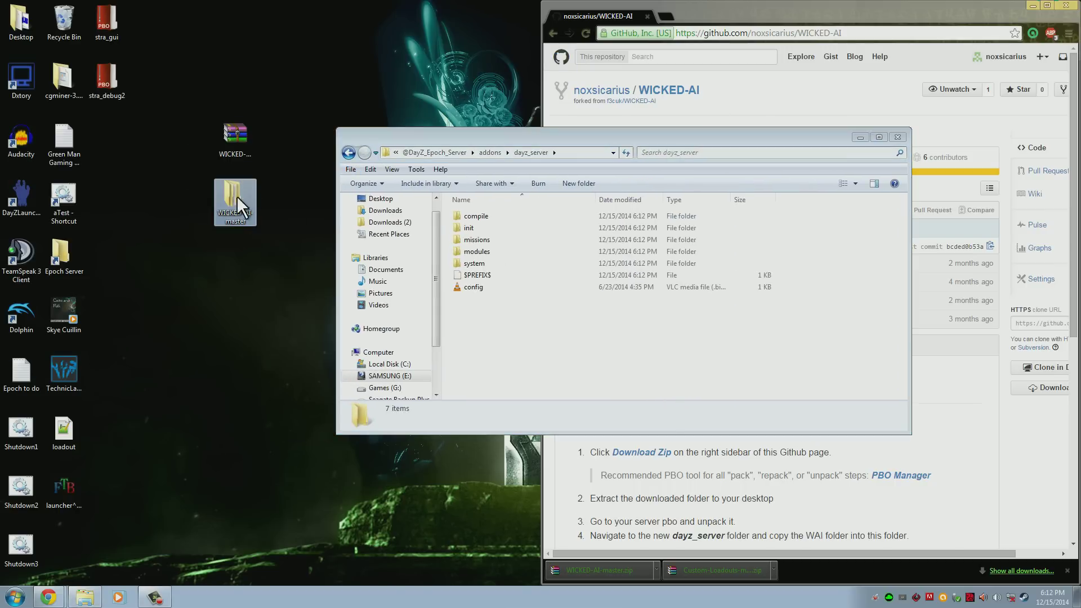
double_click(234, 201)
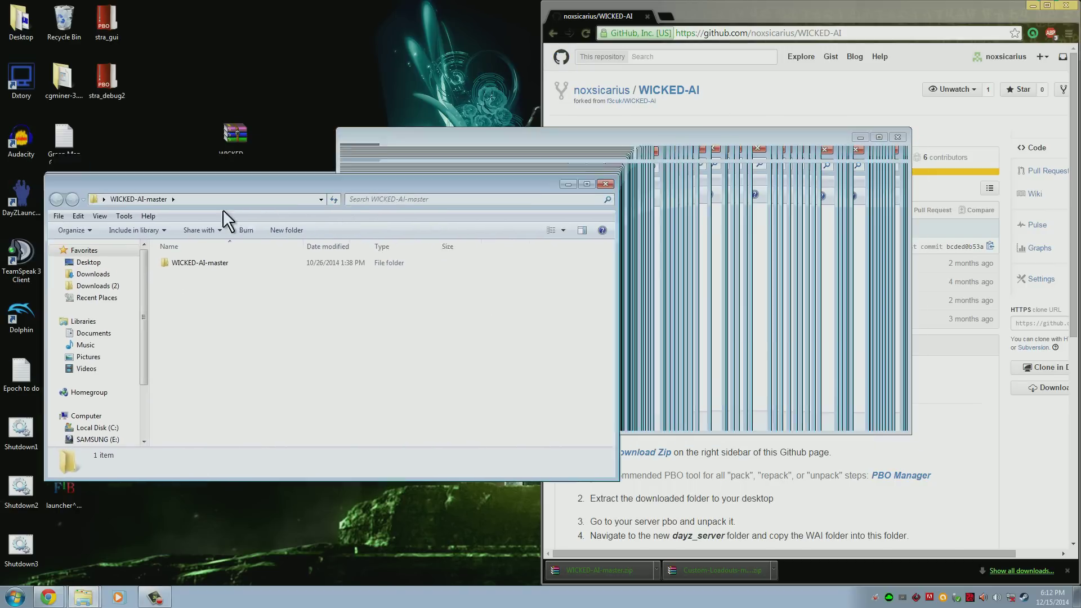
double_click(200, 262)
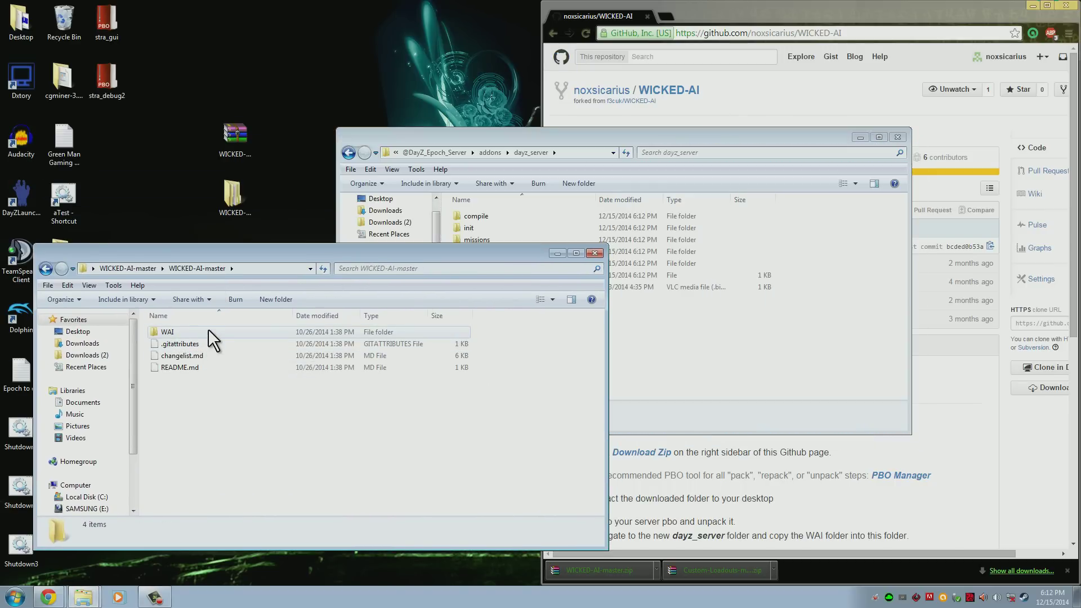
left_click(167, 331)
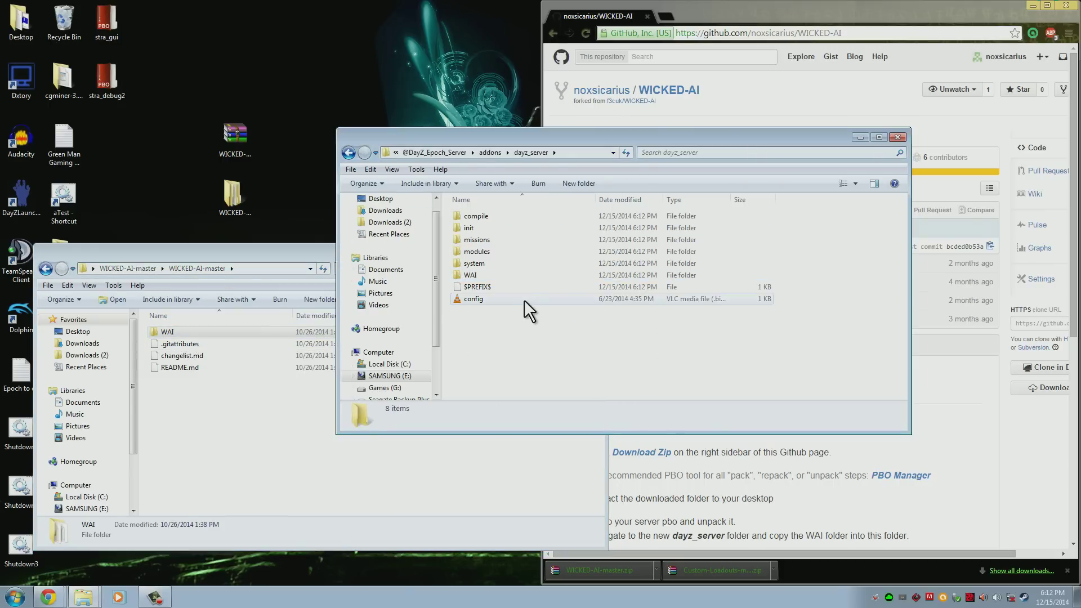
Step: Open server_monitor.sqf from dayz_server's system folder in Notepad++
left_click(474, 264)
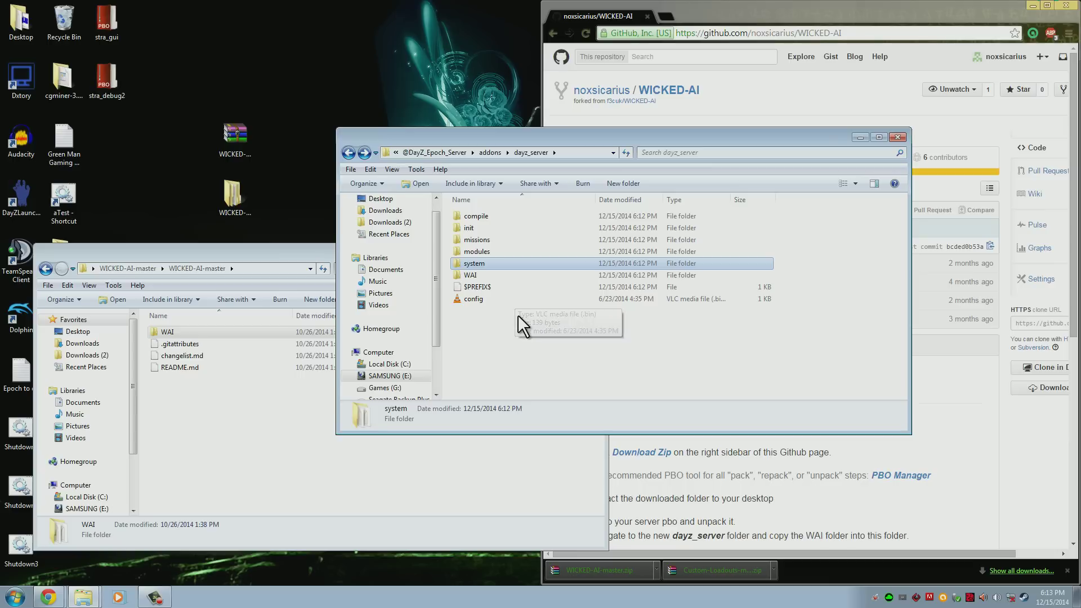
left_click(471, 274)
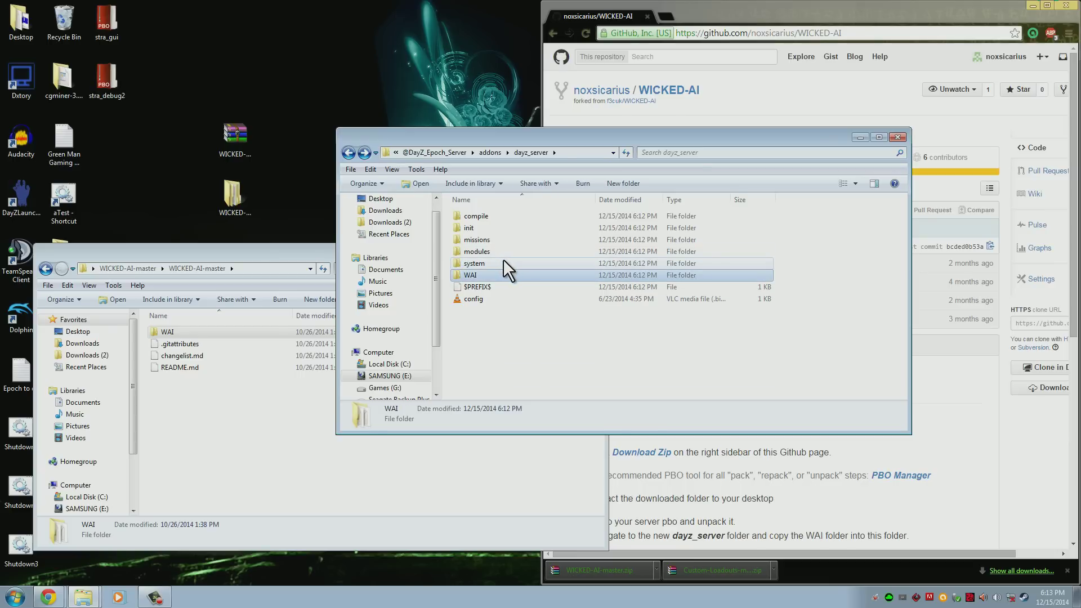
left_click(474, 262)
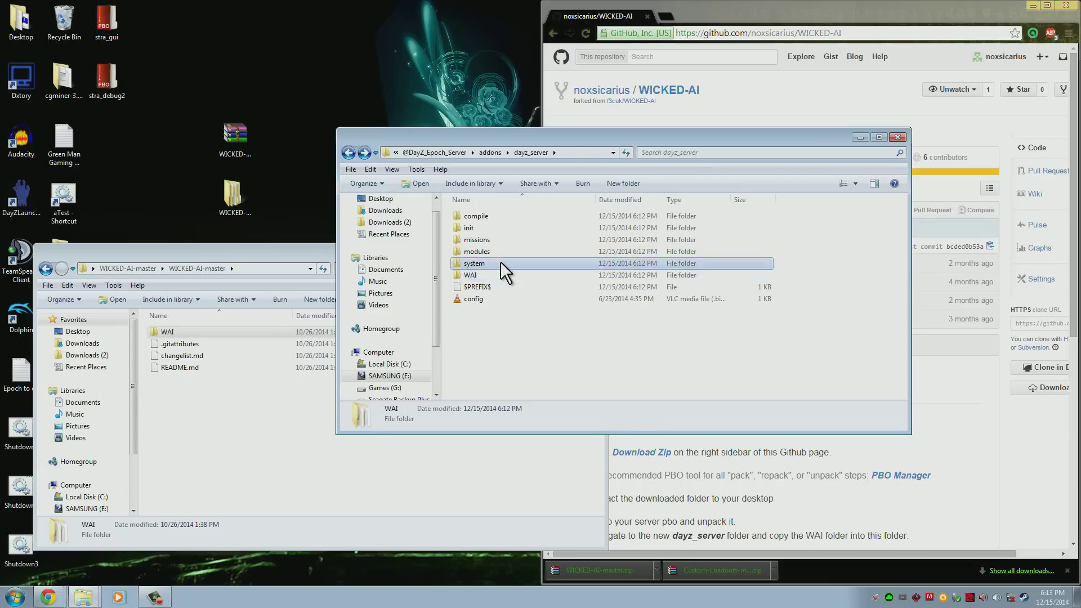
double_click(474, 262)
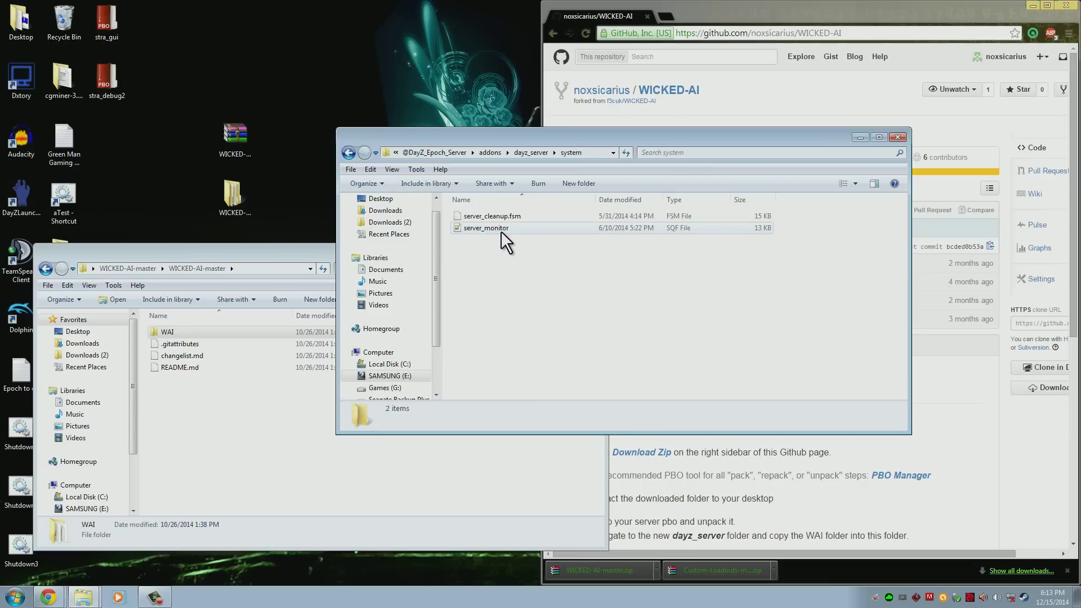
left_click(486, 227)
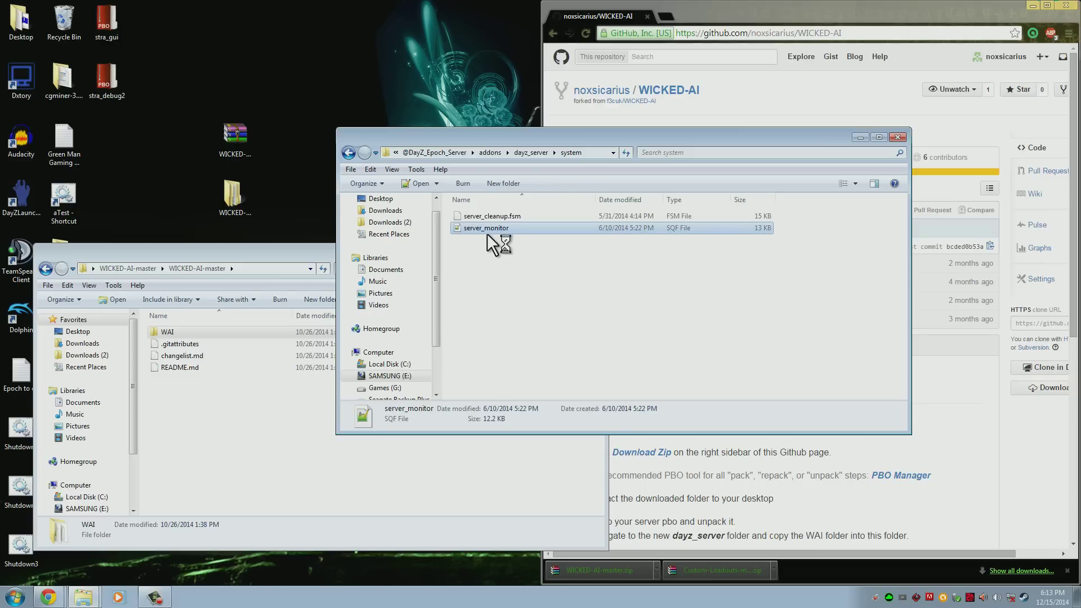
double_click(486, 228)
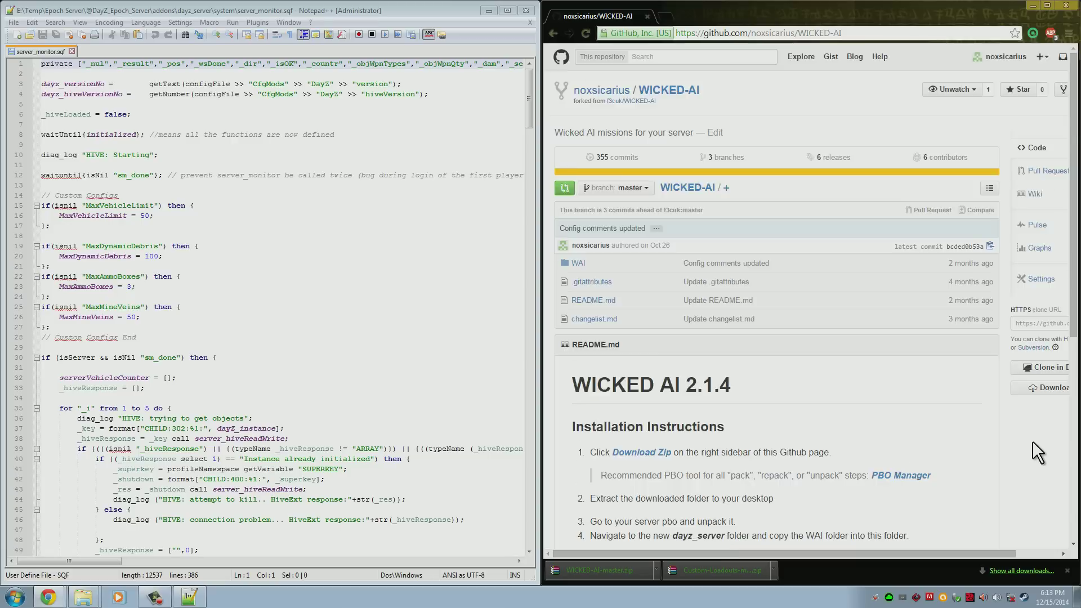
Step: Copy 'allowConnection = true;' from the README and start a Find in server_monitor.sqf
scroll("down", 3)
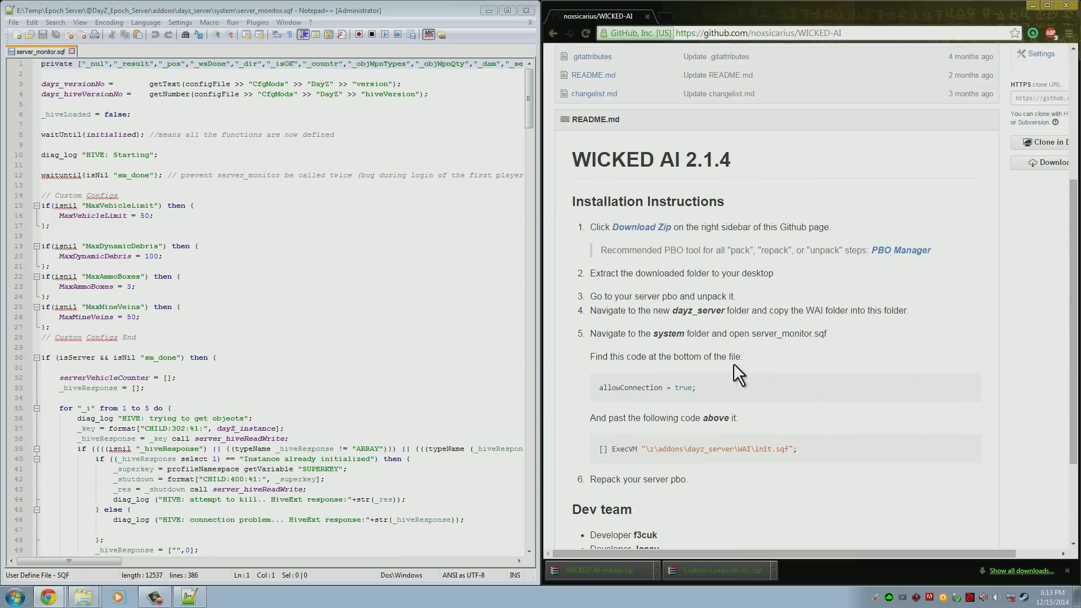
mouse_move(577, 342)
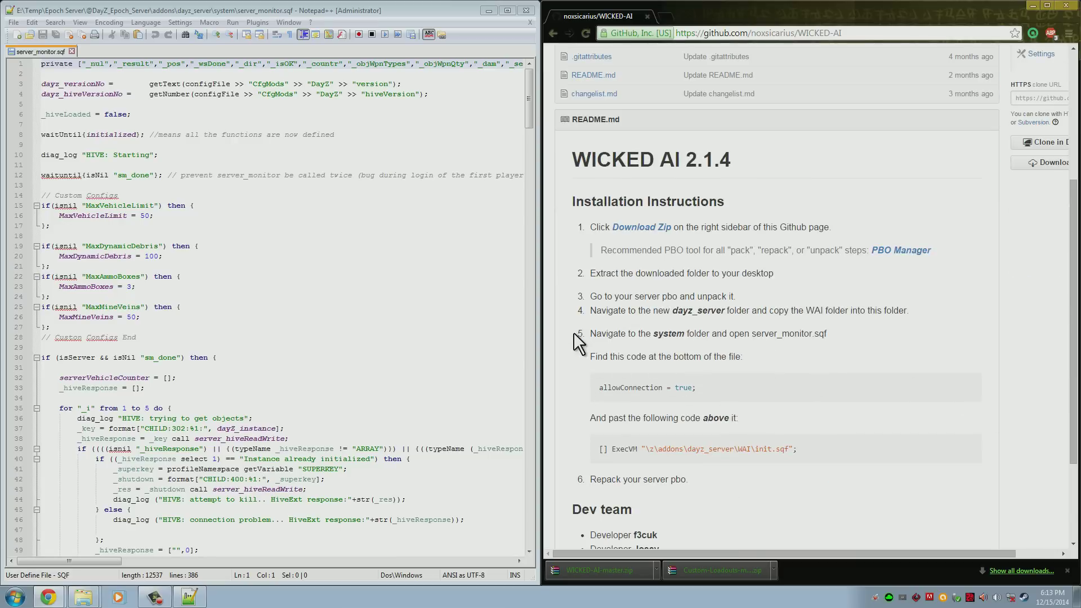
mouse_move(602, 388)
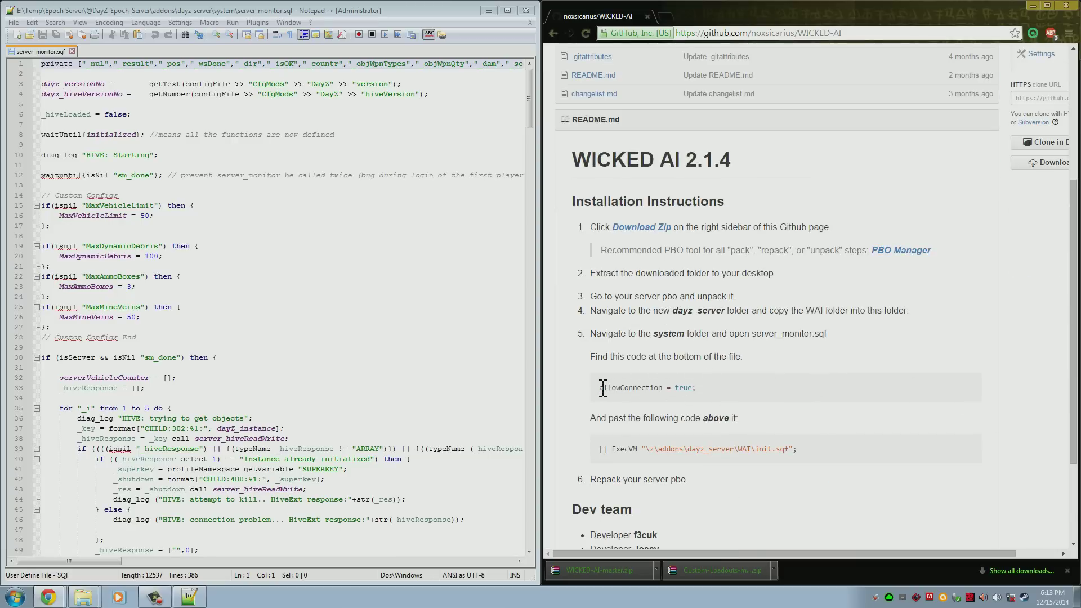
triple_click(647, 386)
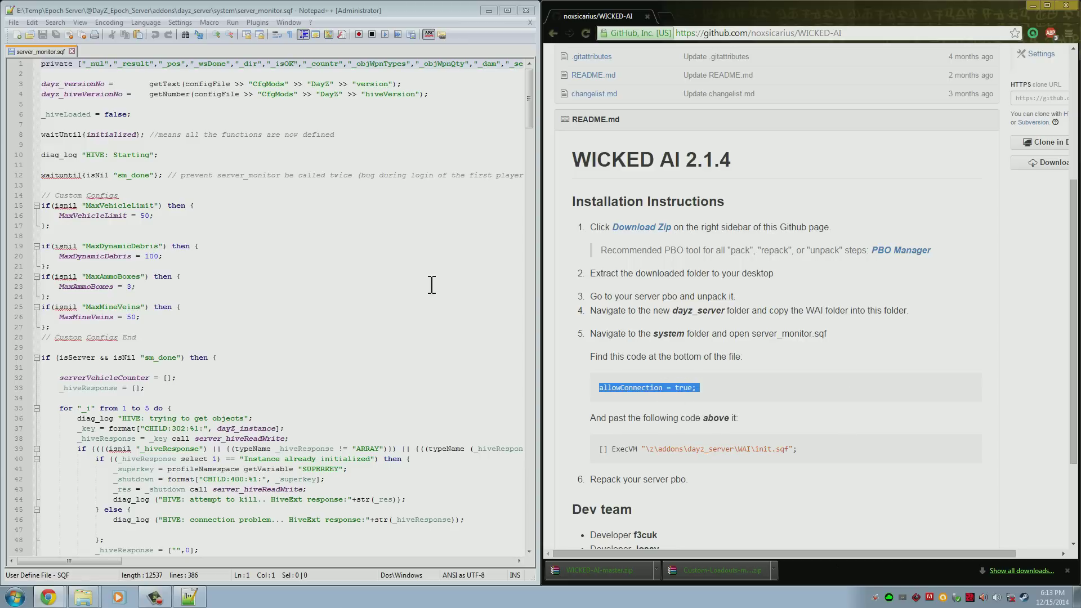
left_click(376, 277)
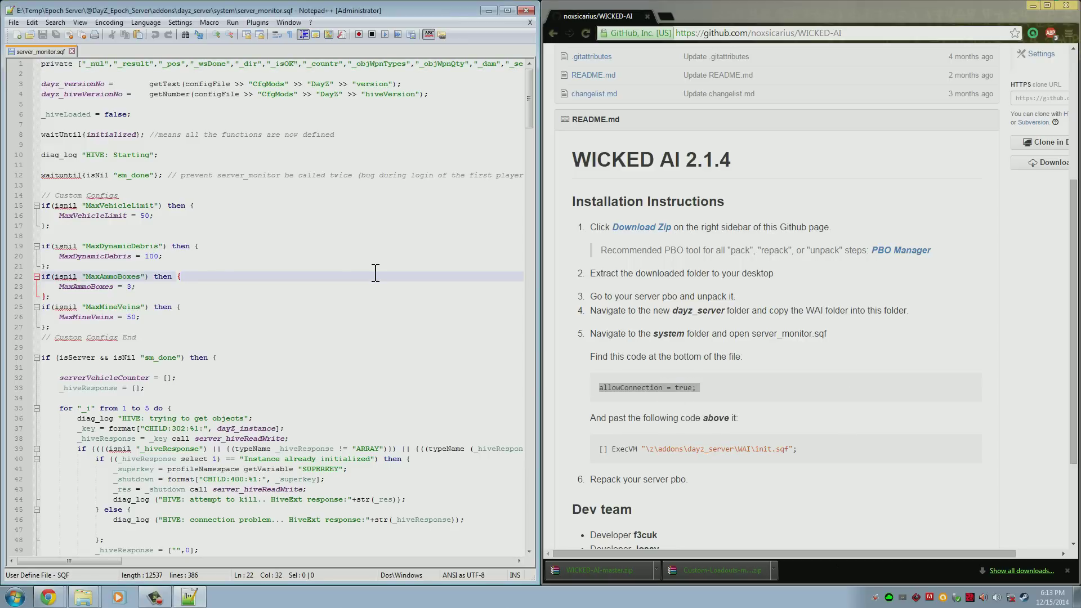
key("Ctrl+f")
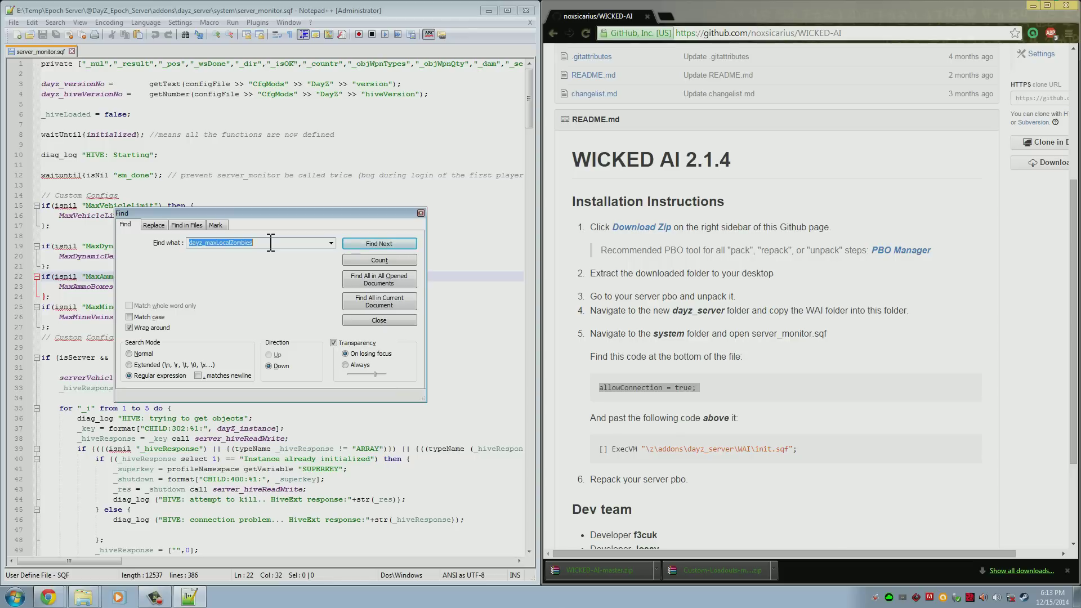
Step: Search for 'allowConnection = true;' and jump to it at line 382
type("allowConnection = true;")
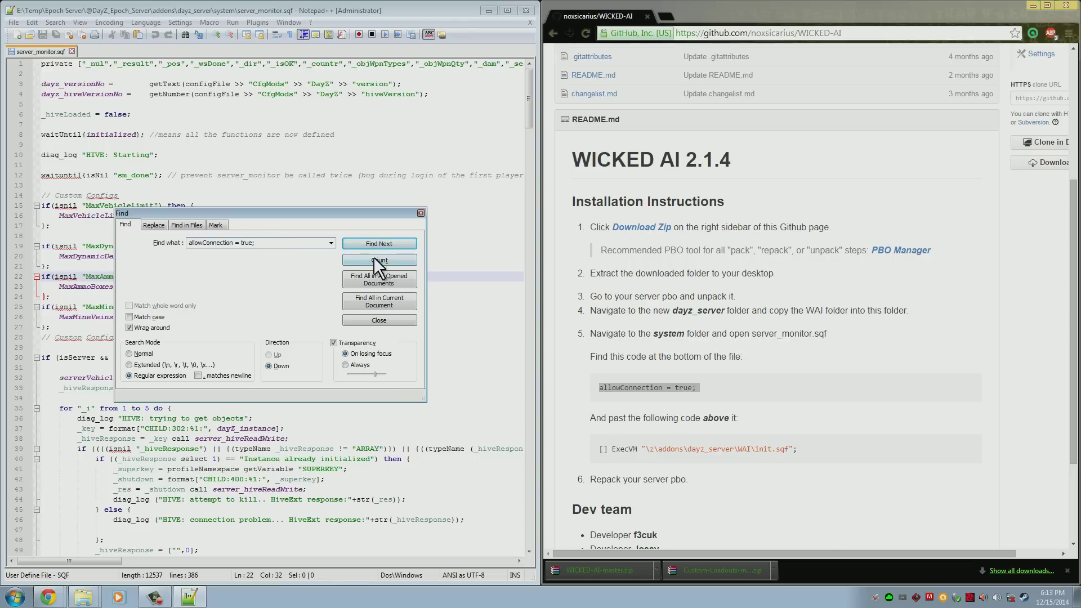
left_click(378, 261)
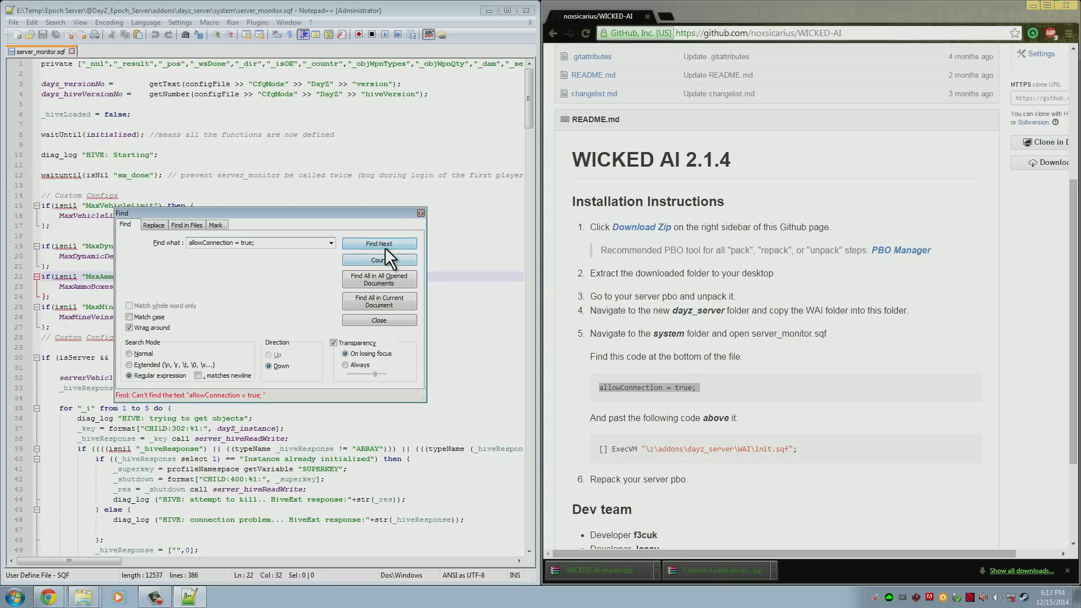
left_click(380, 244)
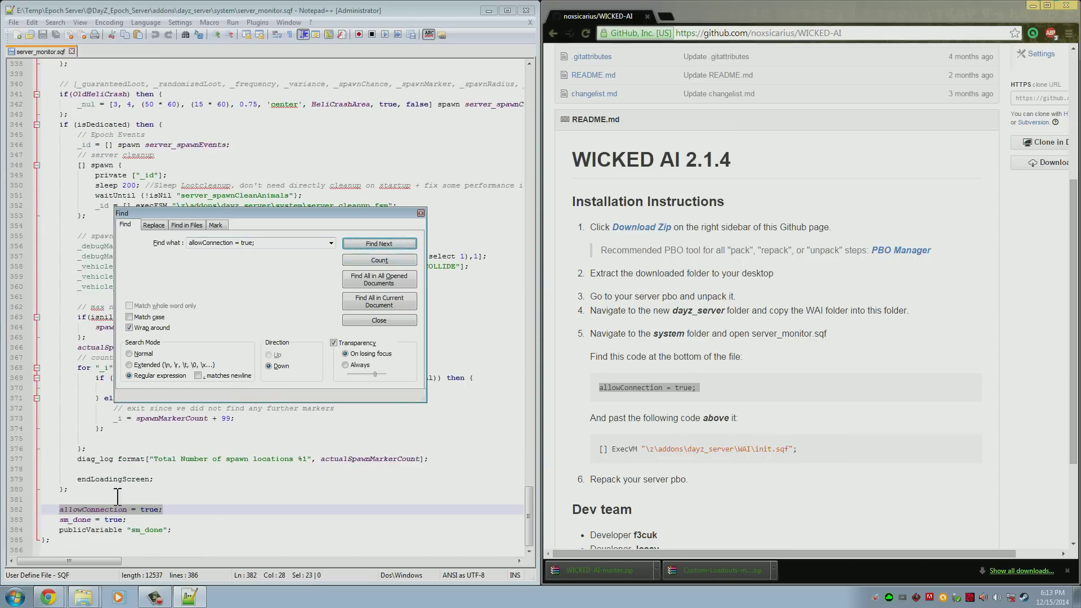
mouse_move(257, 259)
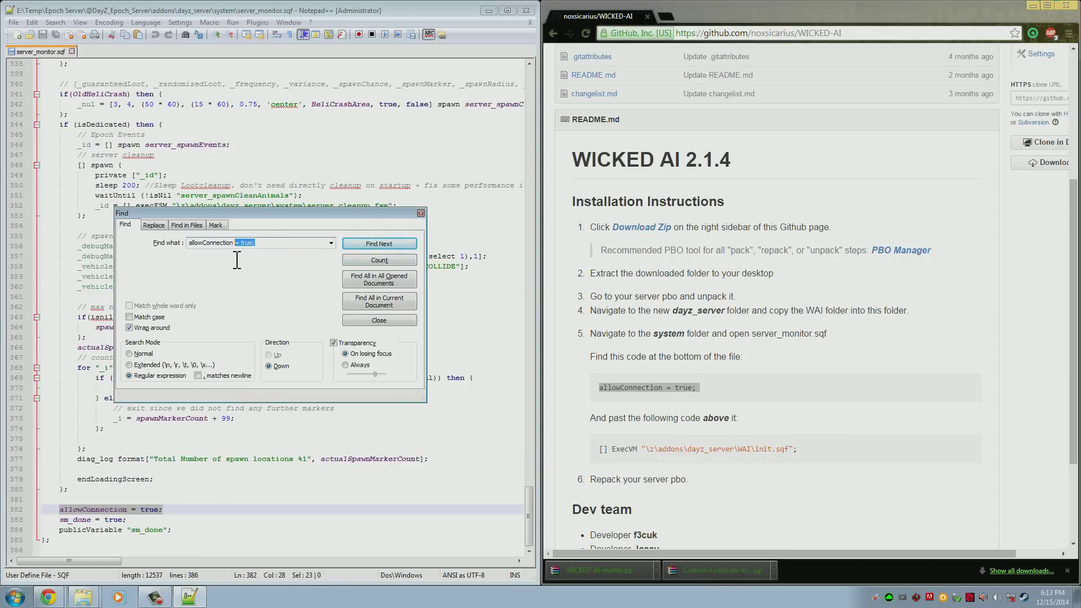
left_click(378, 243)
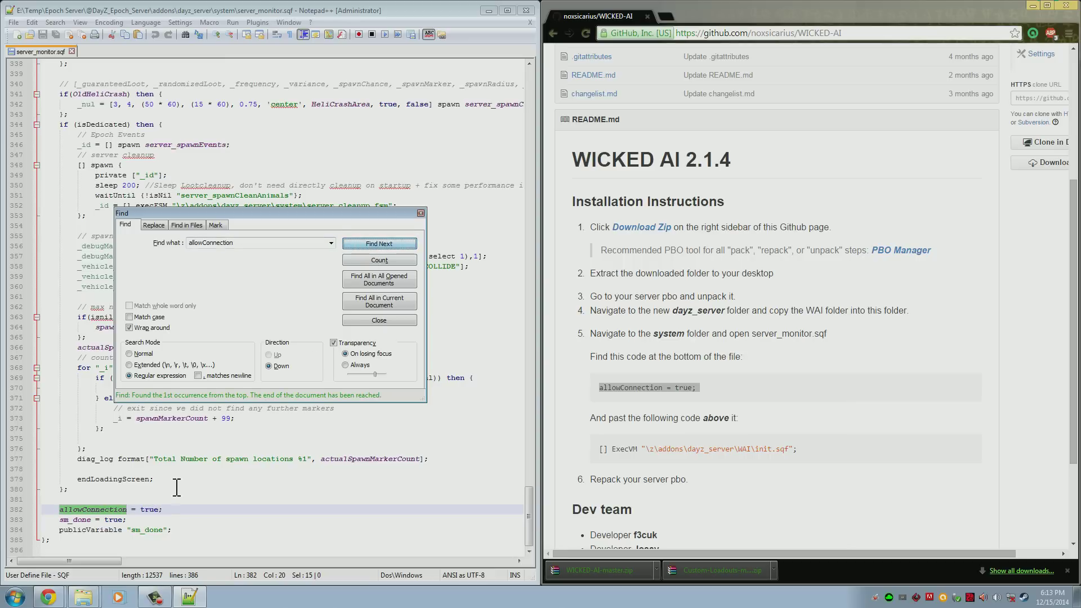
left_click(378, 320)
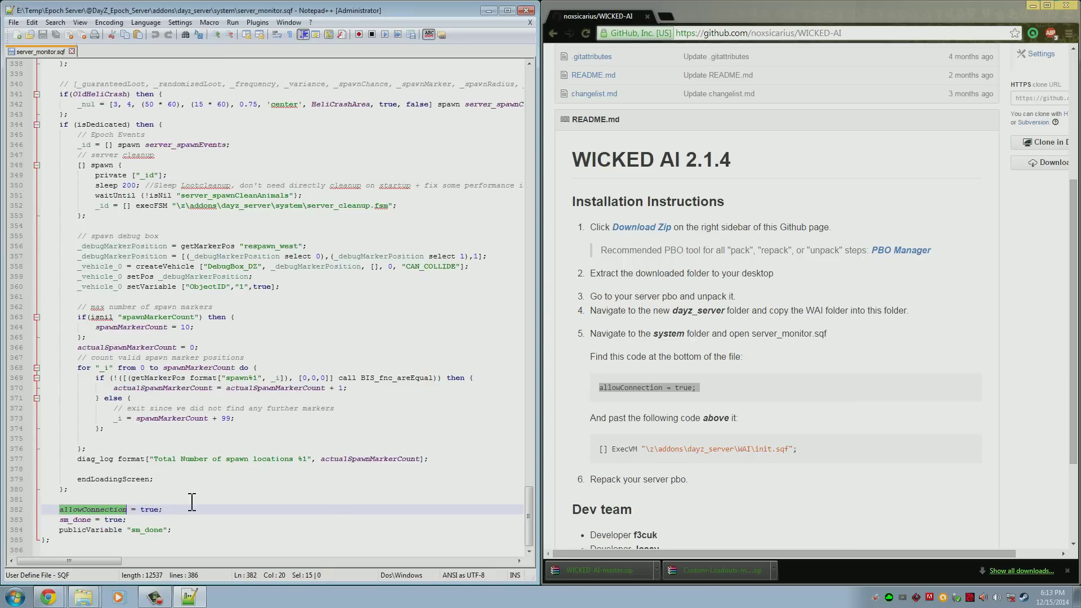
left_click(272, 503)
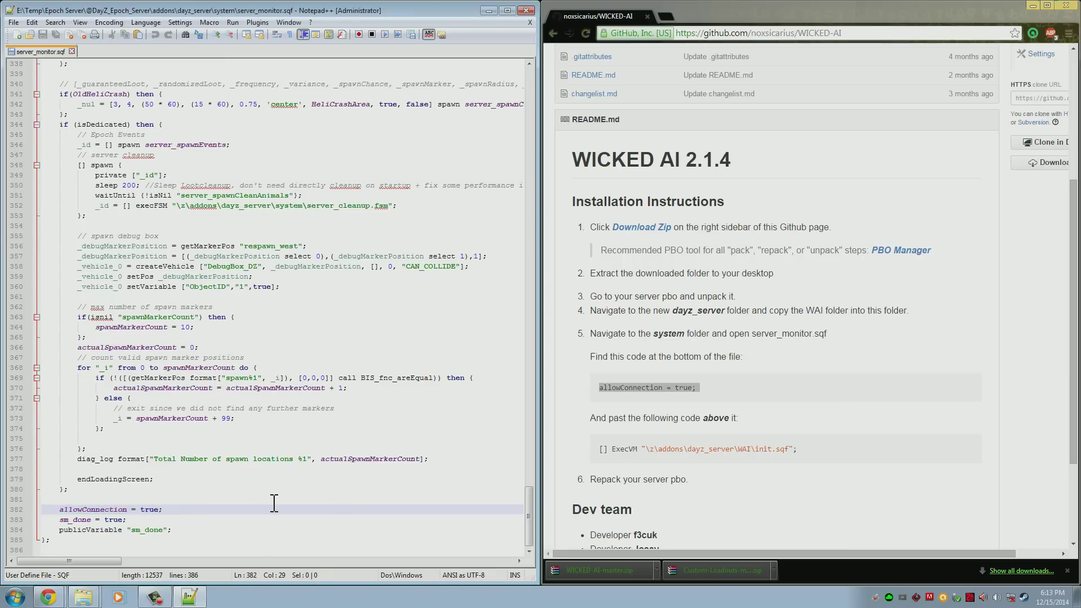
Step: Insert '[] ExecVM "\z\addons\dayz_server\WAI\init.sqf";' above allowConnection and save
left_click(42, 499)
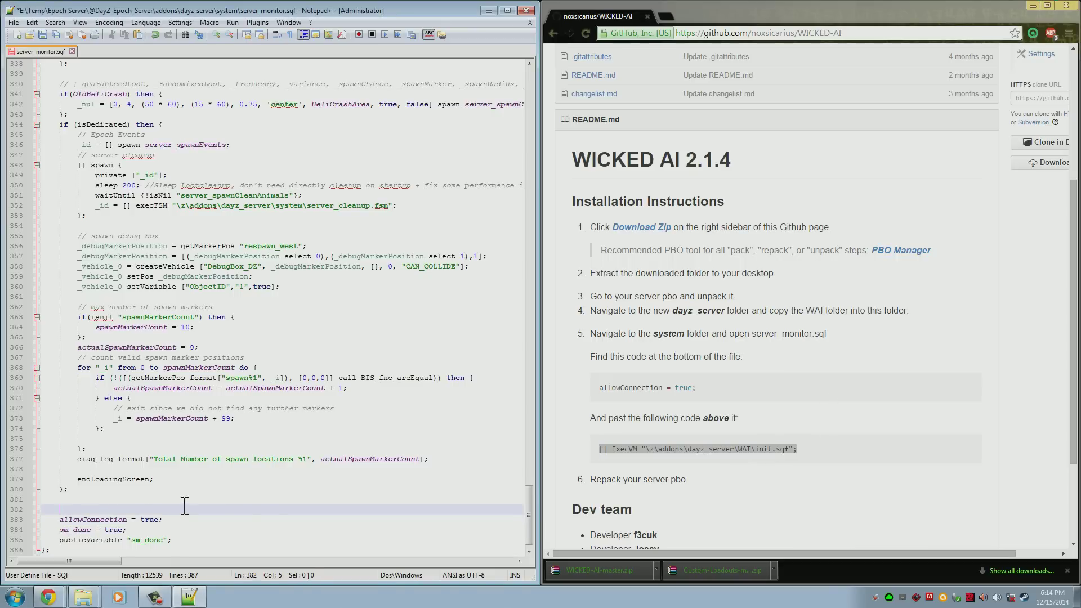
type("[] ExecVM \"\\z\\addons\\dayz_server\\WAI\\init.sqf\";")
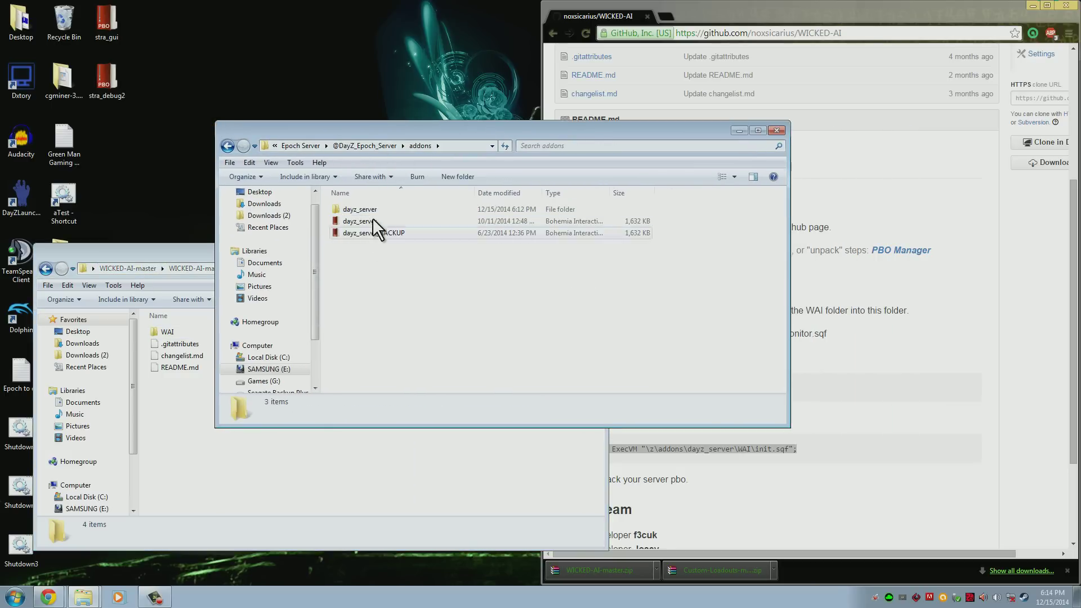
Step: Rename the old dayz_server PBO to dayz_server_BACKUP1
left_click(360, 221)
type("_BACKUP1")
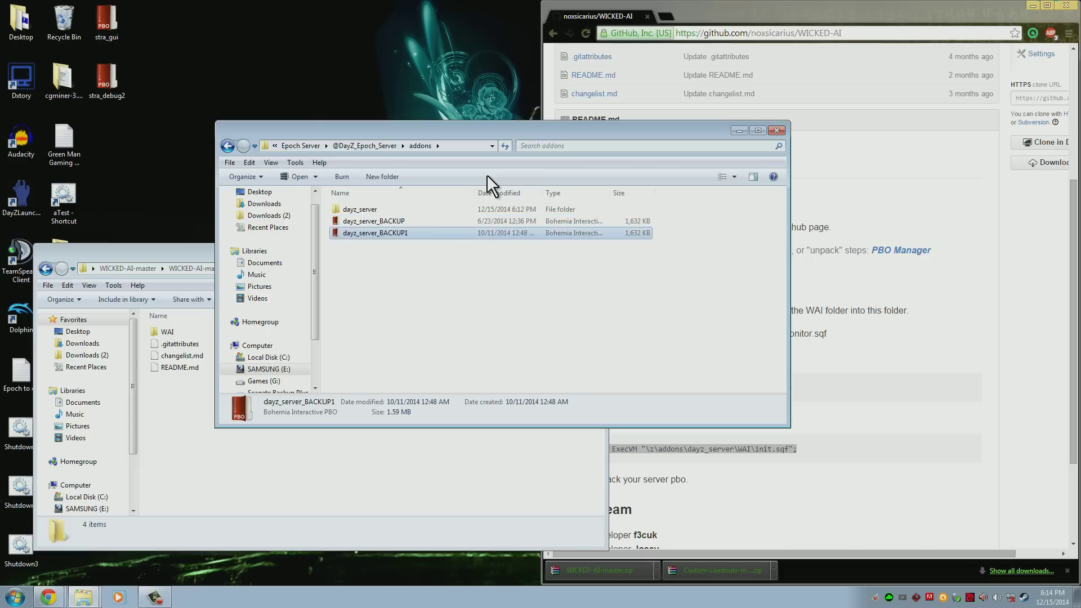
mouse_move(480, 225)
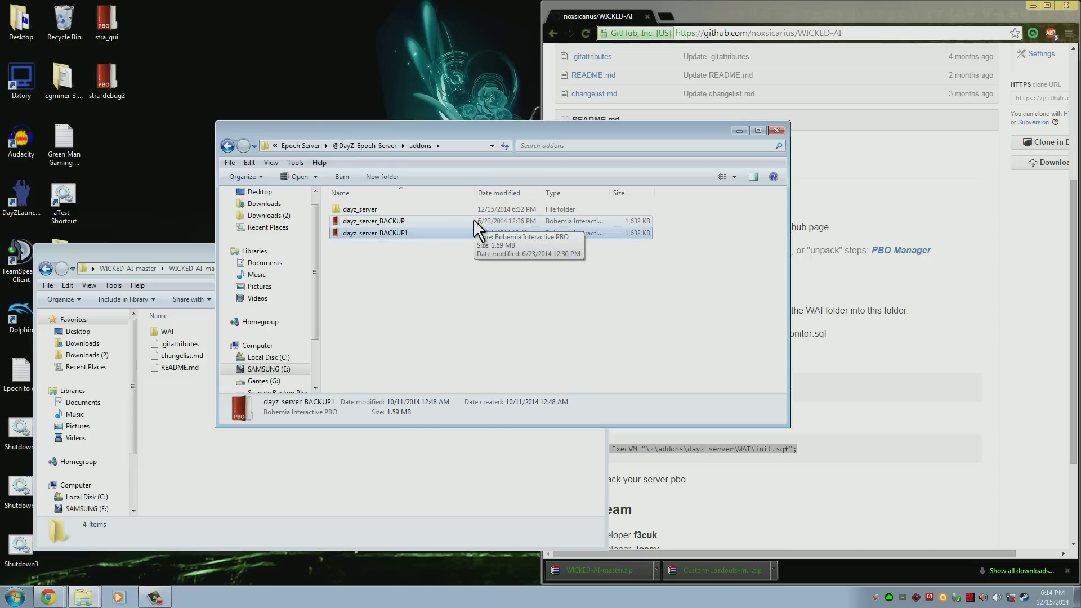
mouse_move(440, 234)
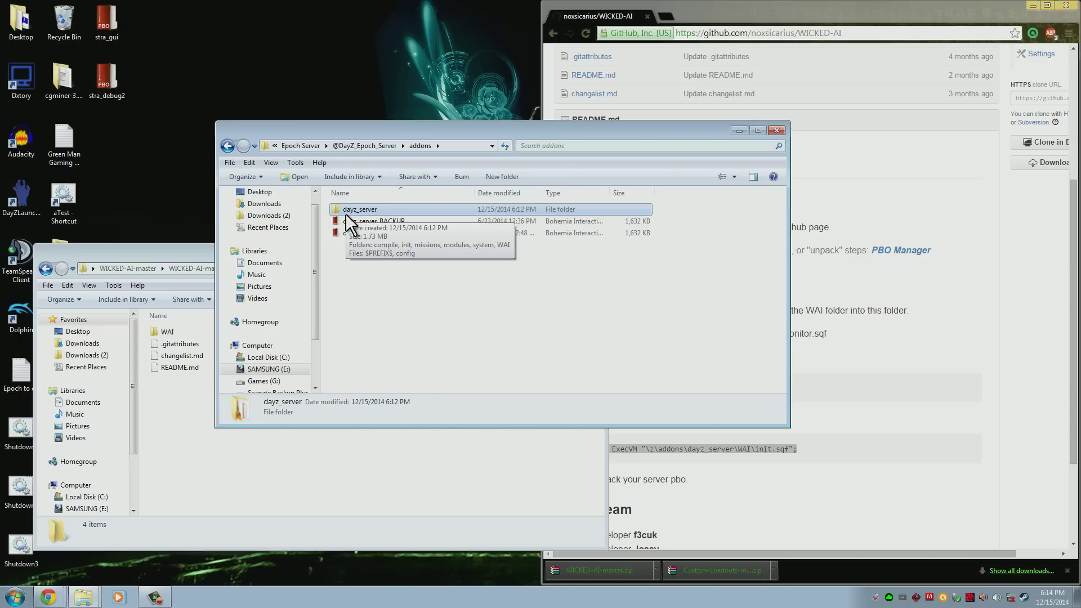
Step: Pack the dayz_server folder into a new dayz_server.pbo via PBO Manager
right_click(361, 210)
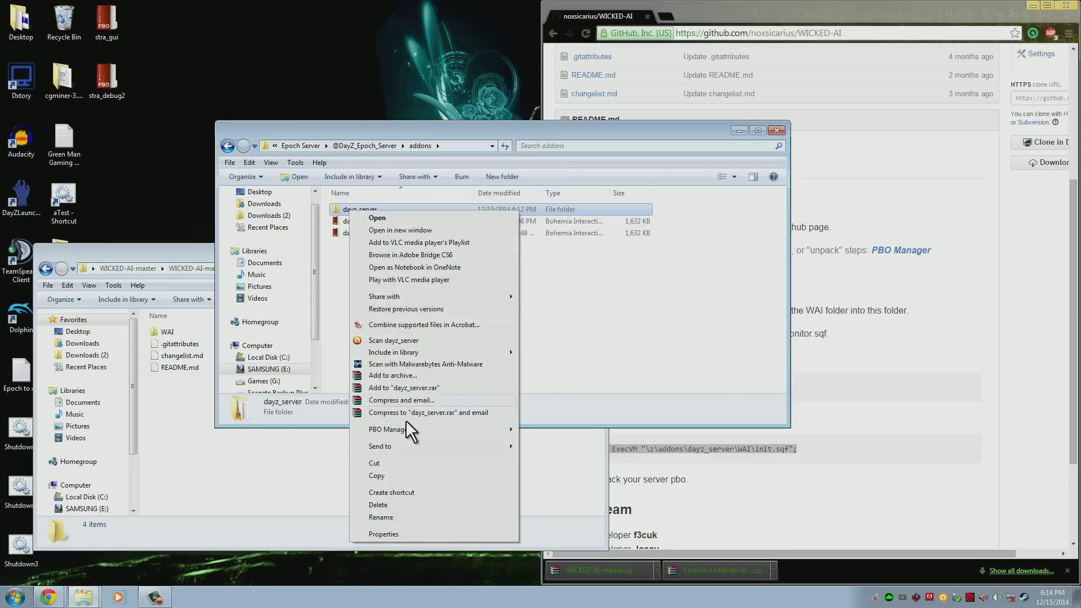
mouse_move(390, 430)
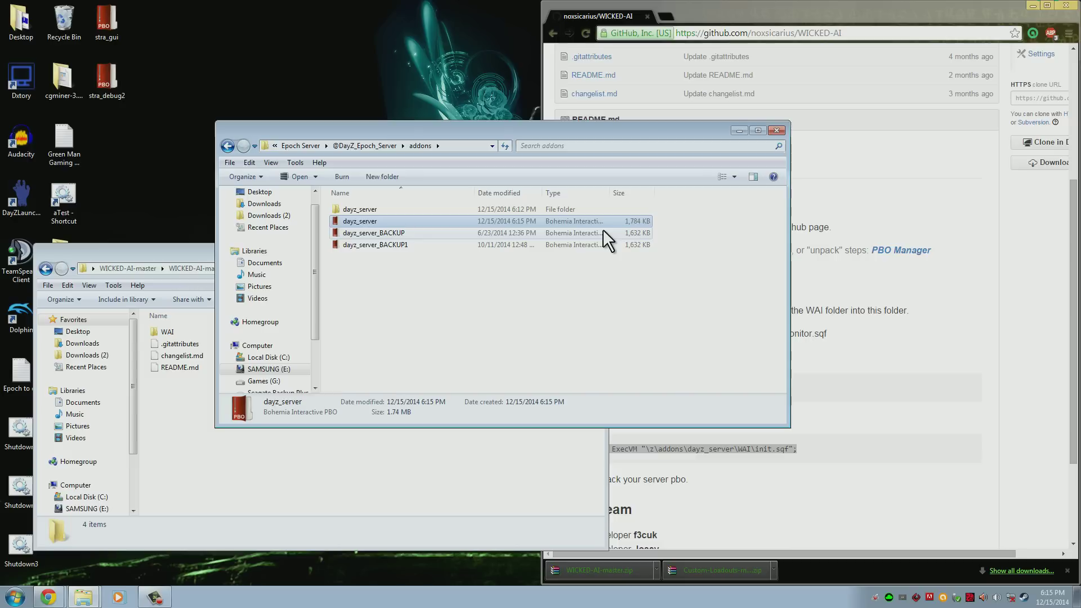
mouse_move(607, 234)
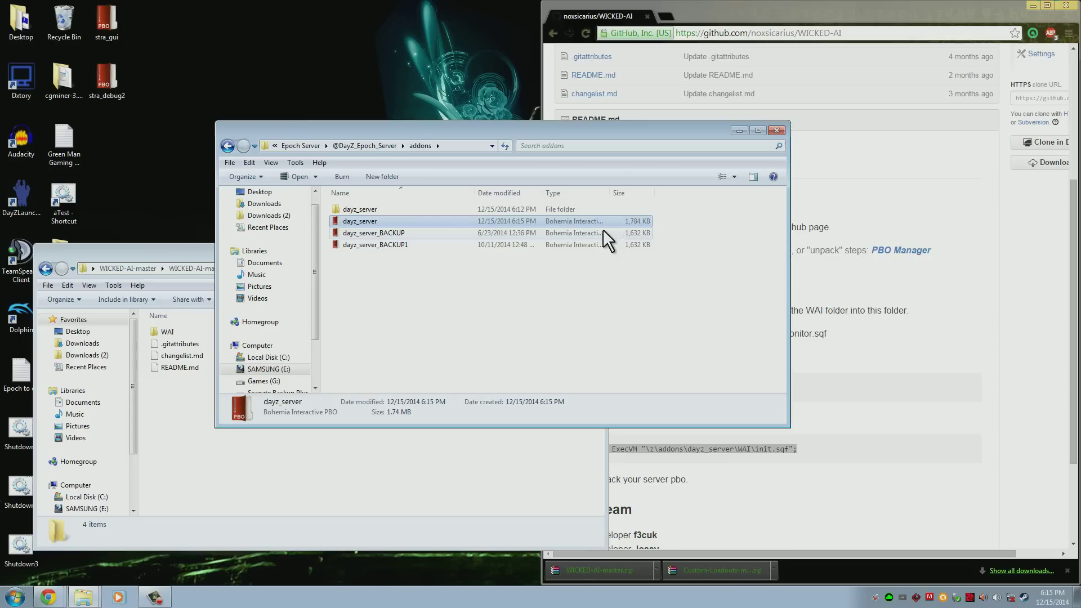
mouse_move(549, 231)
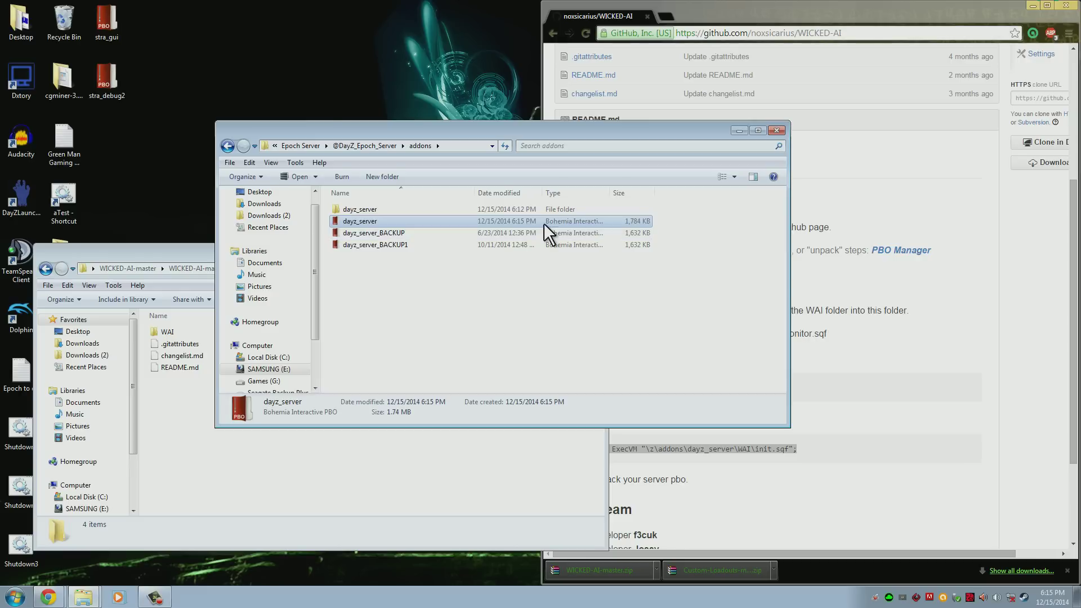
mouse_move(382, 209)
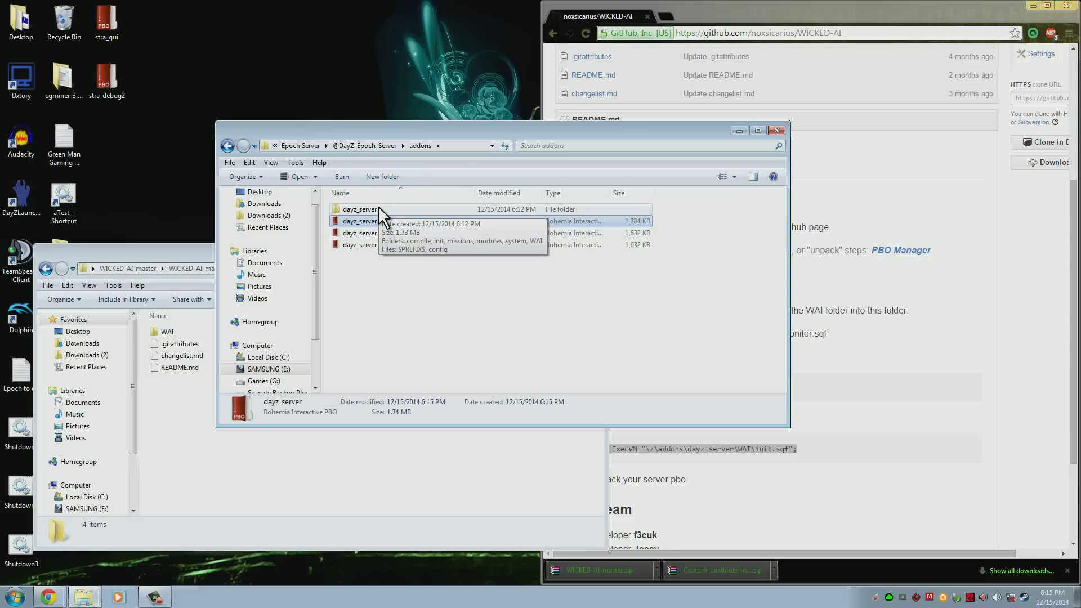
Step: Navigate into dayz_server's WAI folder and load config.sqf in Notepad++
double_click(358, 210)
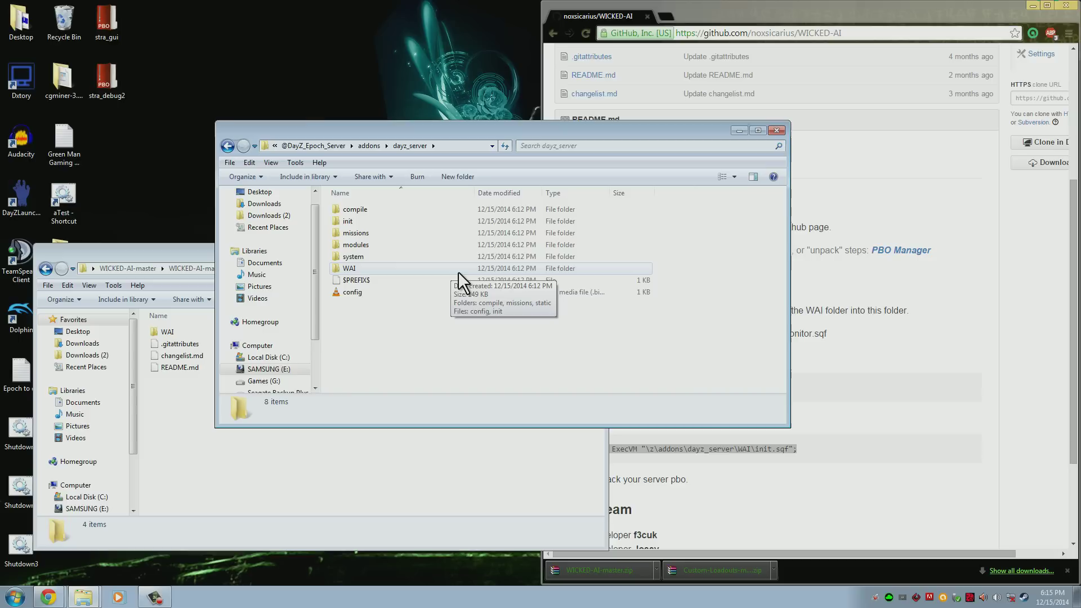
mouse_move(438, 269)
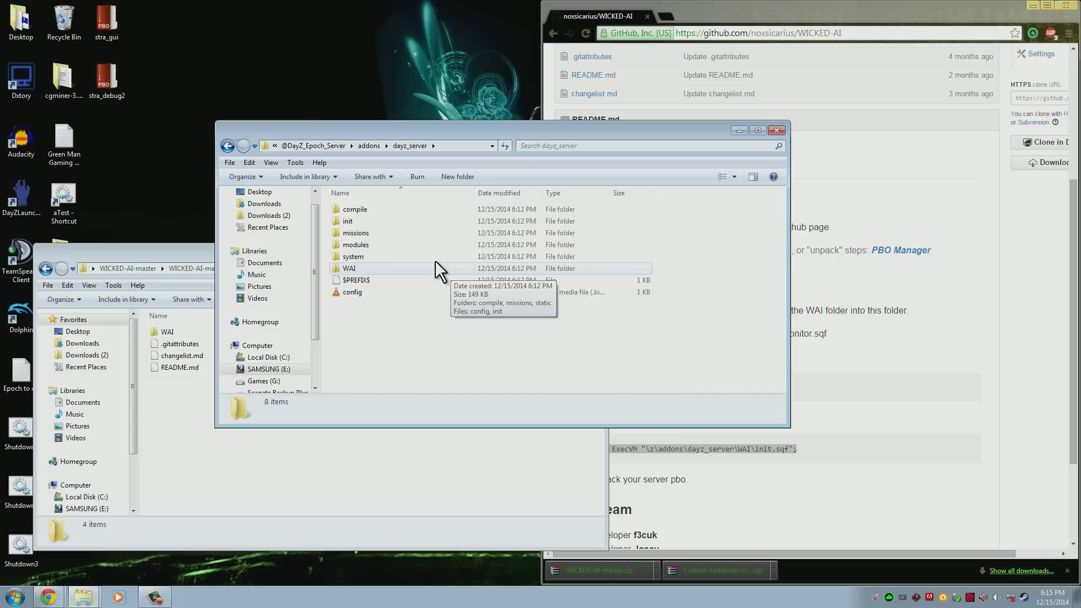
double_click(349, 268)
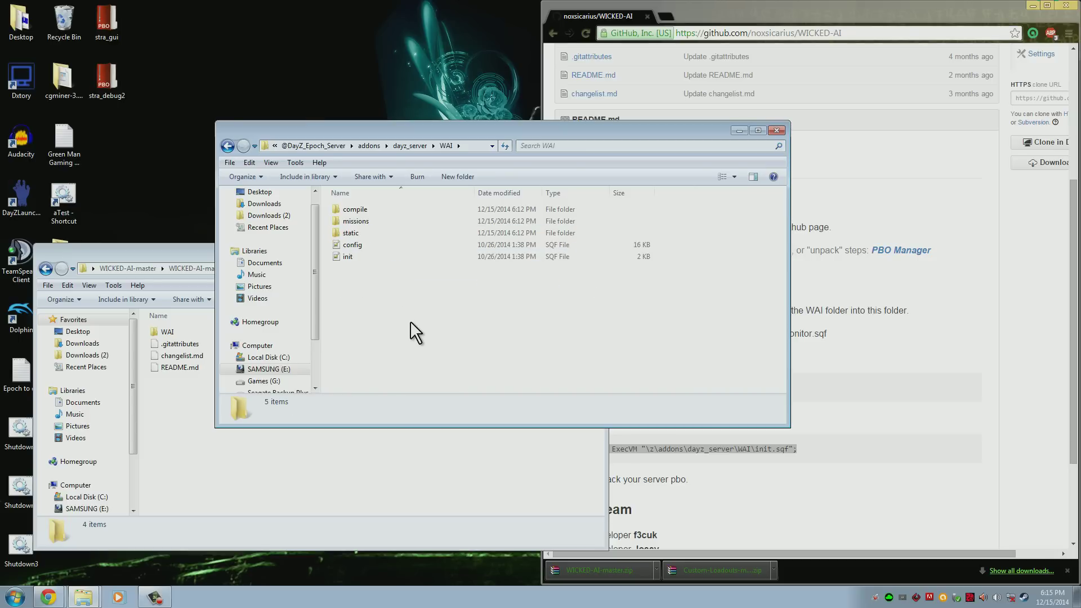
mouse_move(416, 325)
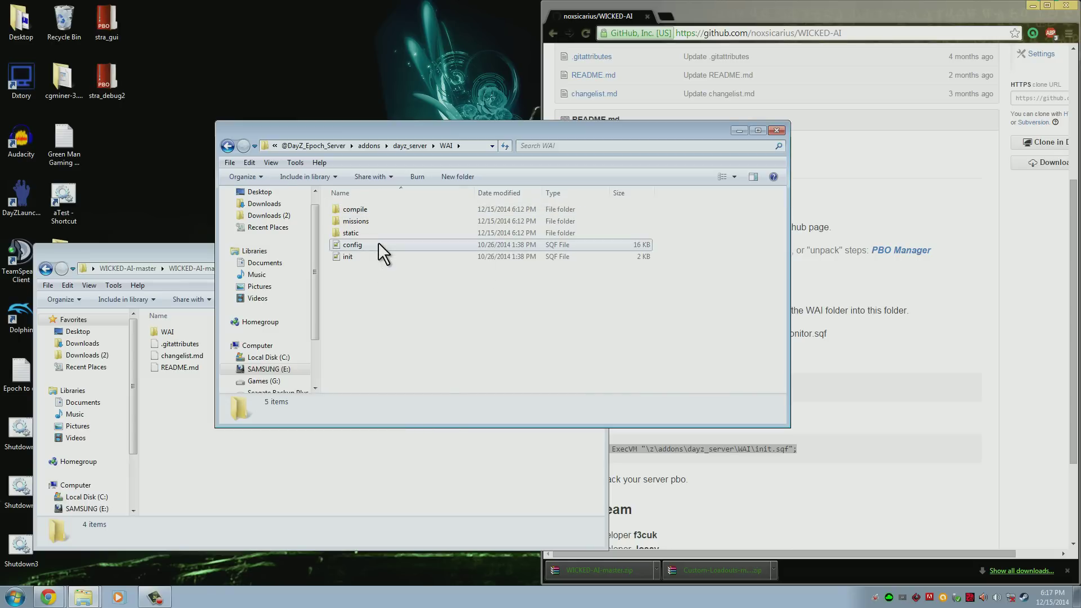
double_click(352, 244)
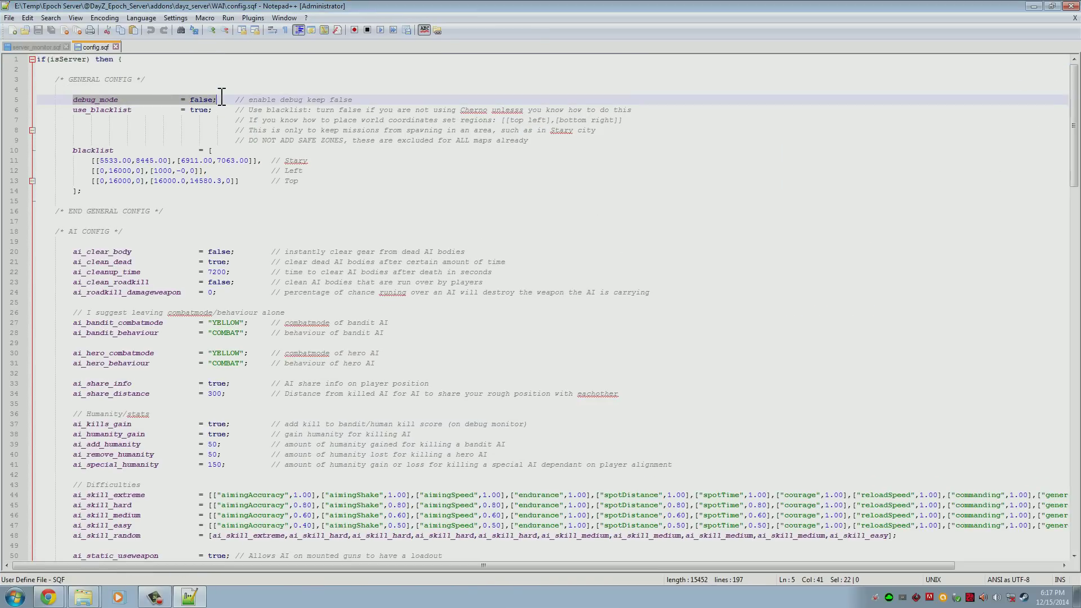
Step: Change use_blacklist from true to false, leaving debug_mode false
left_click(219, 110)
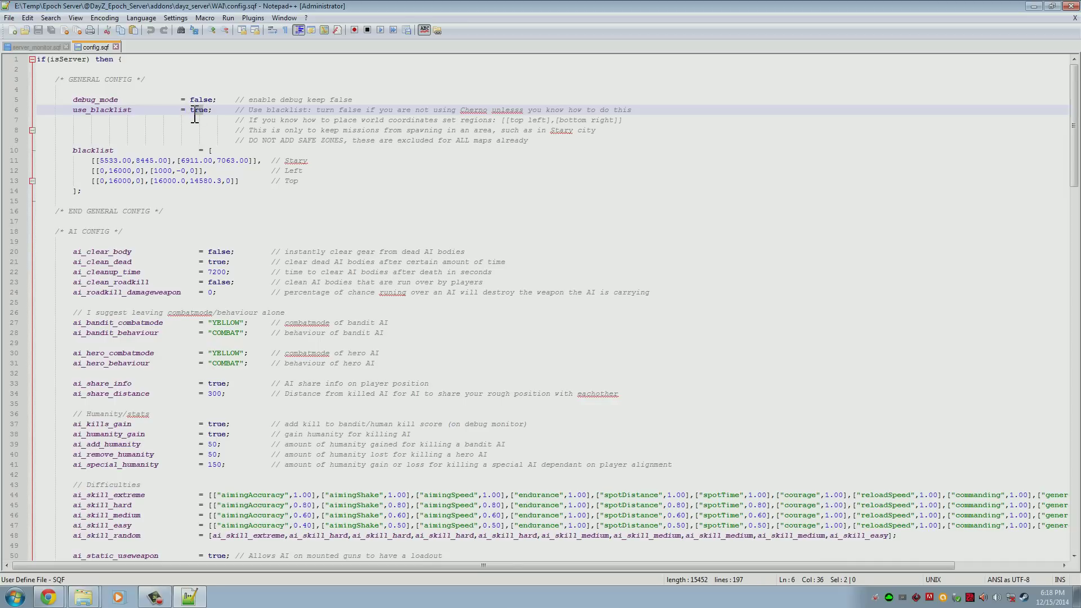
type("fals")
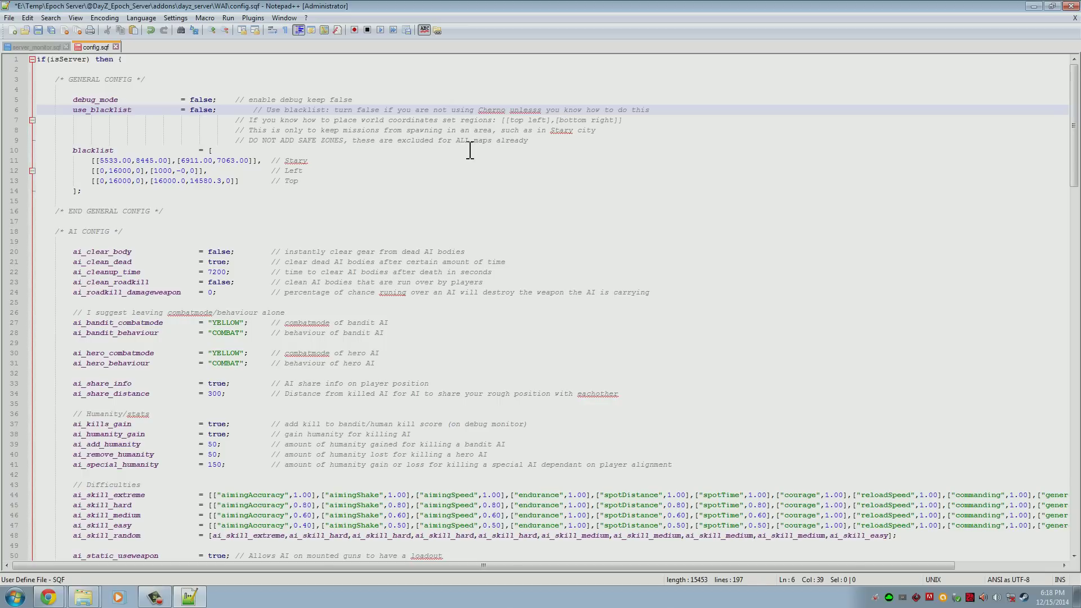
scroll("down", 3)
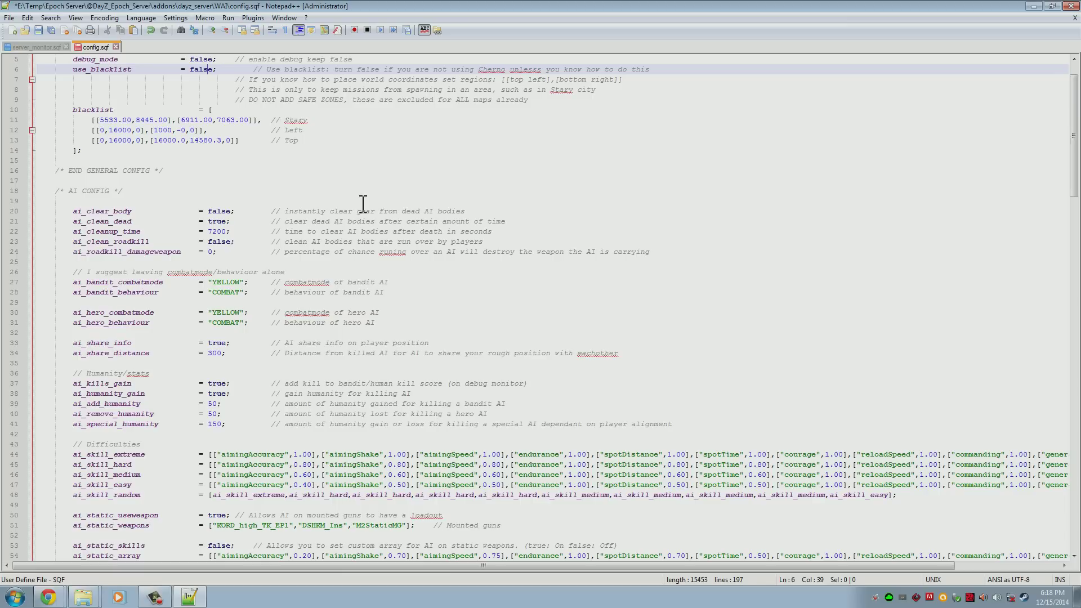
mouse_move(61, 221)
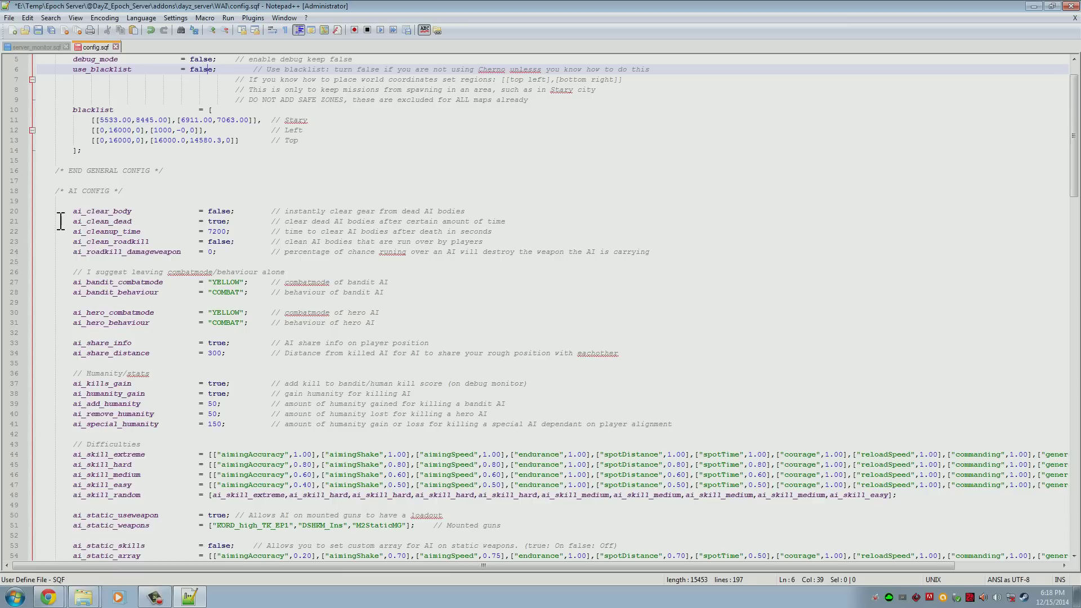
double_click(102, 211)
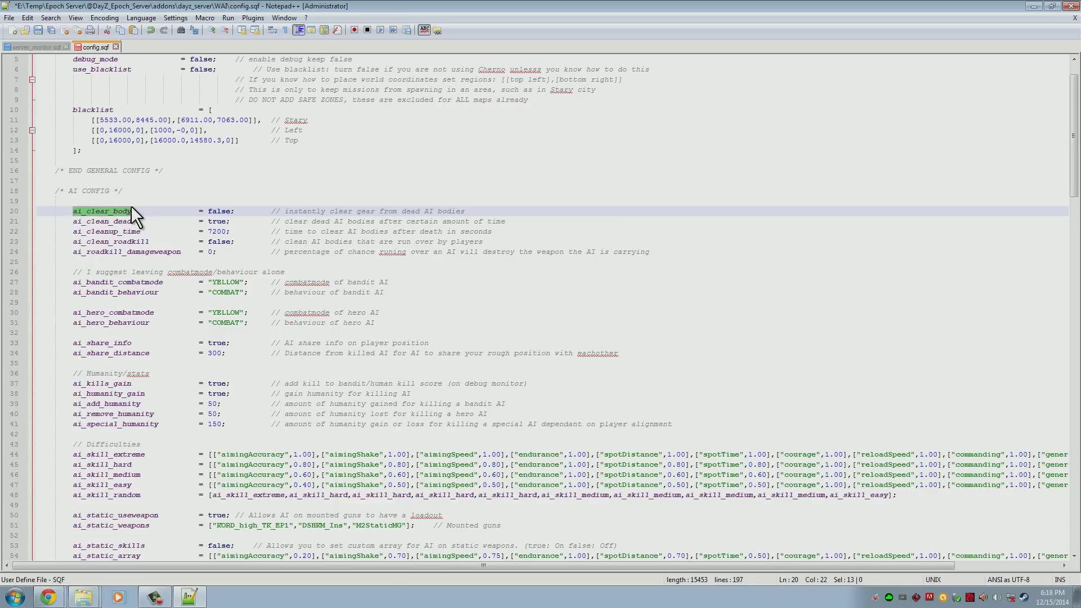
left_click(145, 222)
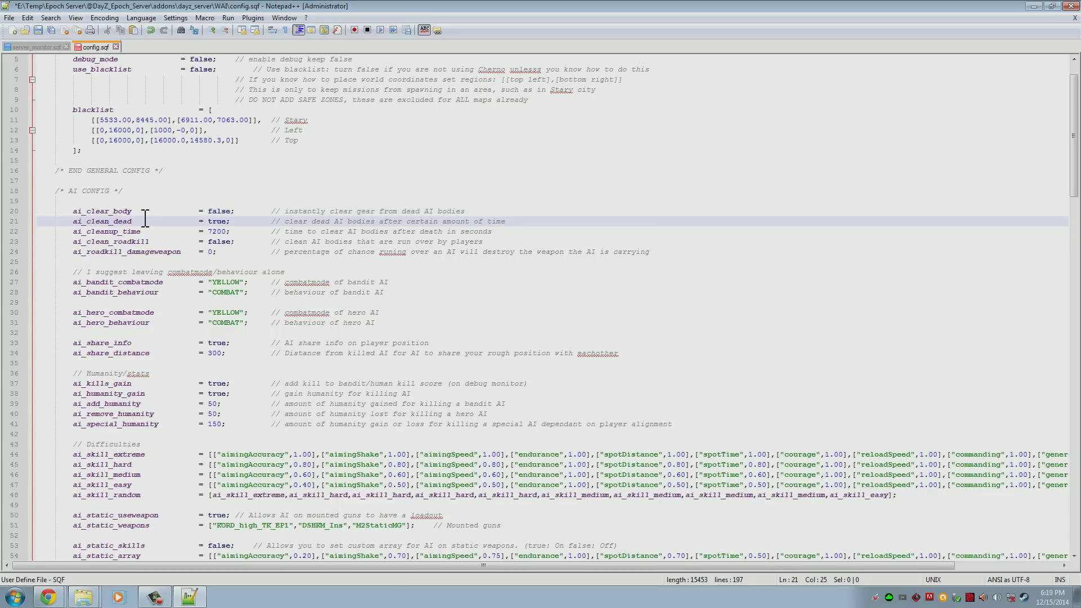
double_click(103, 221)
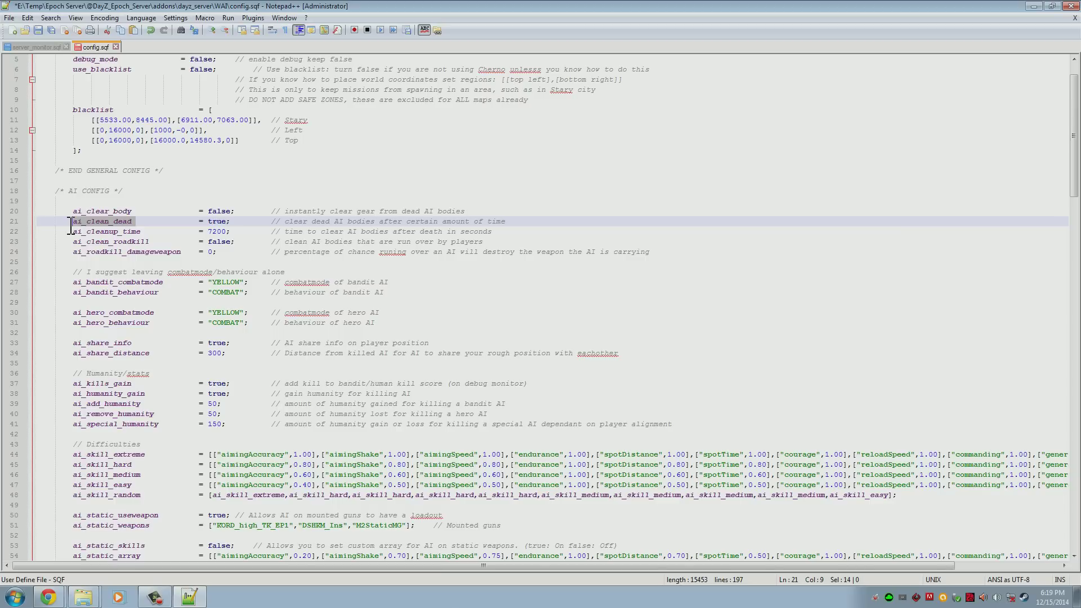
mouse_move(92, 227)
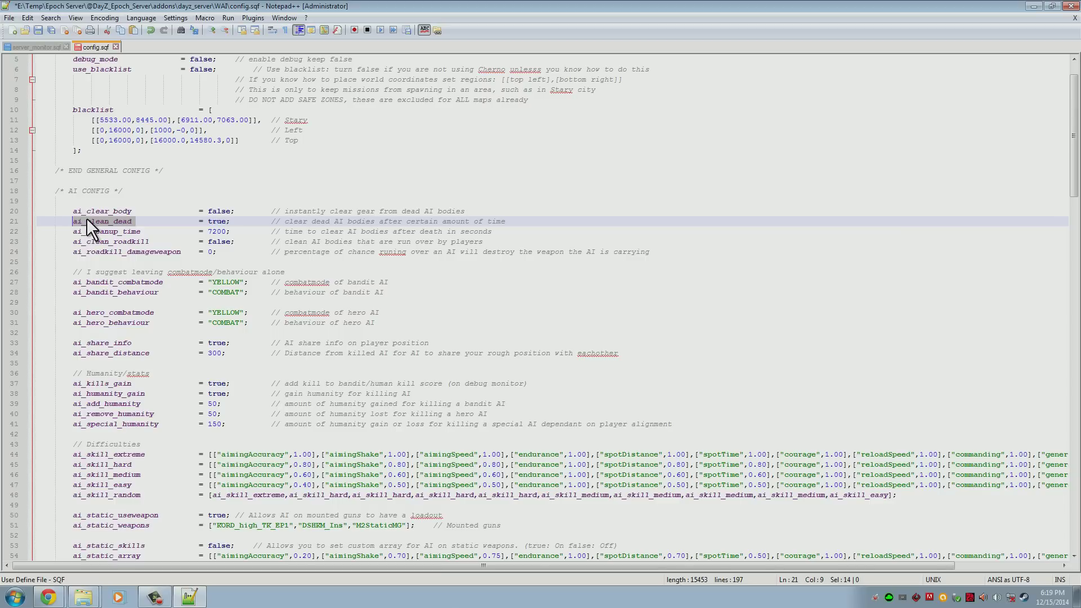
mouse_move(296, 253)
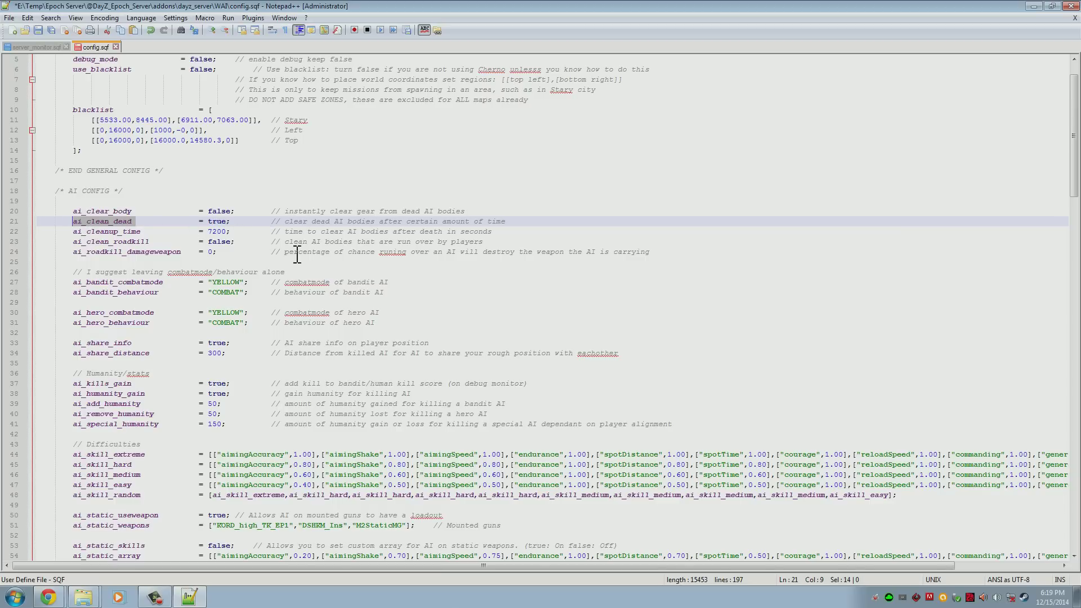
mouse_move(150, 241)
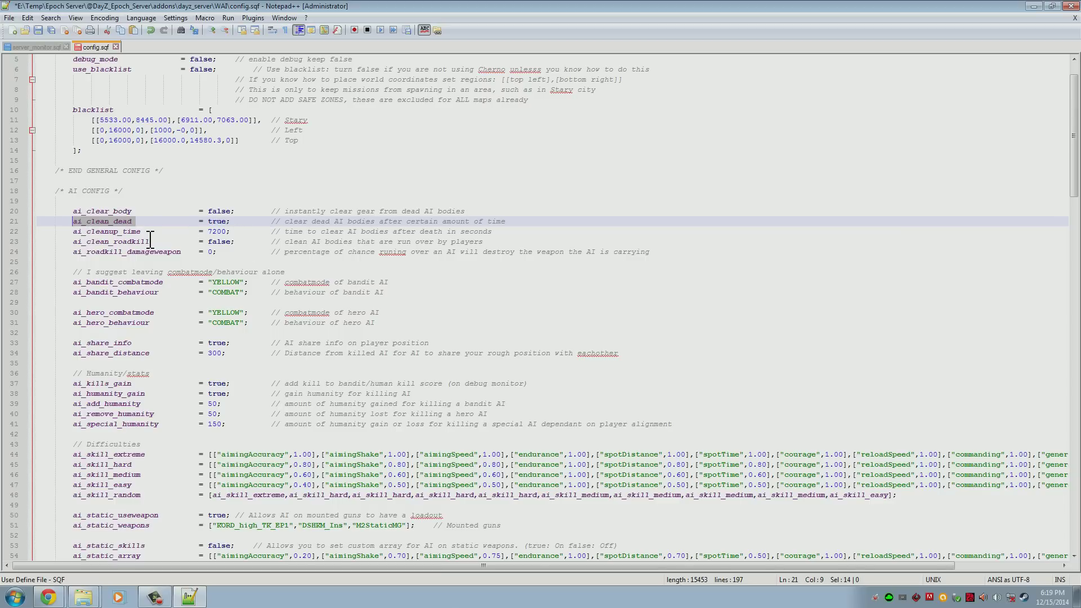
left_click(228, 231)
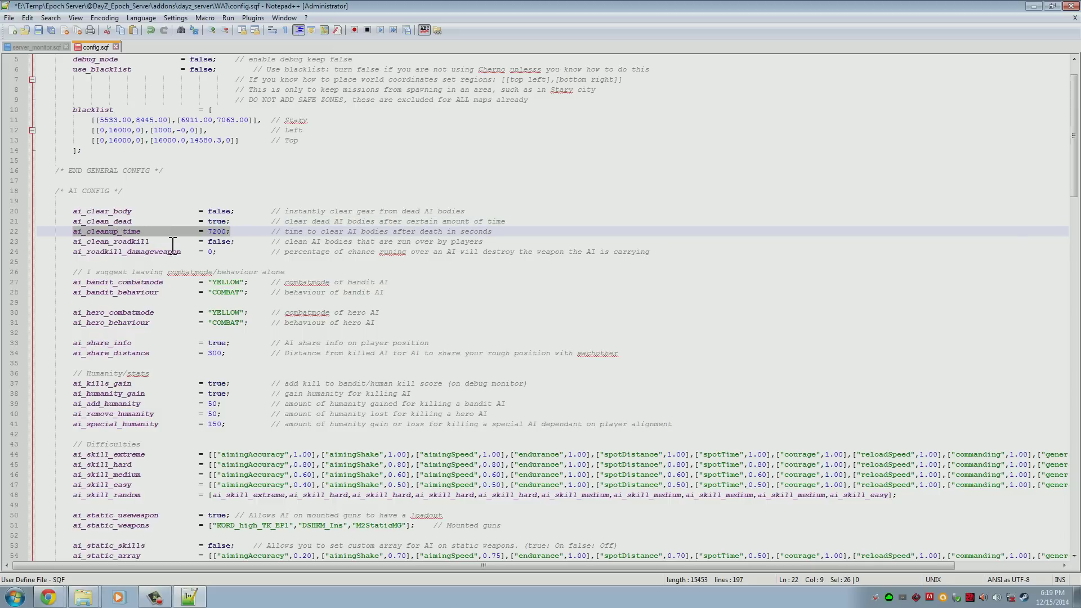
left_click(220, 231)
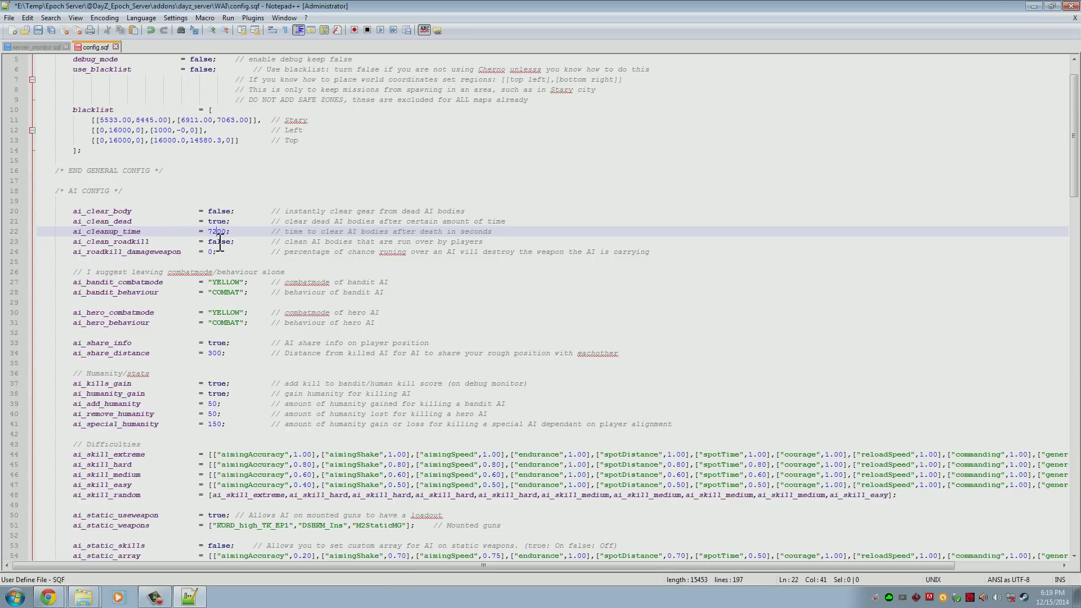
mouse_move(107, 224)
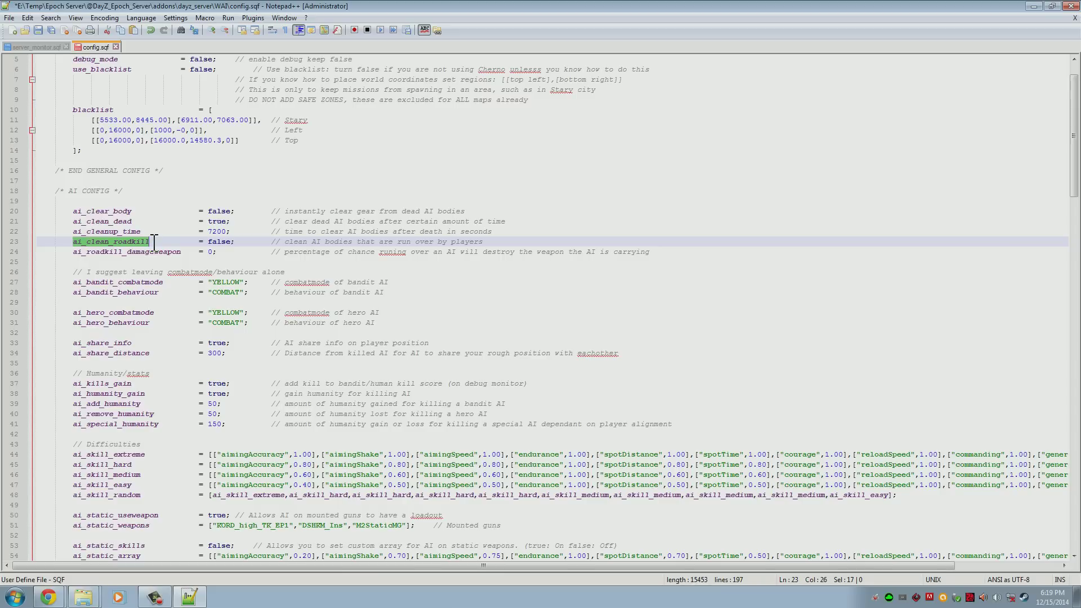
mouse_move(188, 246)
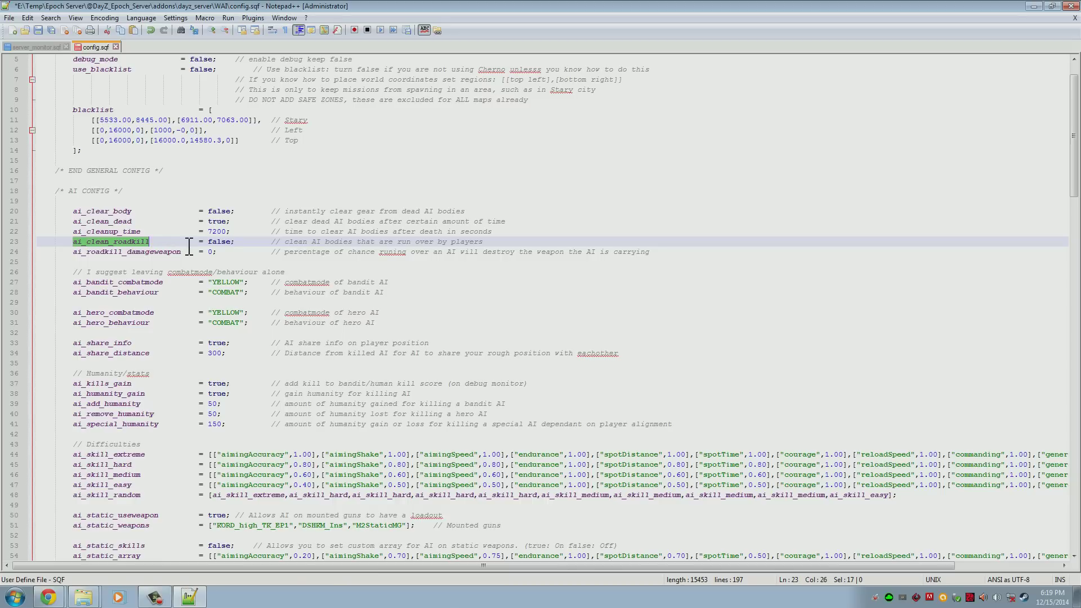
left_click(192, 251)
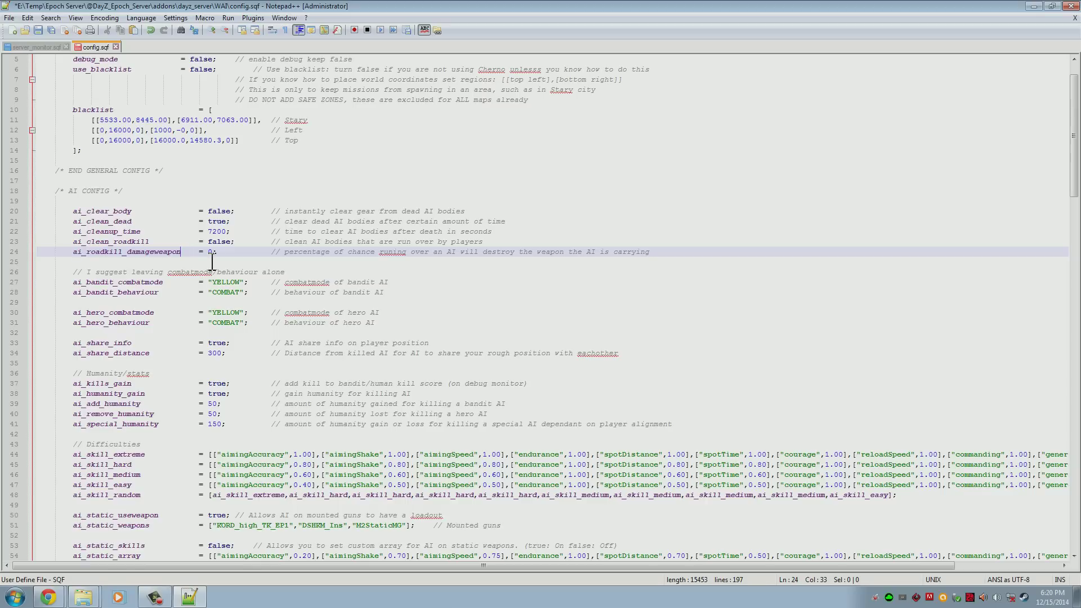
left_click(260, 257)
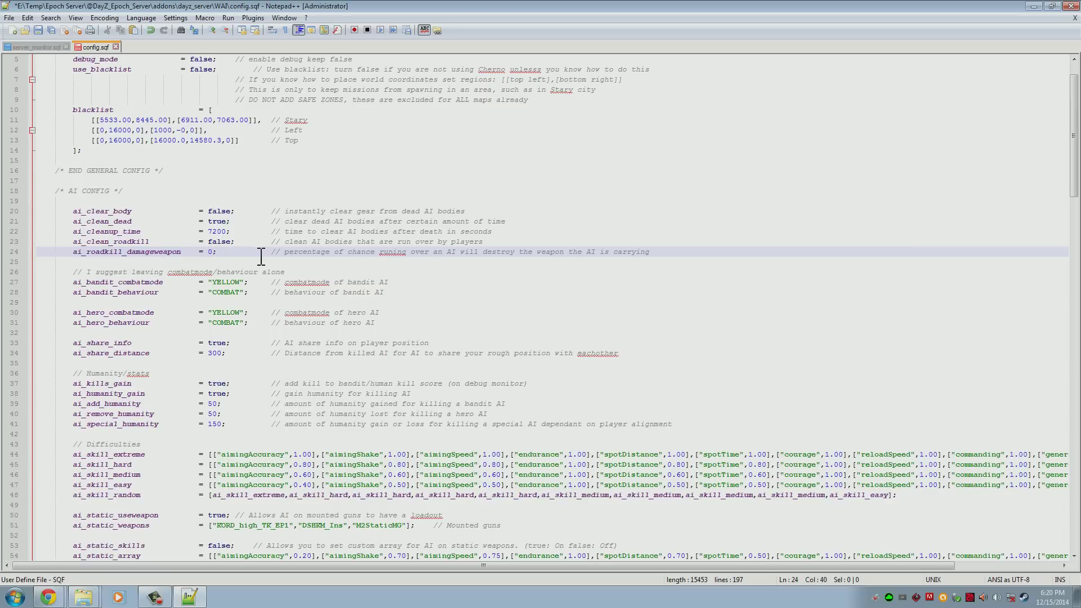
mouse_move(316, 230)
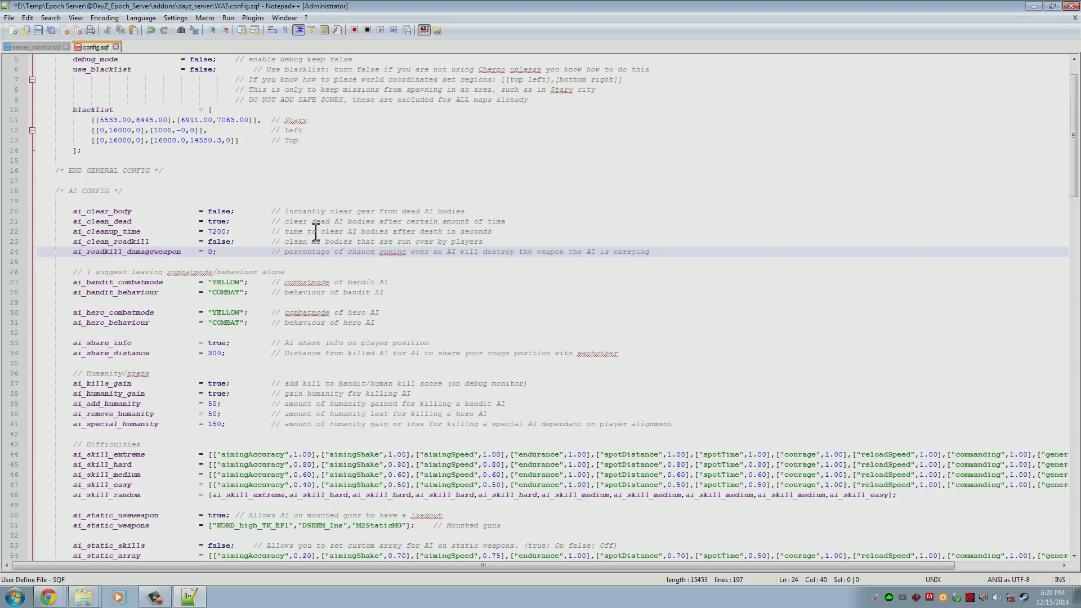
mouse_move(234, 282)
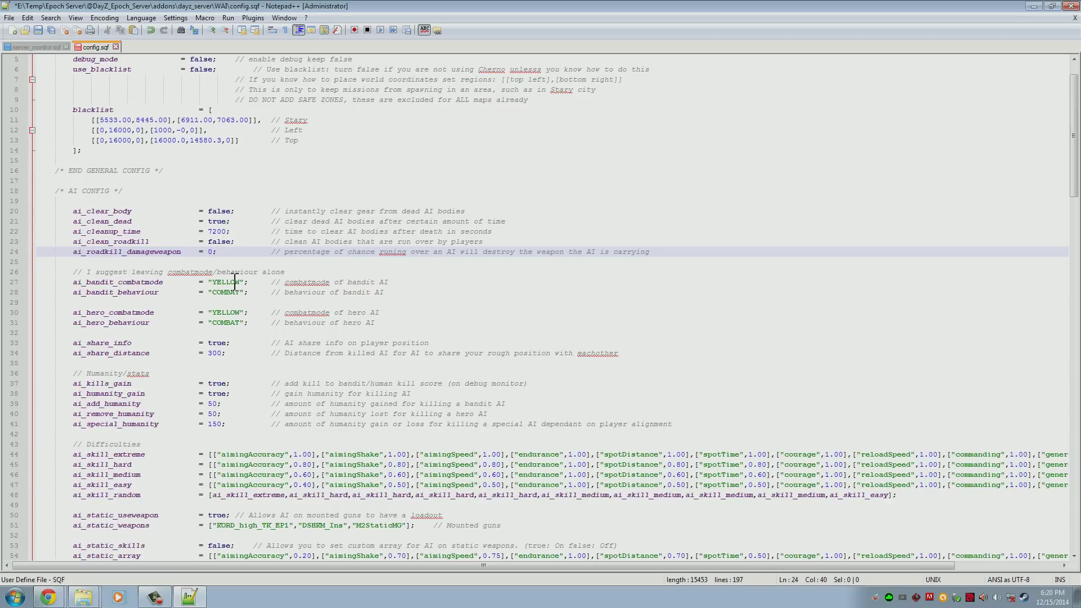
left_click(227, 291)
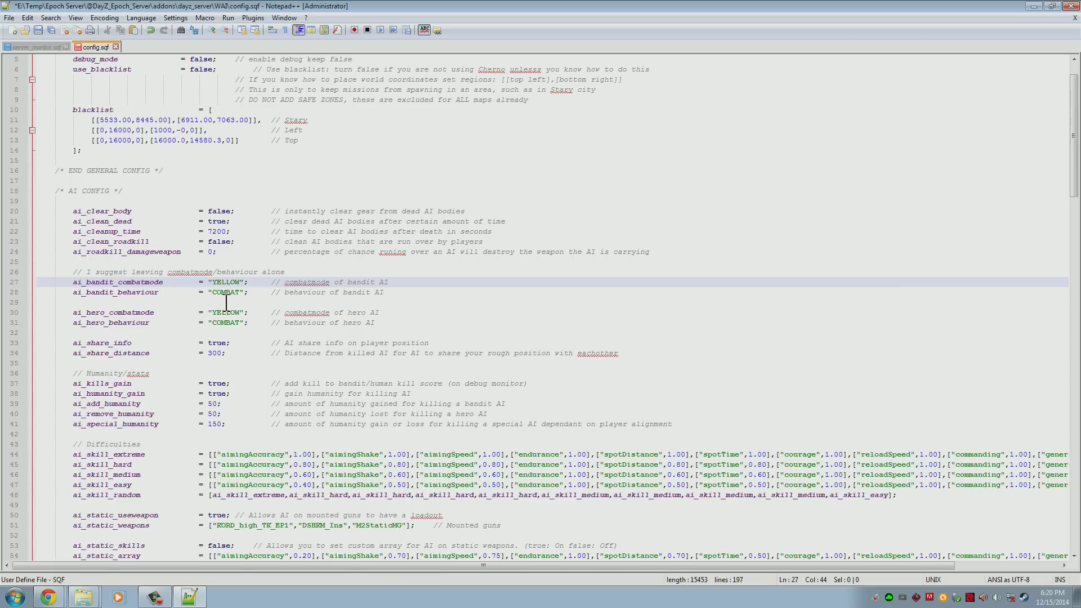
left_click(243, 312)
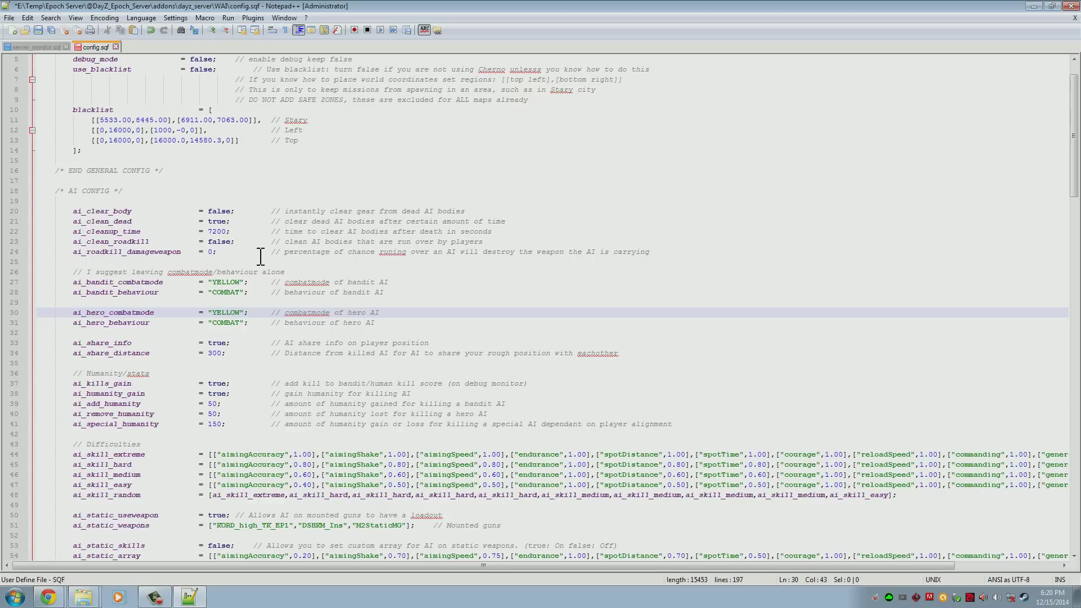
mouse_move(268, 259)
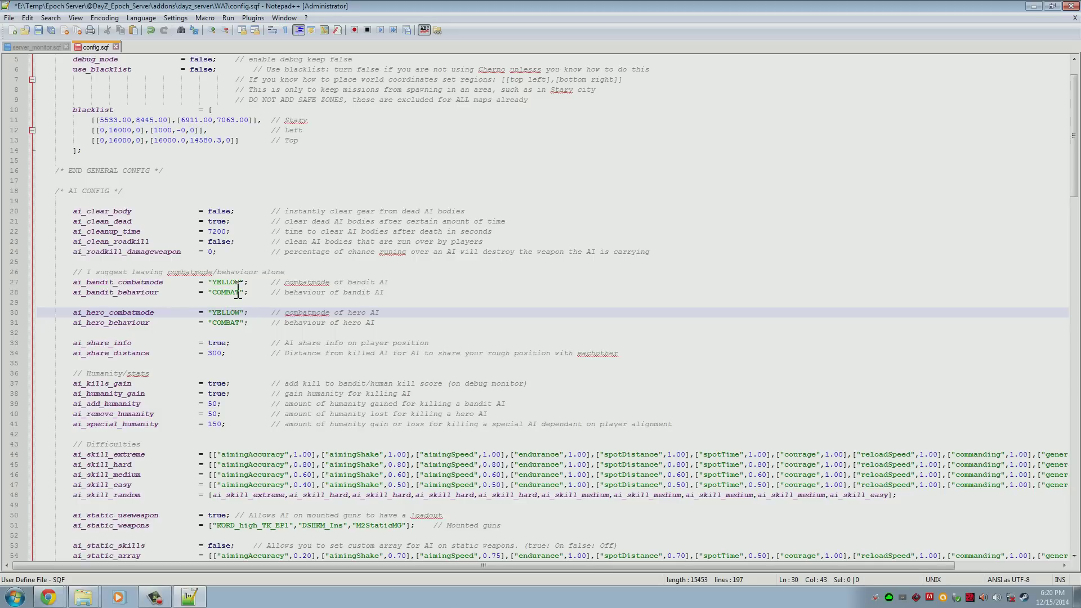
left_click(228, 324)
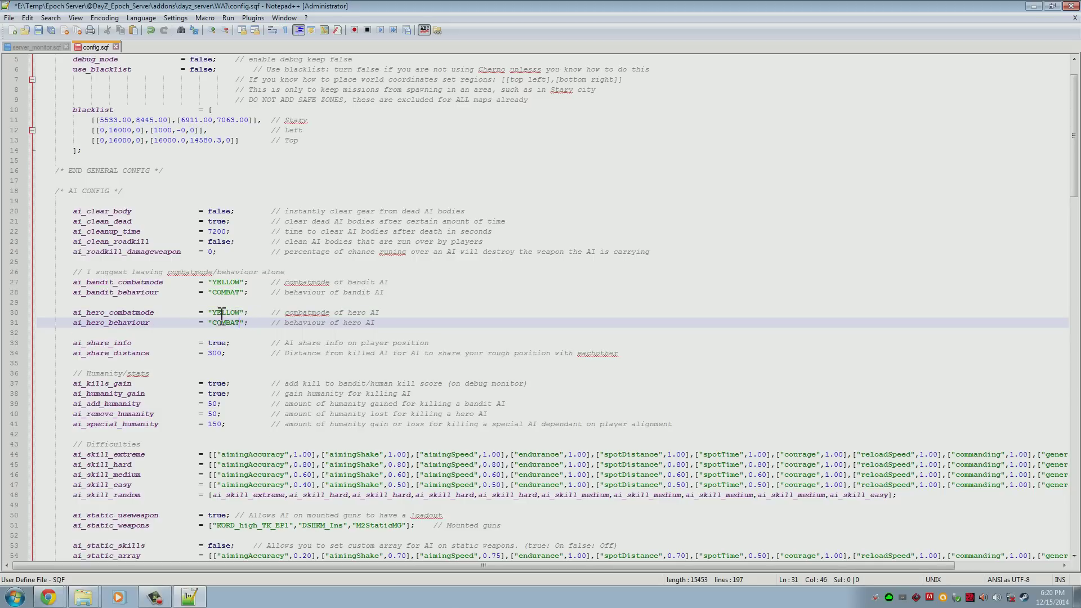
mouse_move(248, 335)
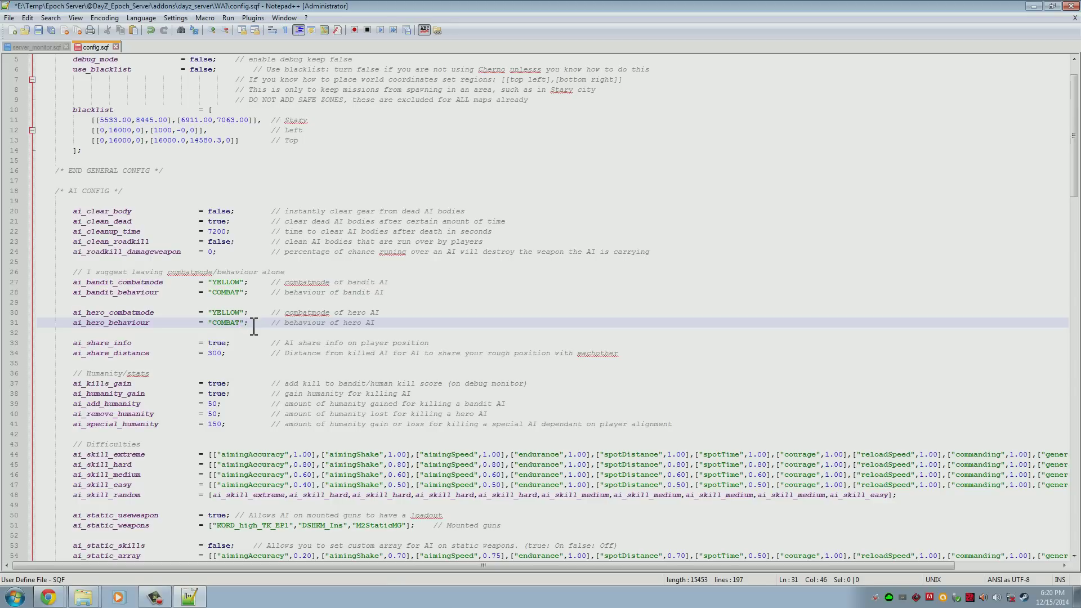
mouse_move(236, 306)
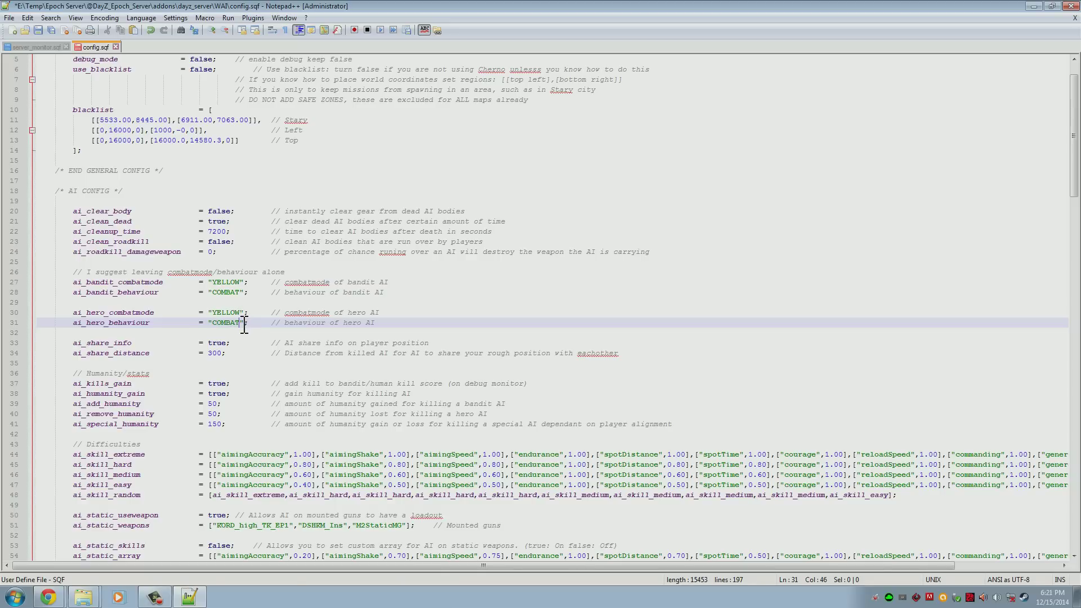
left_click(221, 343)
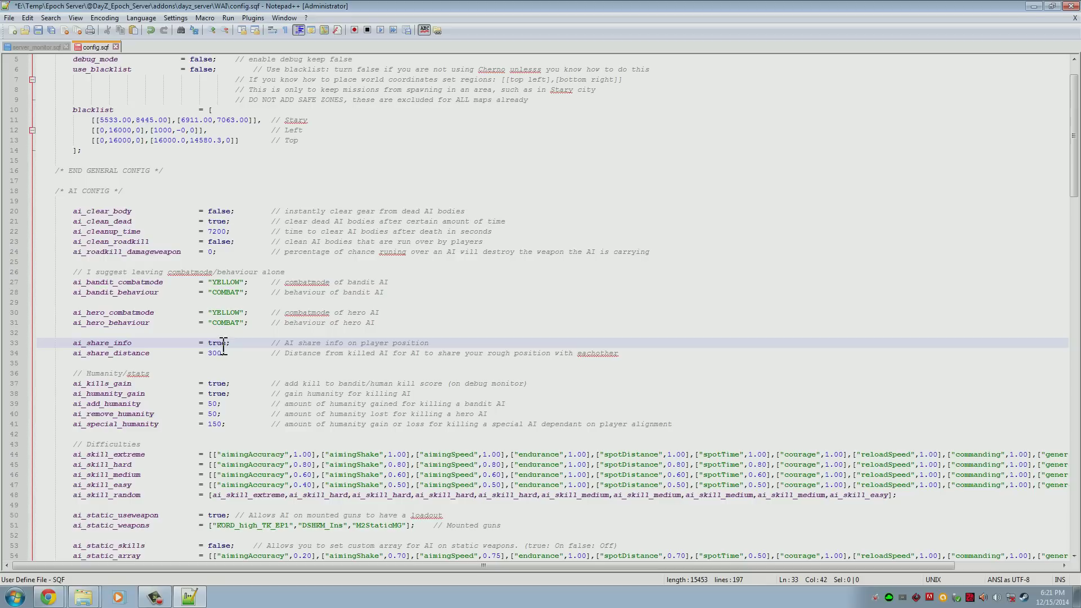
left_click(211, 352)
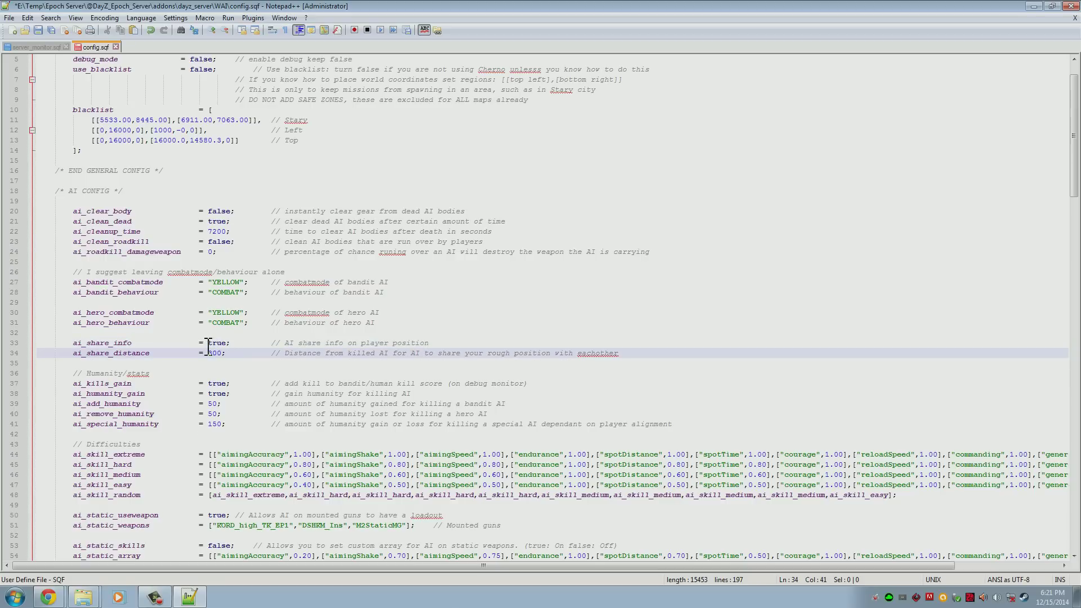
double_click(216, 342)
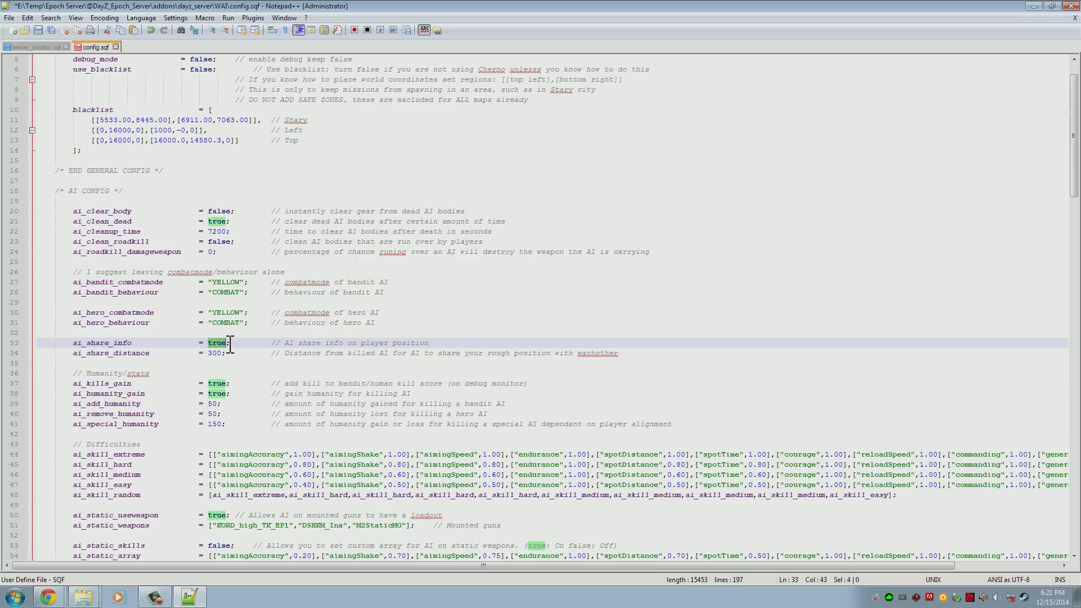
mouse_move(243, 364)
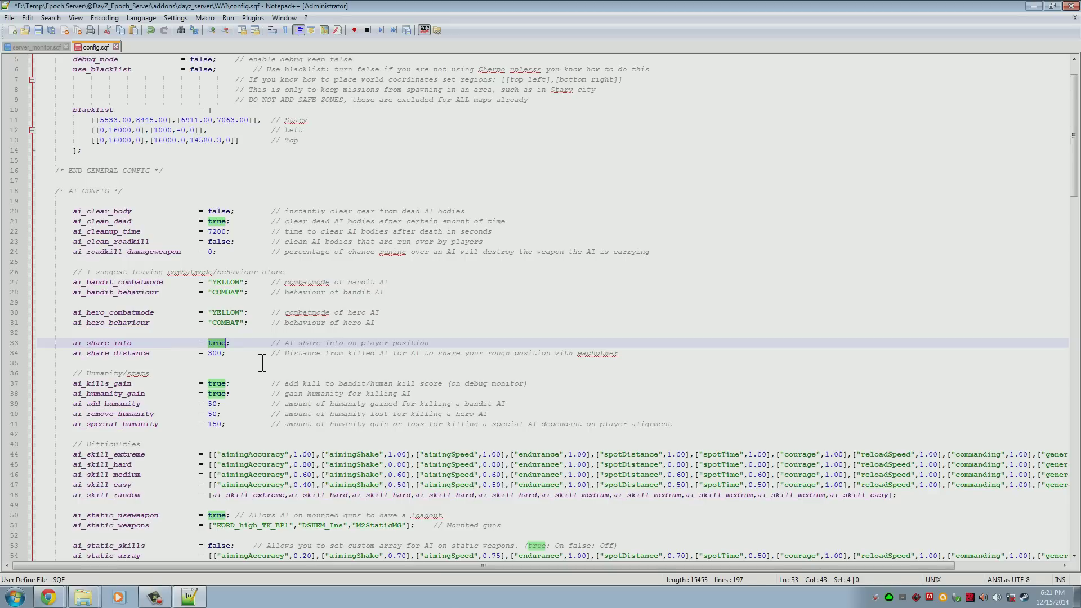
left_click(213, 353)
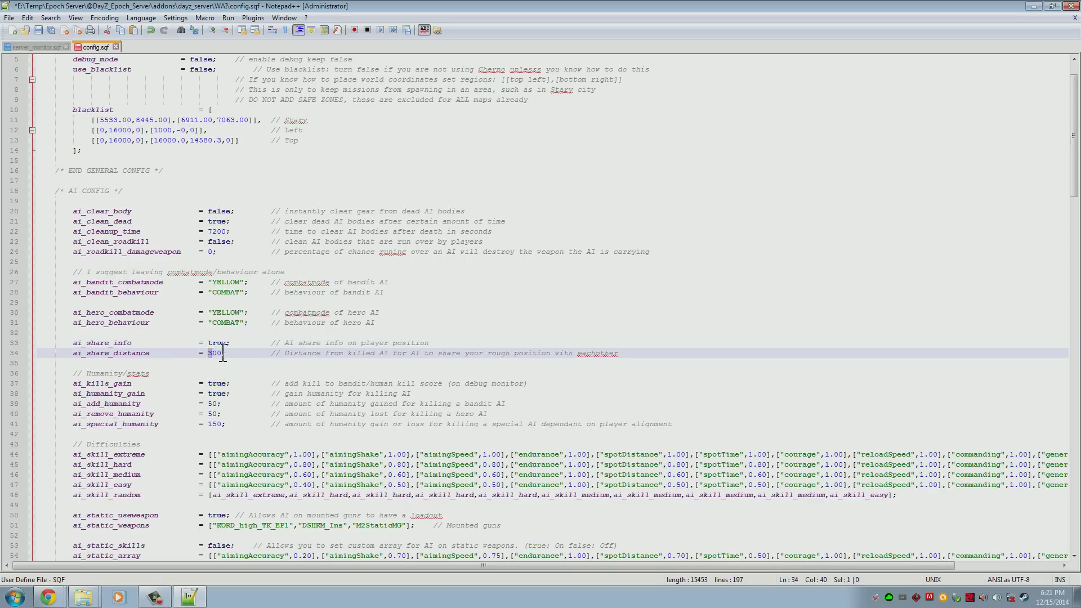
double_click(214, 352)
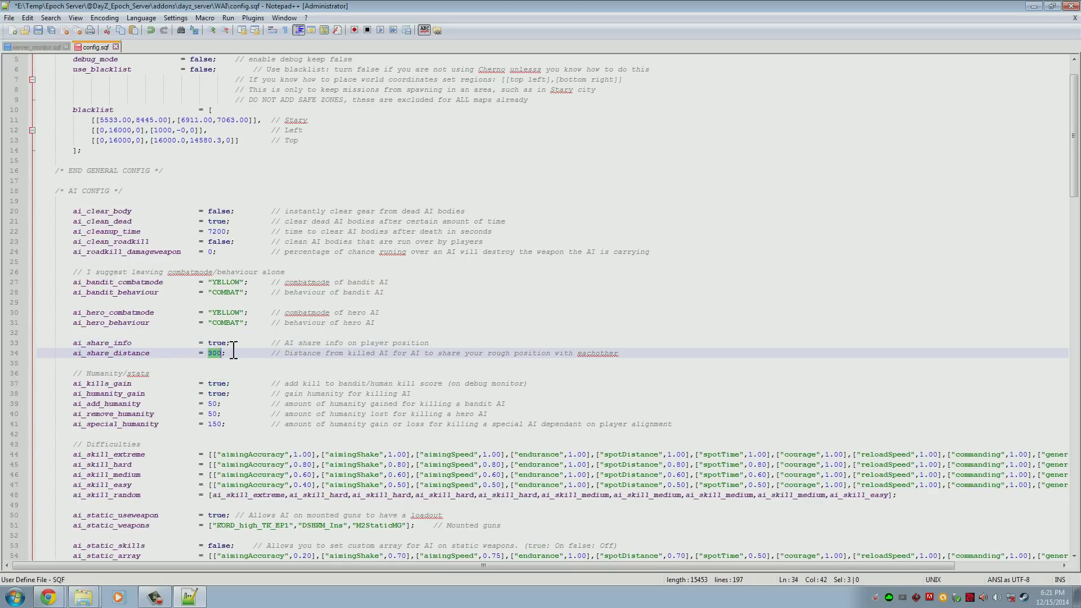
mouse_move(331, 379)
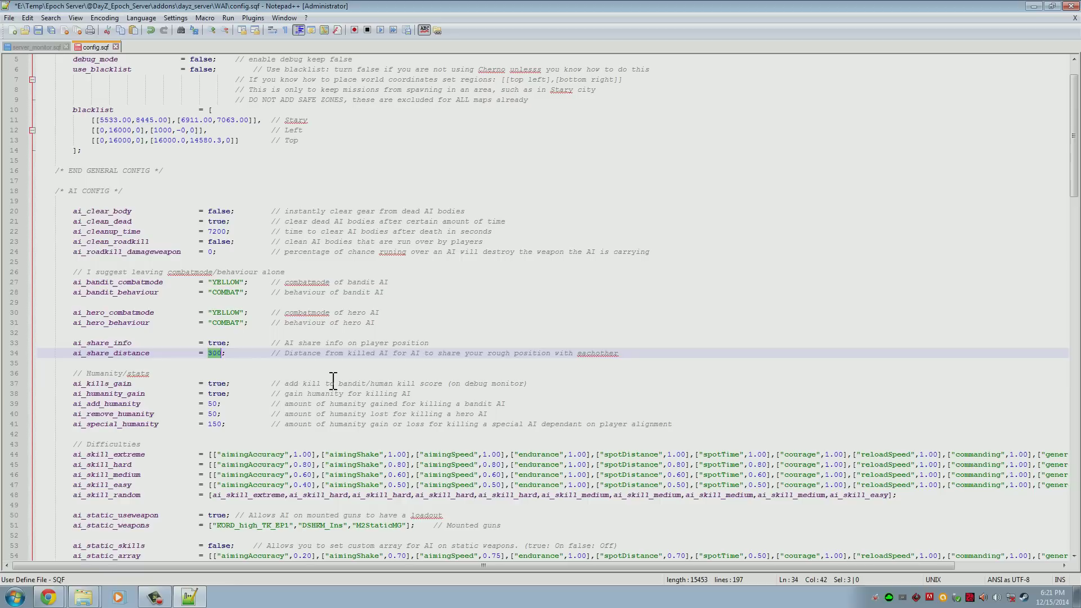
left_click(107, 383)
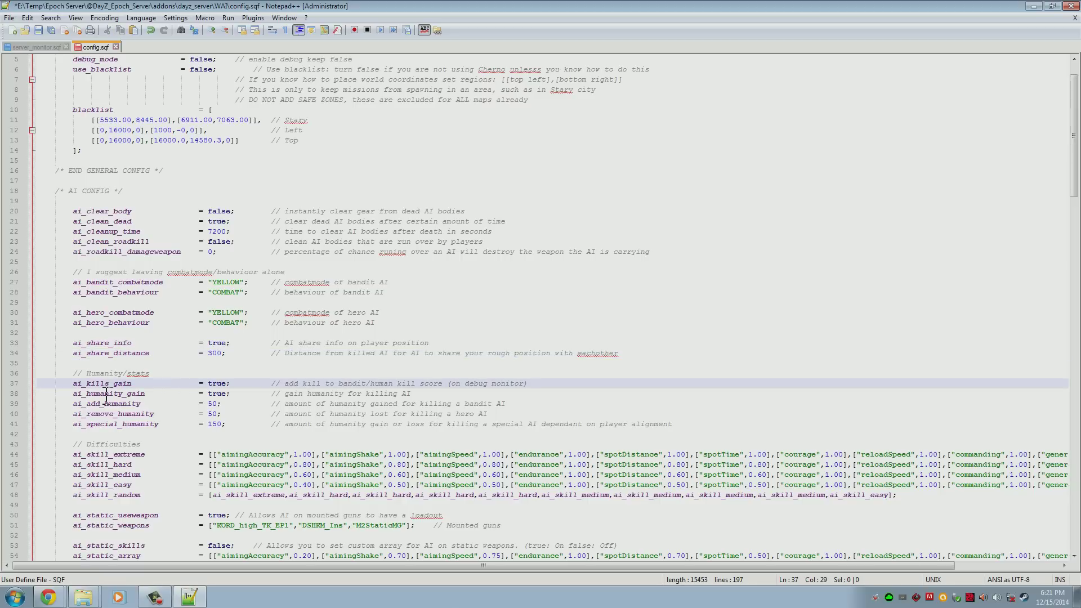
scroll("down", 3)
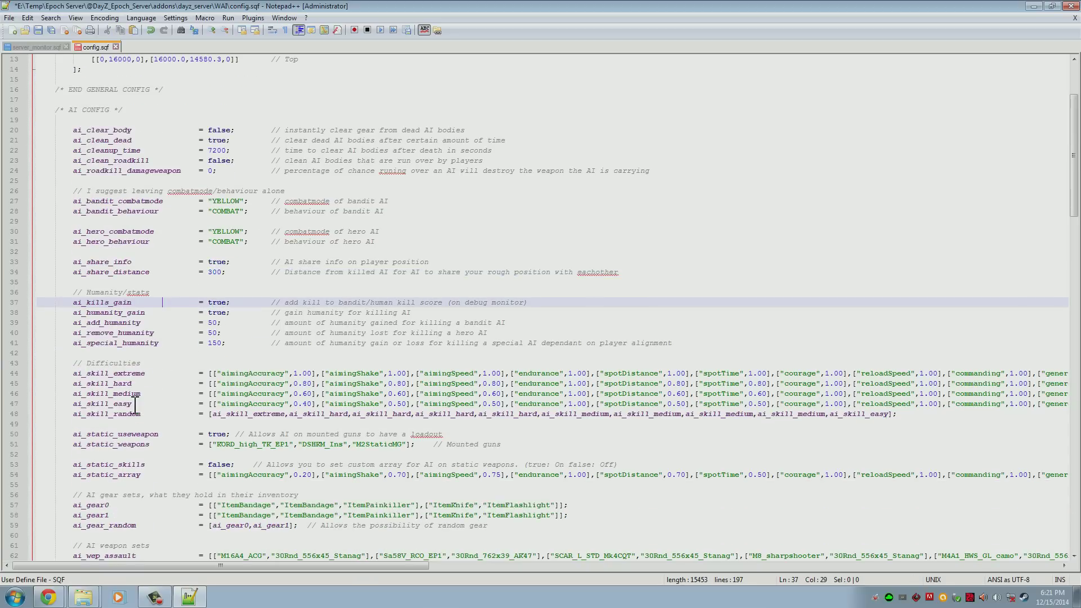
scroll("down", 3)
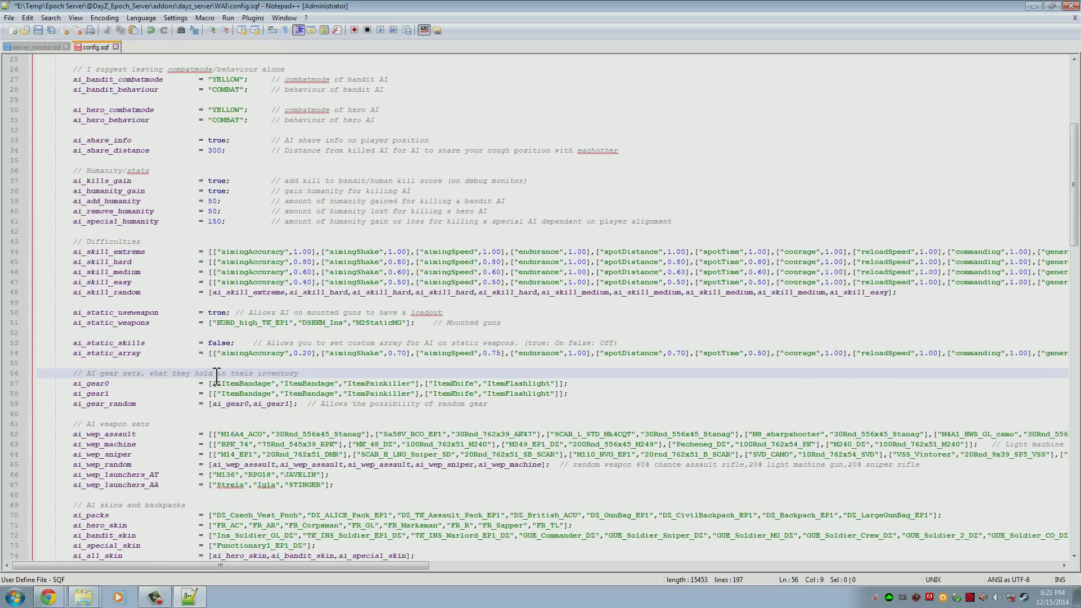
mouse_move(176, 379)
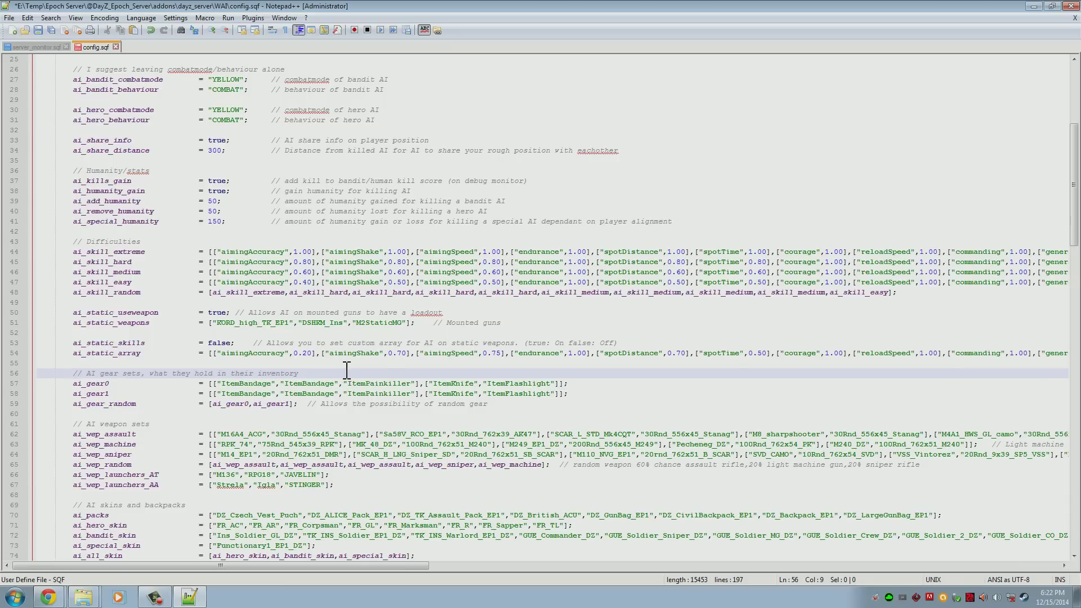
mouse_move(322, 383)
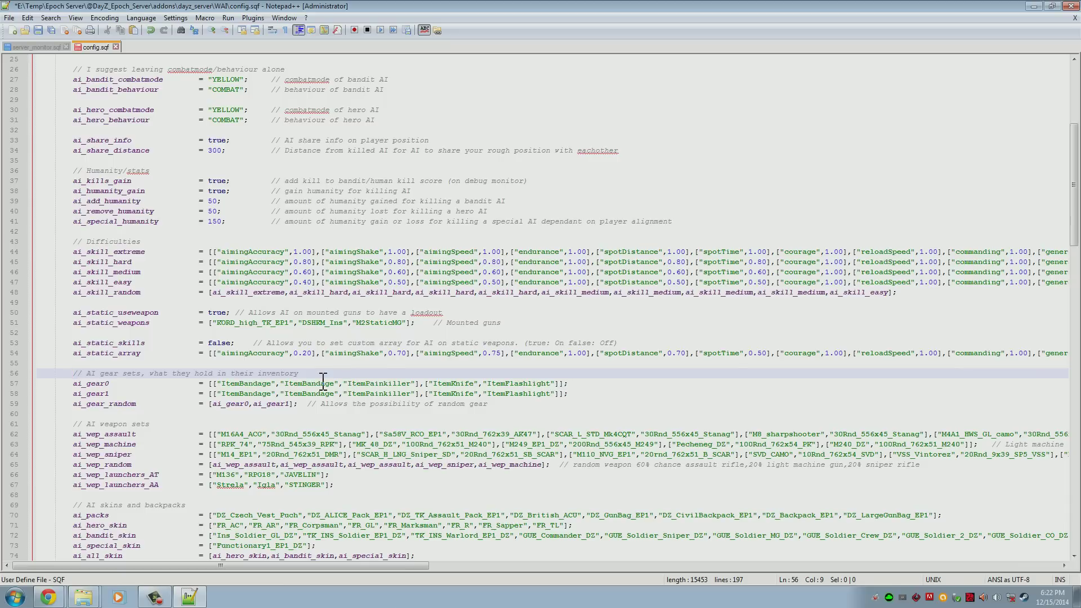
left_click(416, 383)
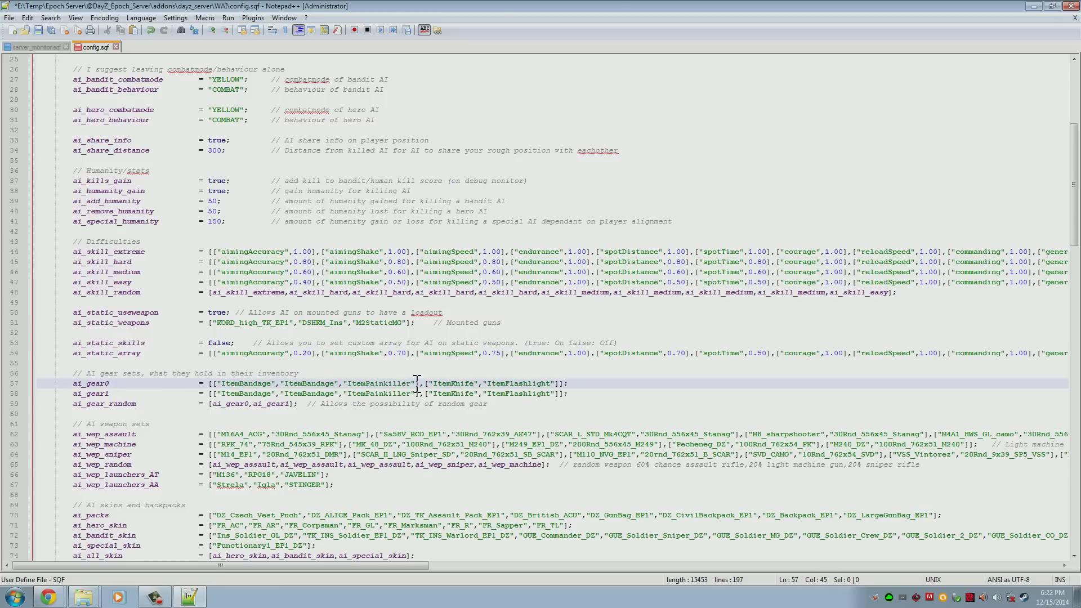
scroll("down", 3)
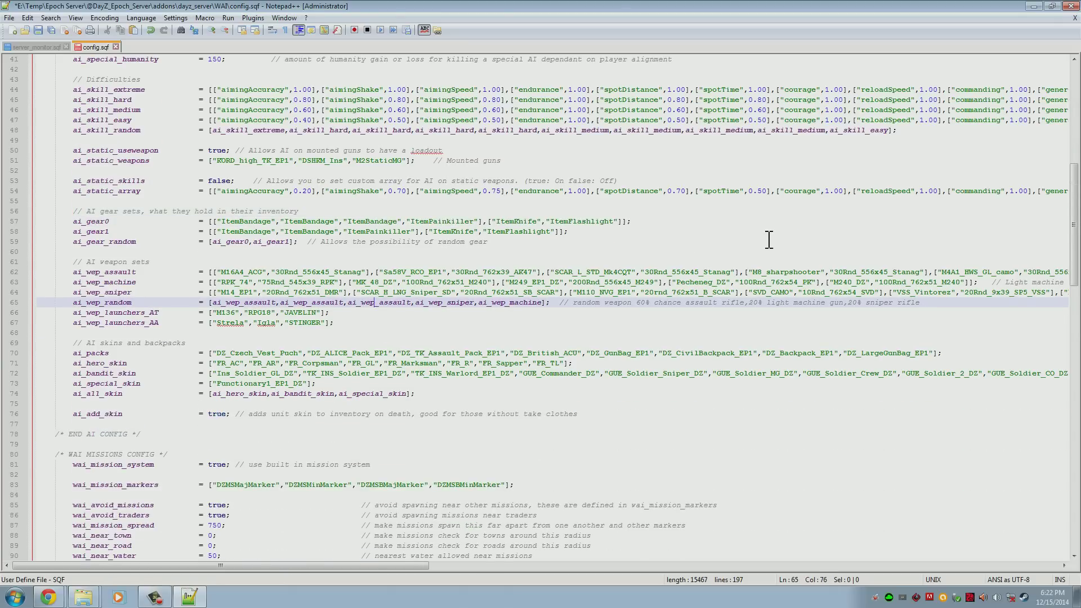
Step: Duplicate the M16A4_ACU entry in ai_wep_assault as an M16A4 with 30Rnd_556x45_Stanag ammo
left_click(348, 312)
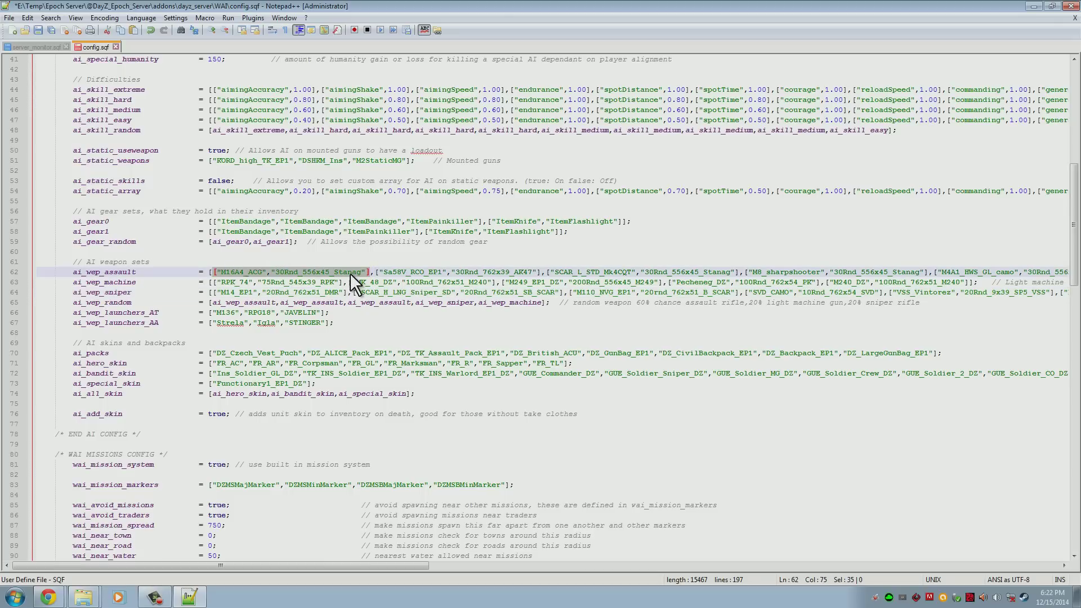
left_click(412, 271)
type("\"M16A4\",")
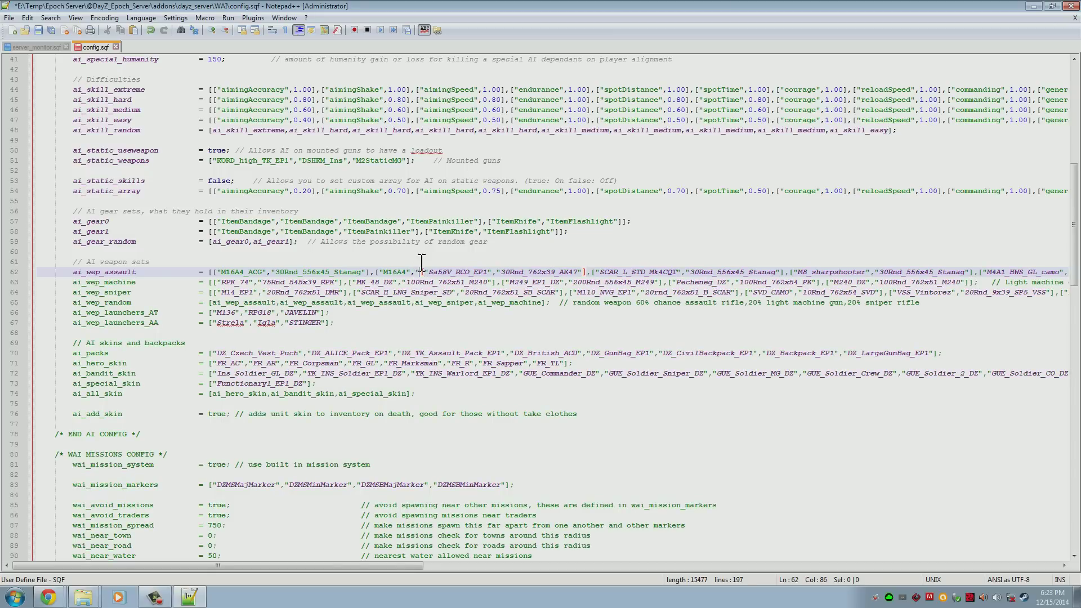
left_click(276, 271)
type("\"30Rnd_556x45_Stanag\"],[")
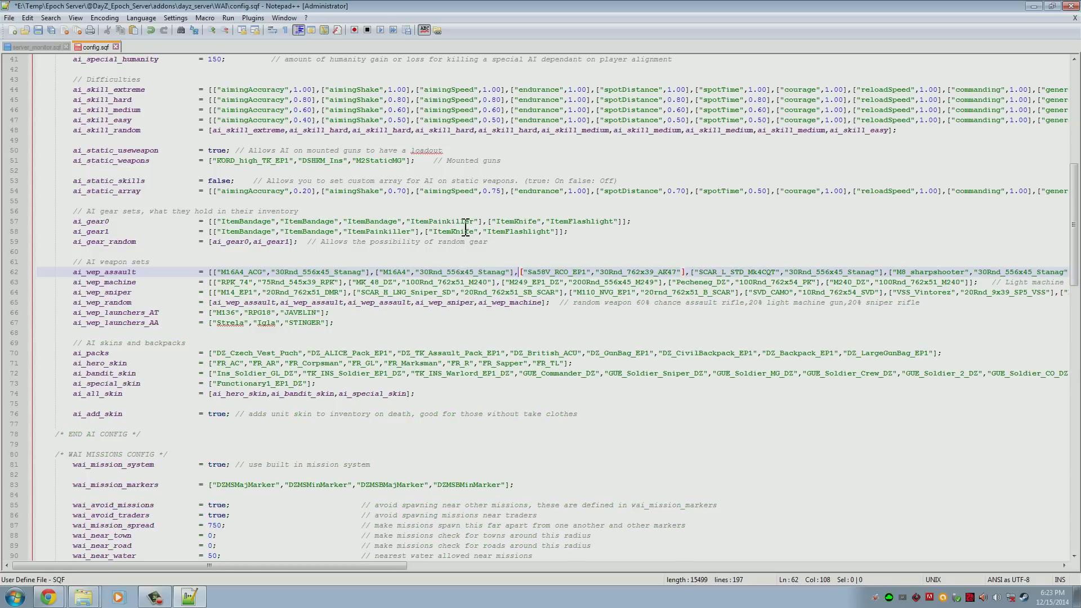
mouse_move(821, 267)
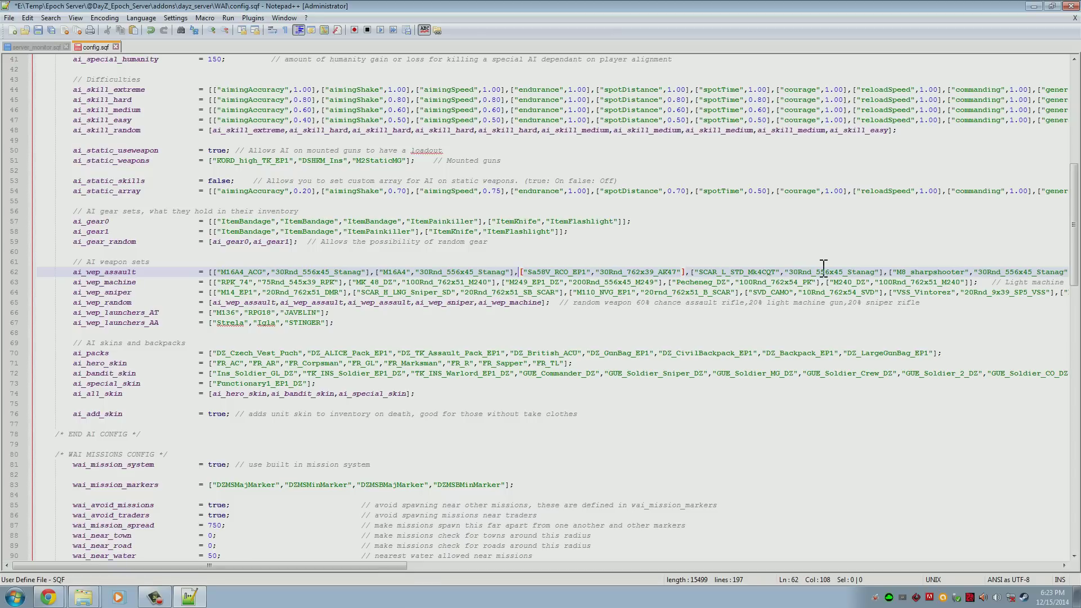
mouse_move(429, 267)
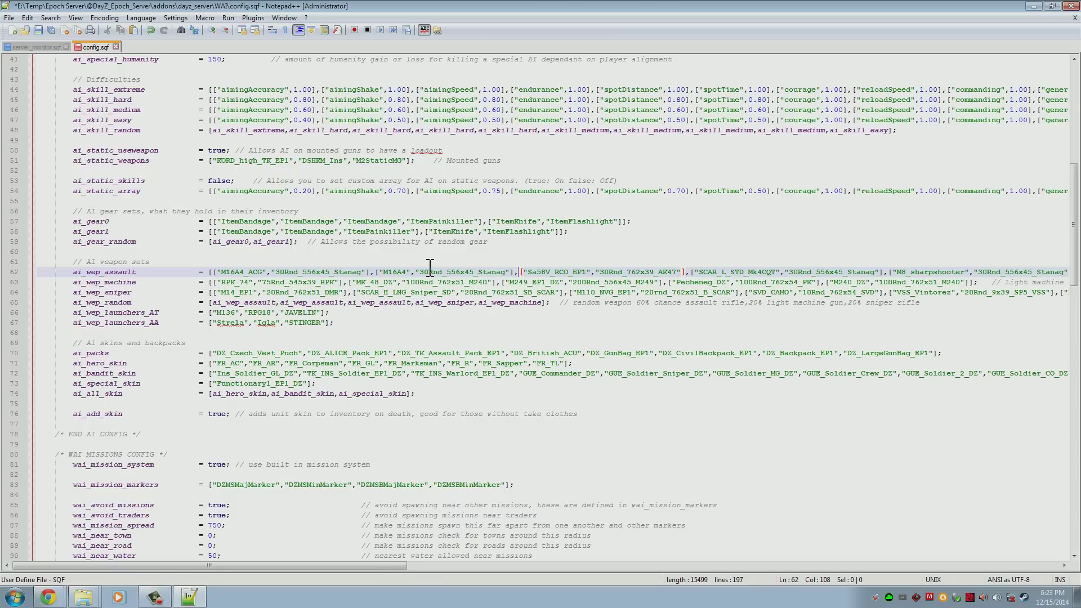
left_click(134, 296)
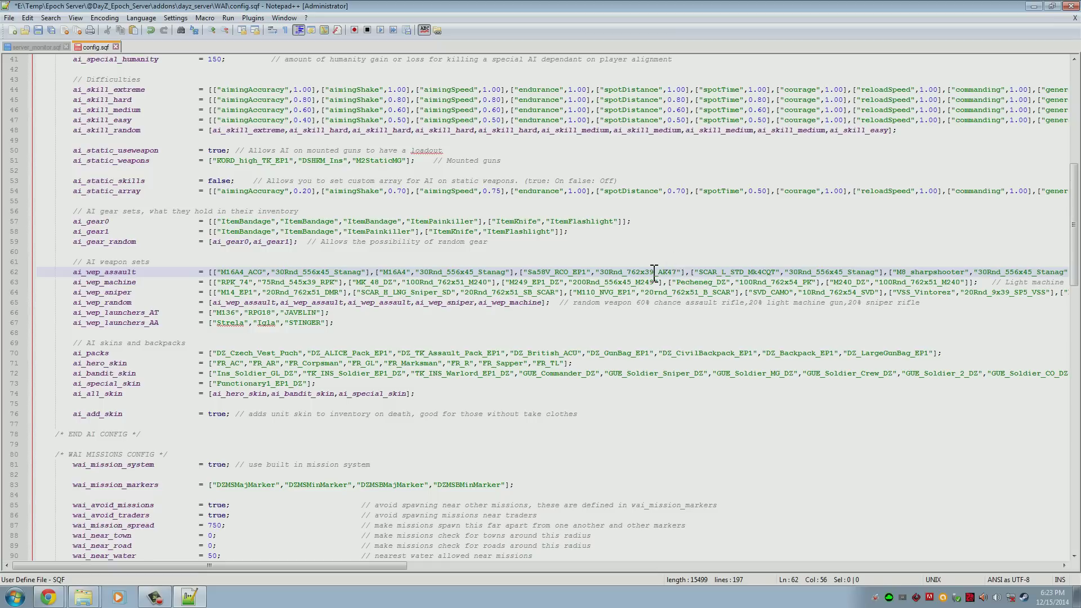
Step: Scroll down to the wai_hero_missions chance list in config.sqf
scroll("down", 3)
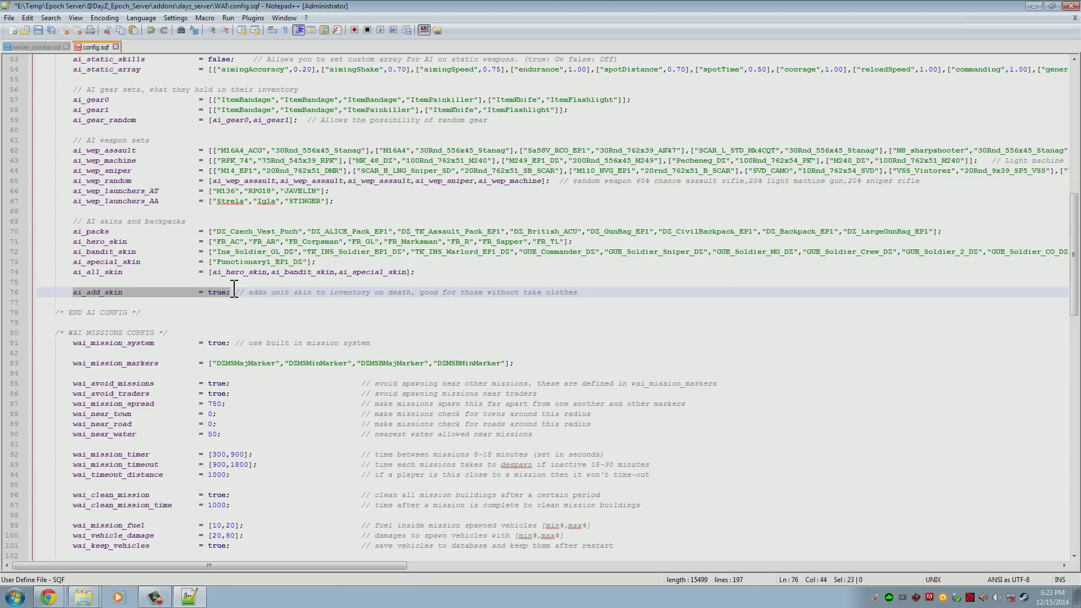
mouse_move(234, 226)
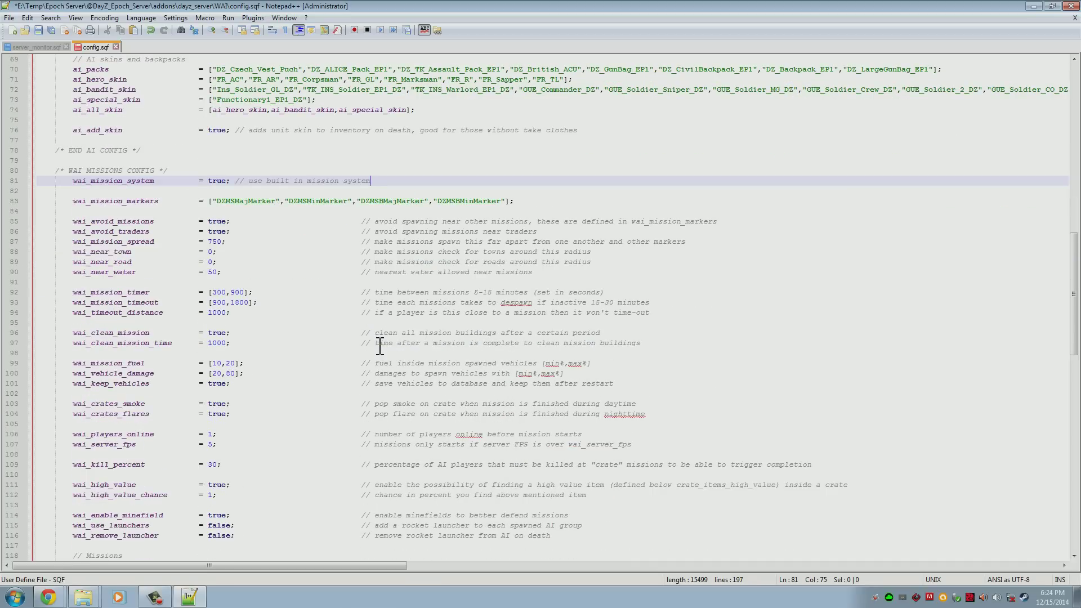
scroll("down", 3)
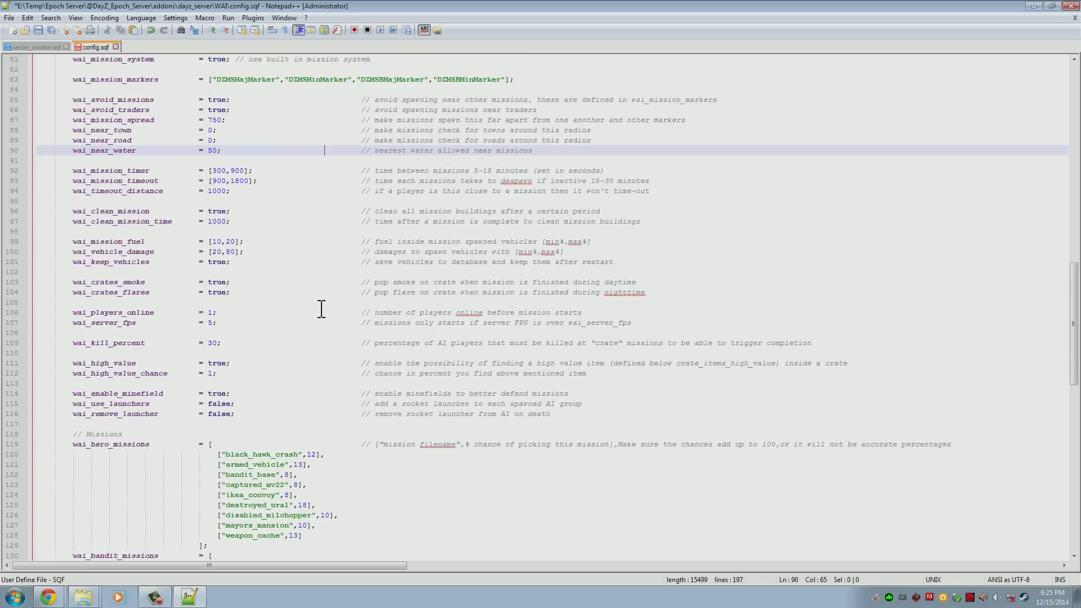
scroll("down", 3)
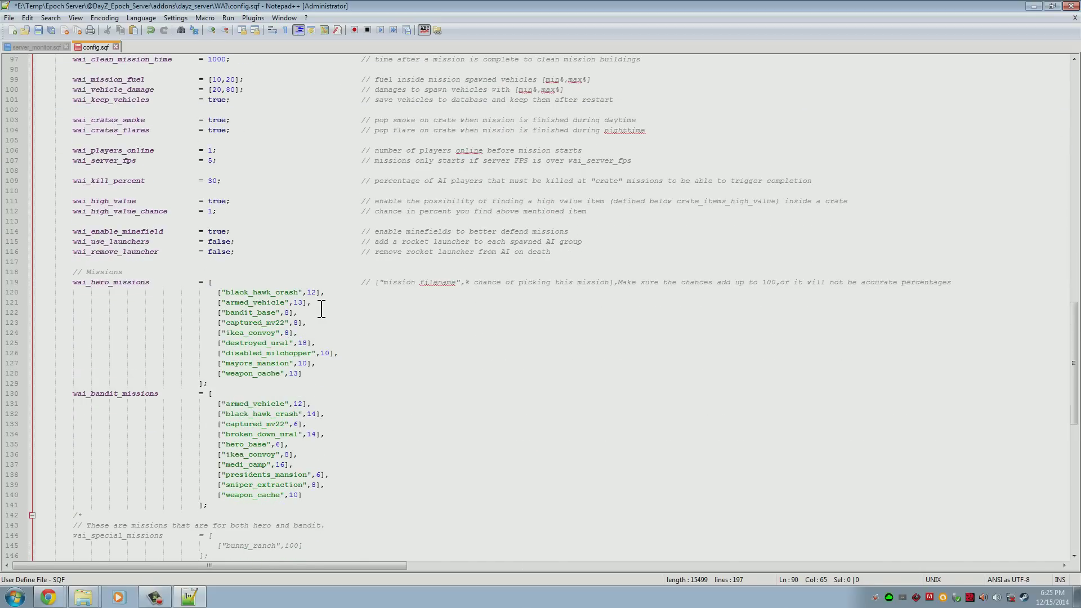
scroll("down", 3)
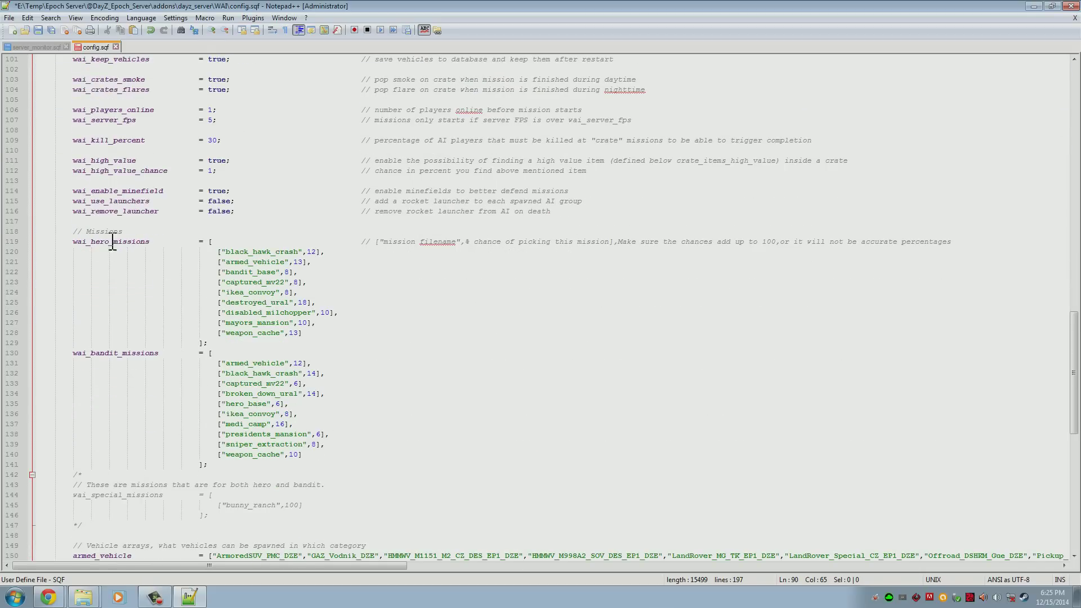
left_click(106, 251)
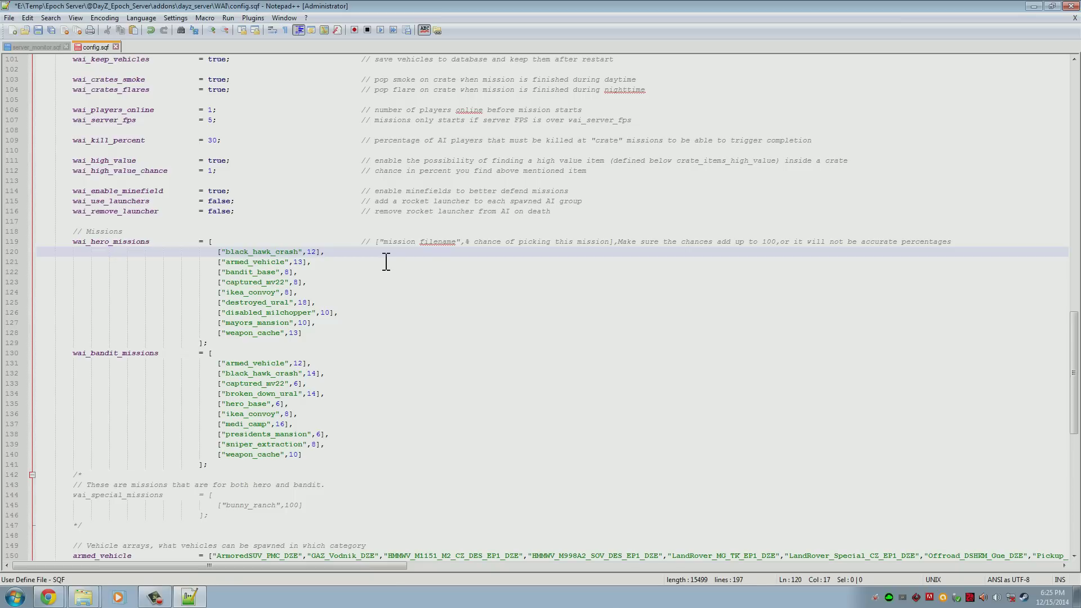
mouse_move(413, 364)
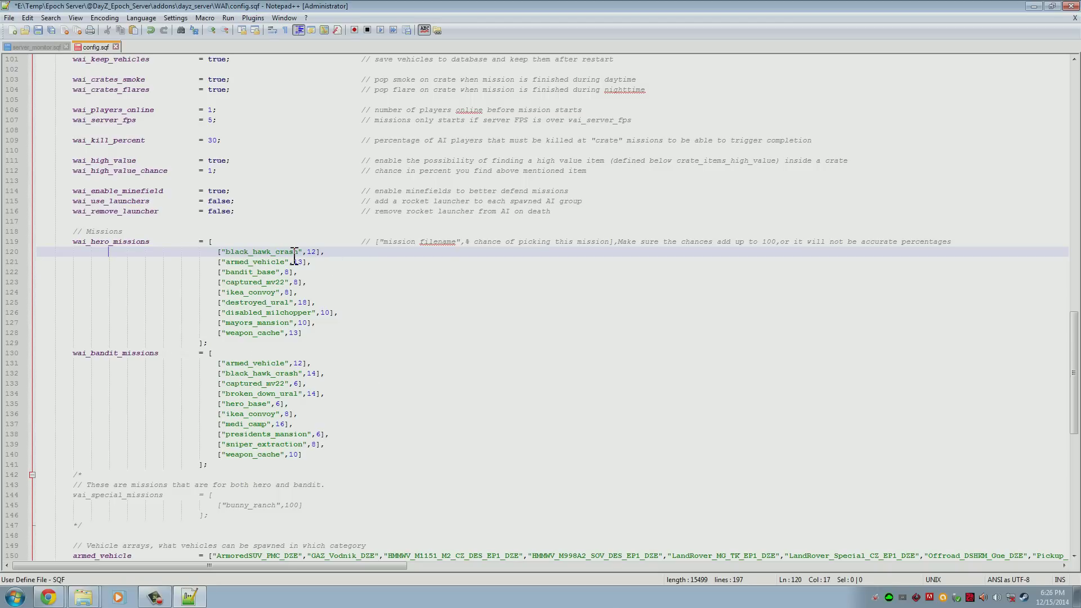
scroll("down", 3)
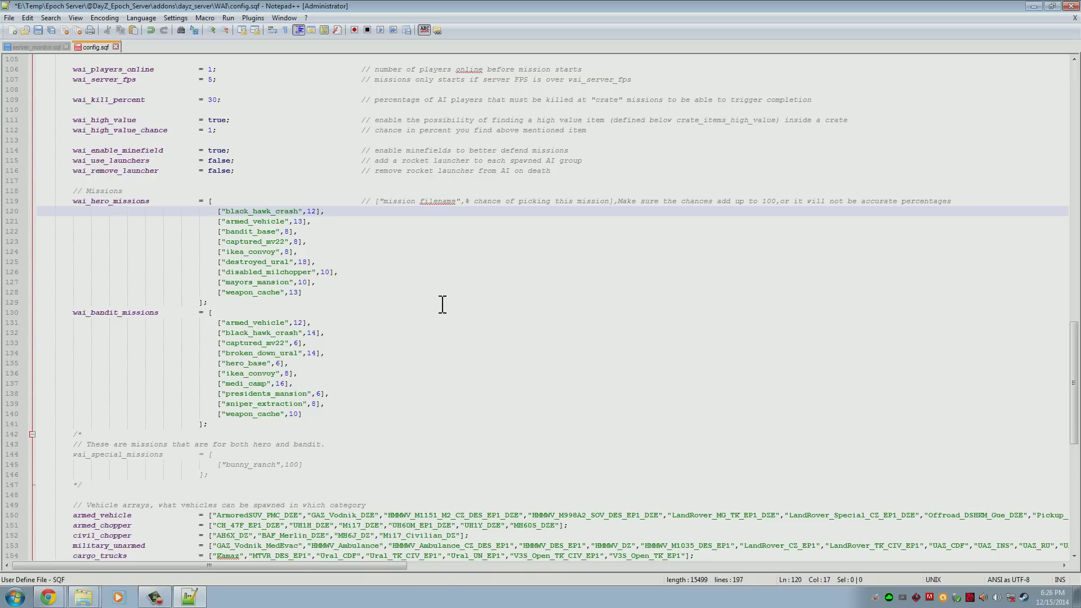
scroll("down", 3)
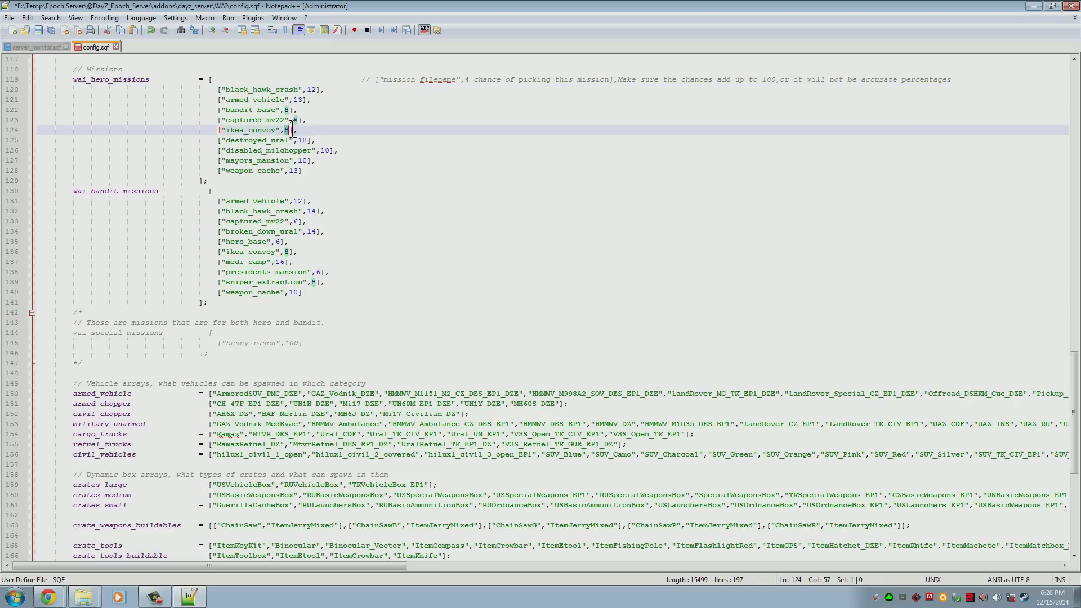
mouse_move(298, 181)
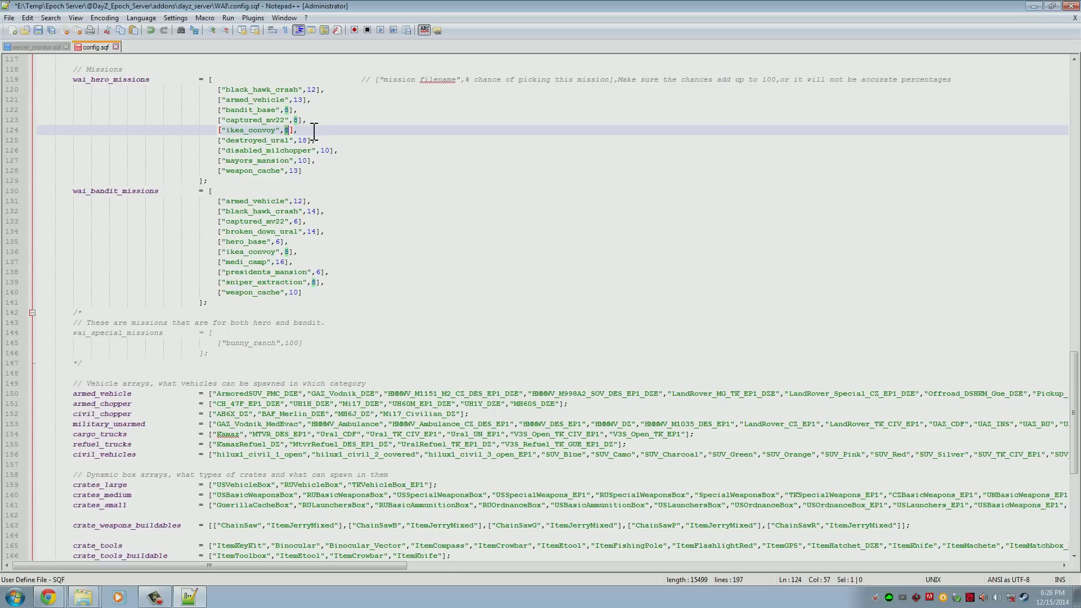
mouse_move(289, 137)
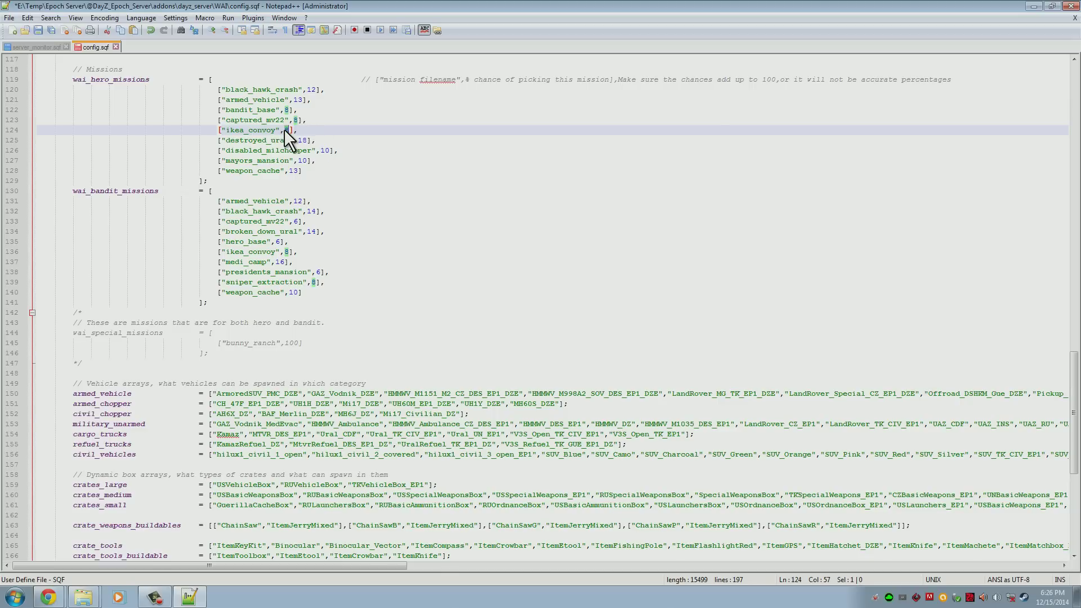
Step: Set ikea_convoy to 10 and destroyed_ural to 16 so hero chances total 100
left_click(302, 140)
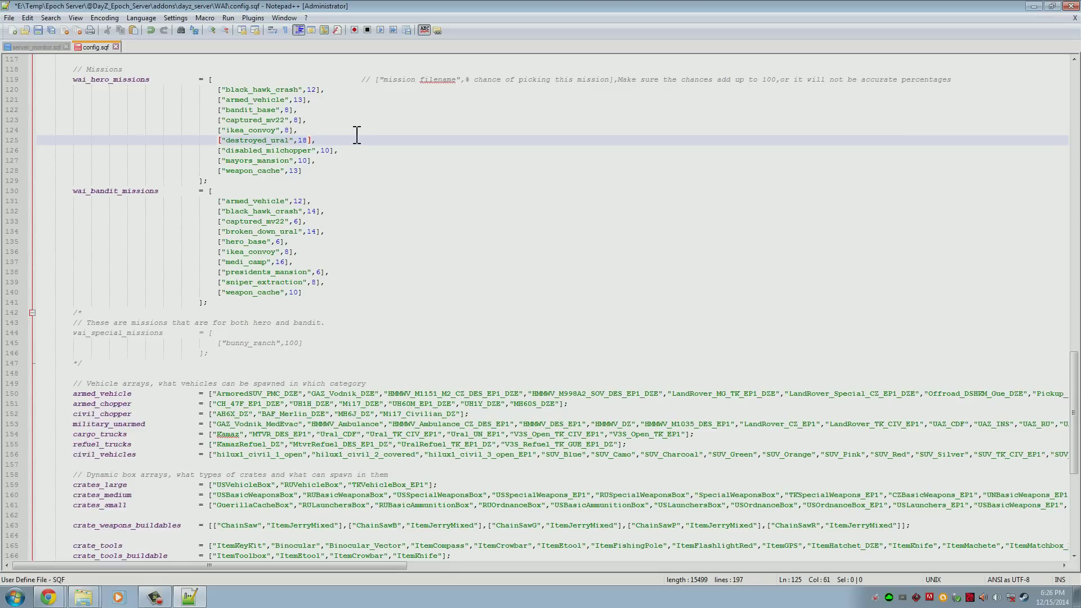
mouse_move(303, 145)
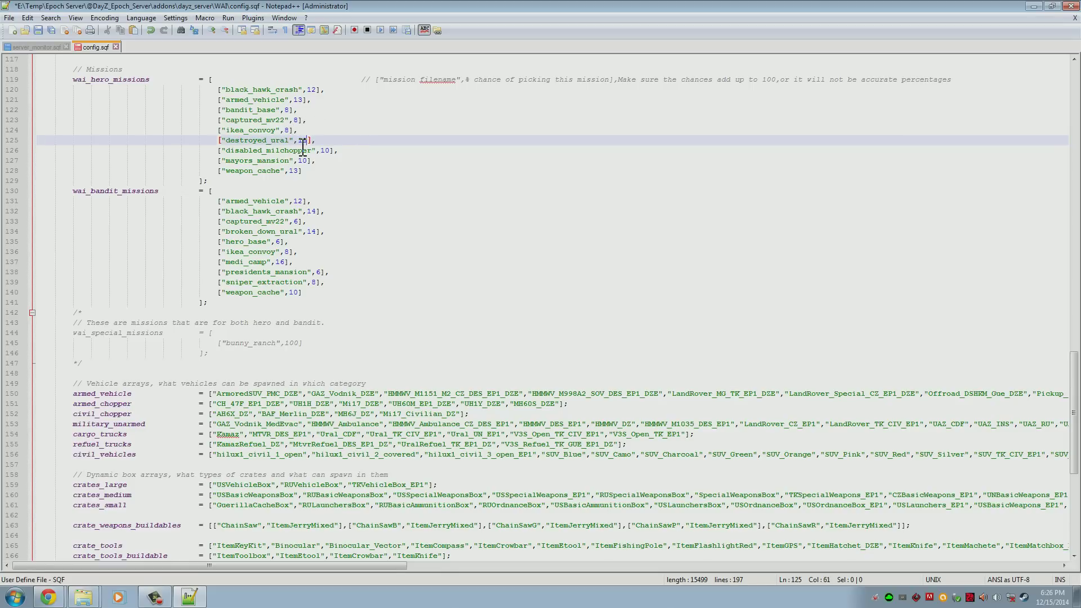
left_click(279, 130)
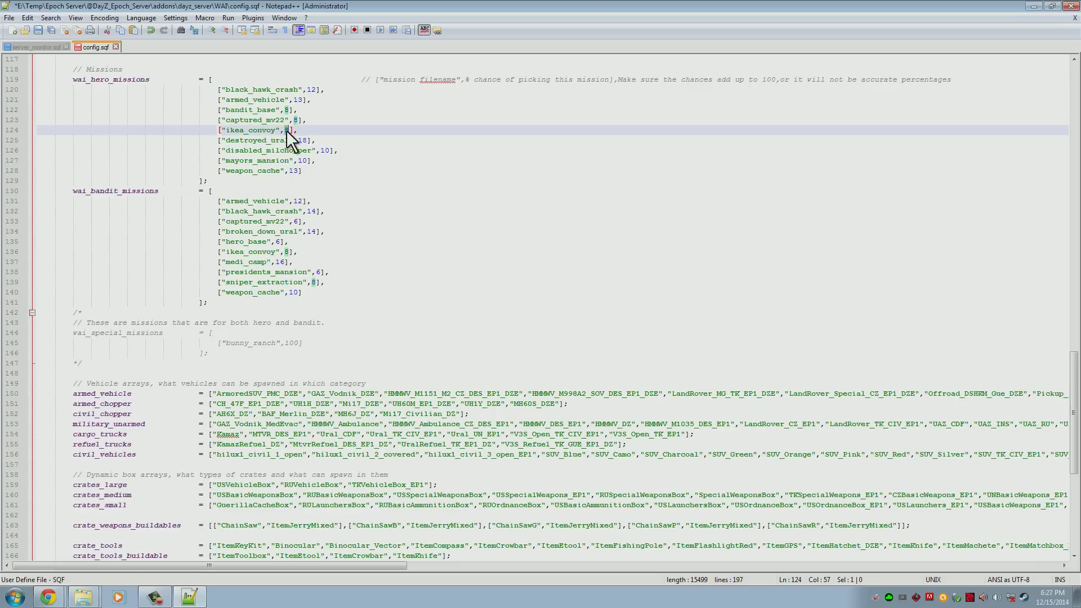
mouse_move(361, 108)
type("10")
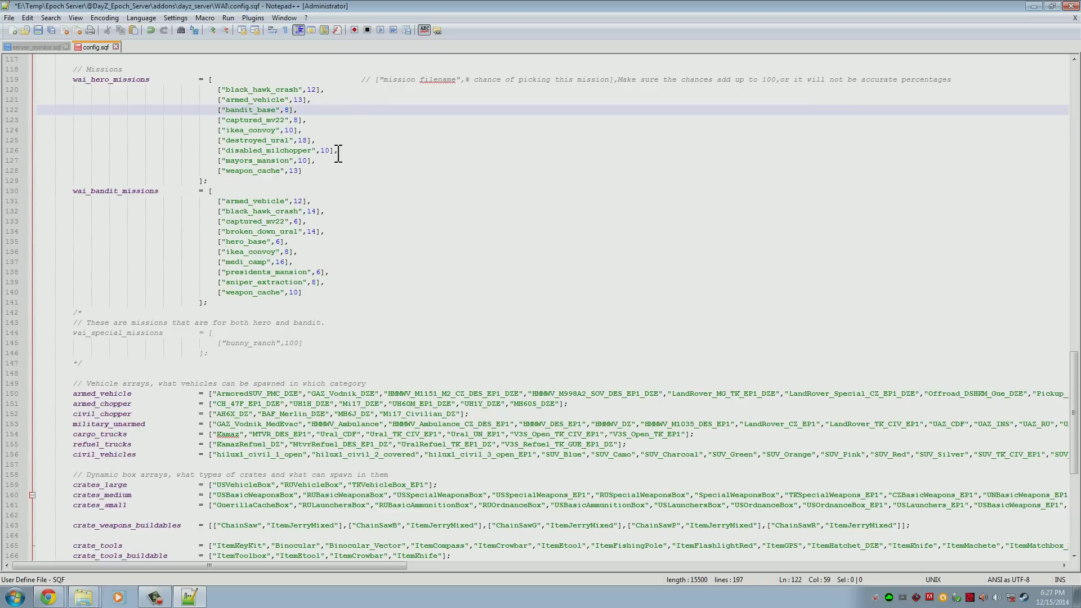
mouse_move(292, 160)
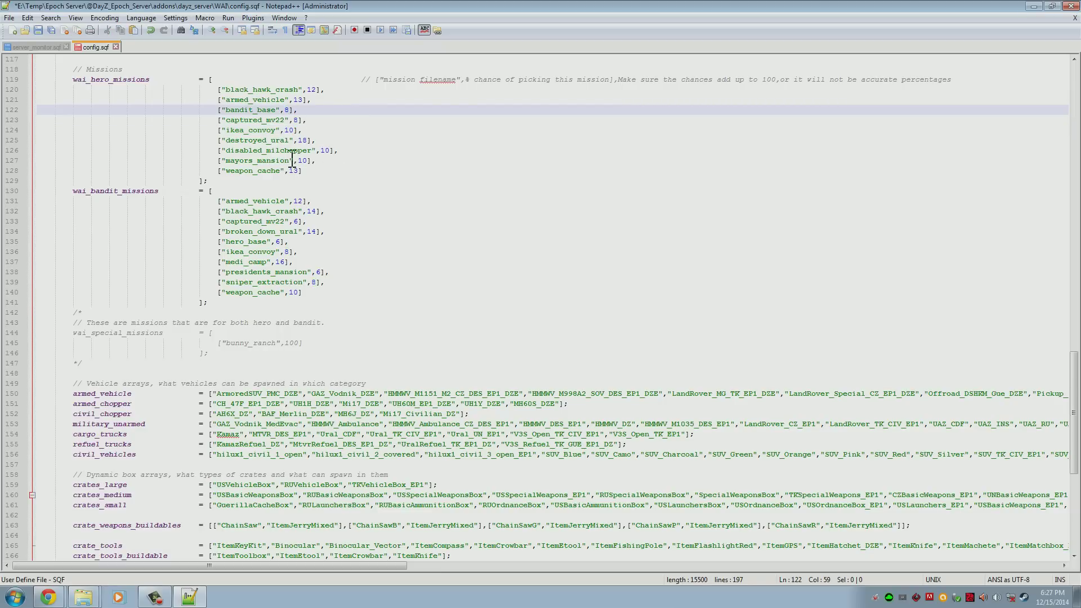
left_click(309, 139)
type("6")
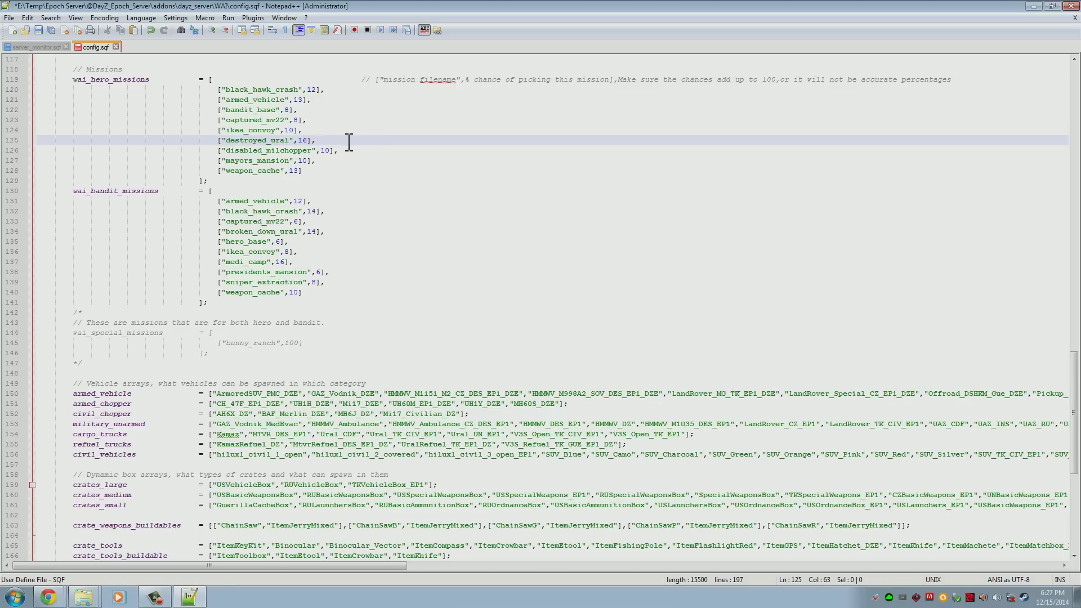
mouse_move(462, 270)
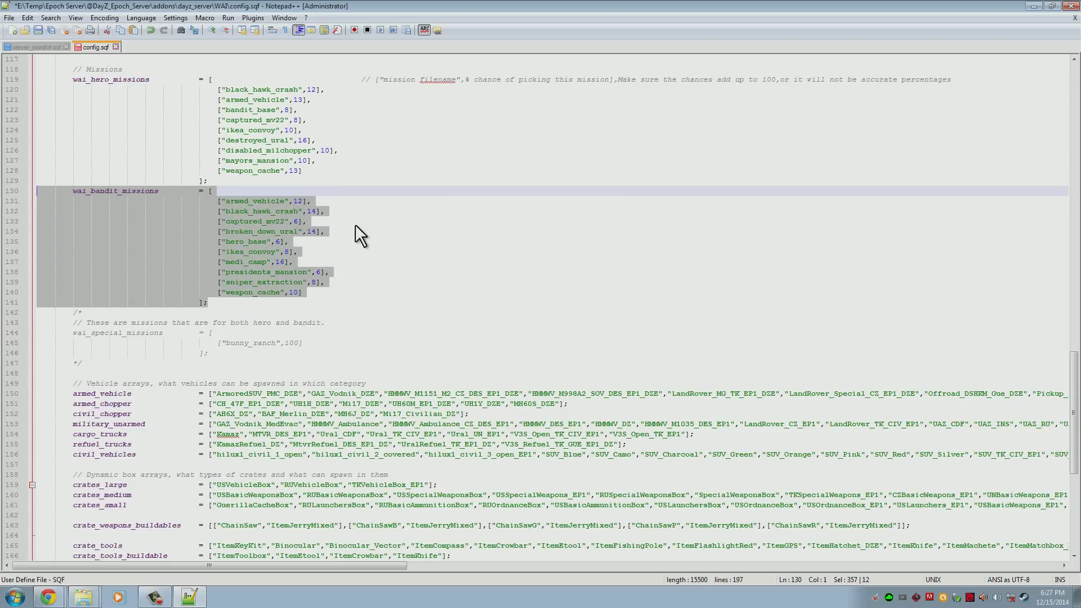
left_click(357, 222)
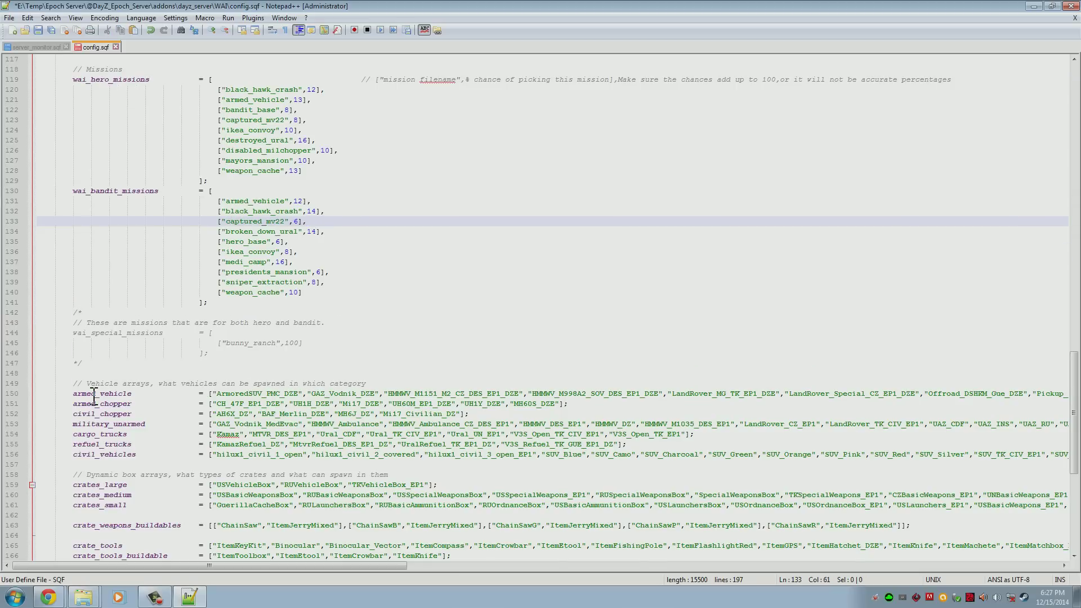
scroll("down", 3)
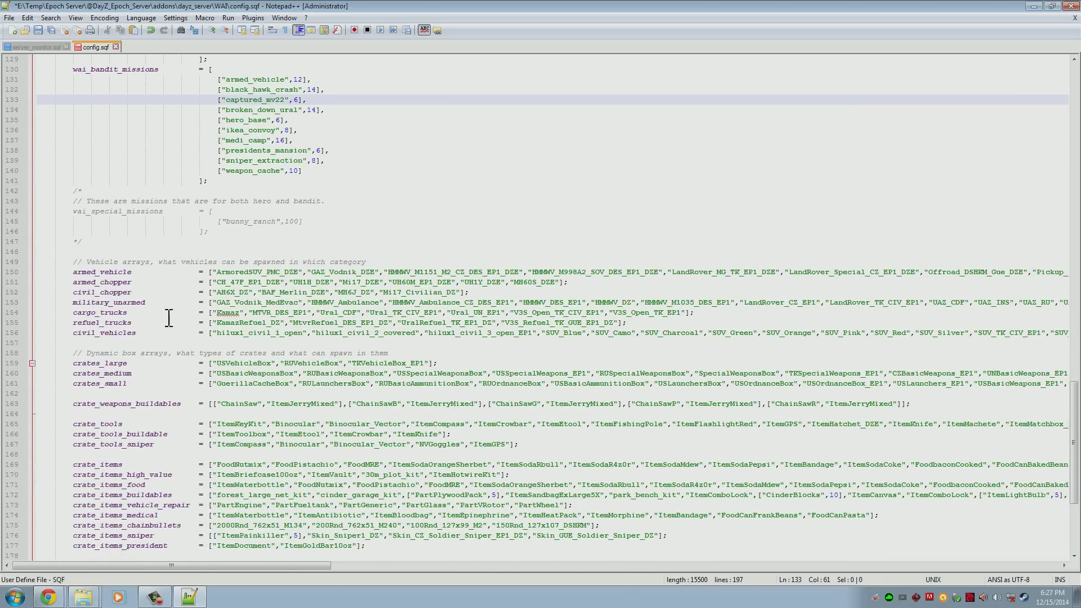
mouse_move(623, 283)
type(",")
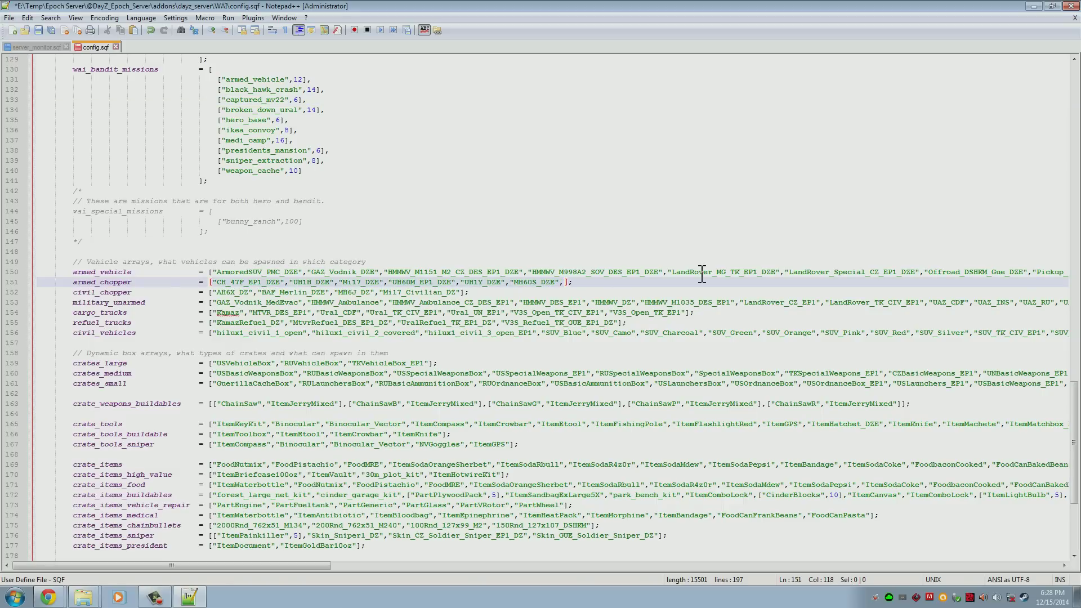
type("\"NAME")
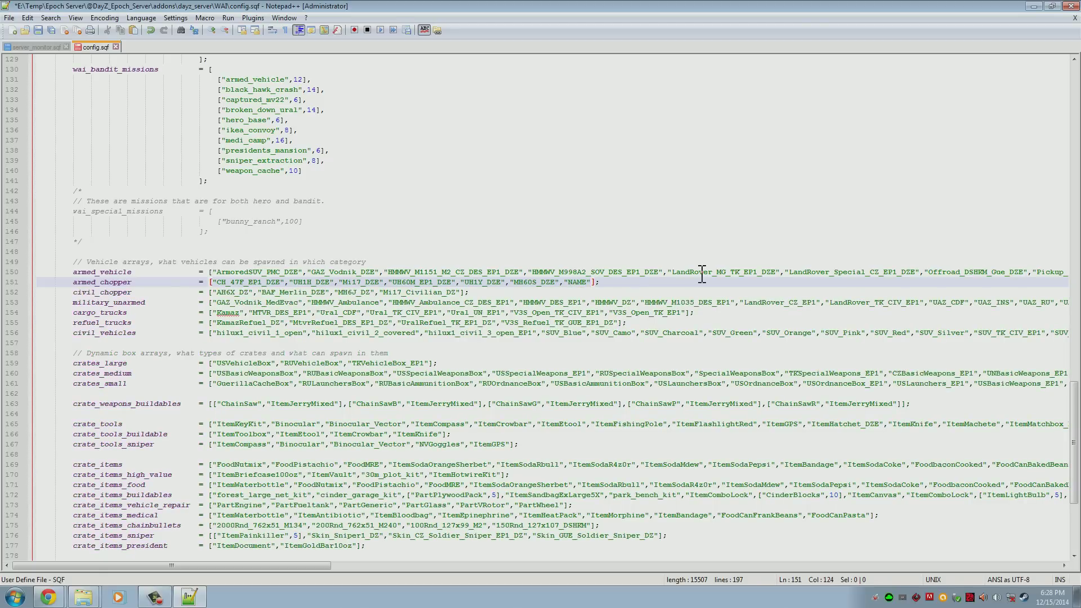
double_click(577, 282)
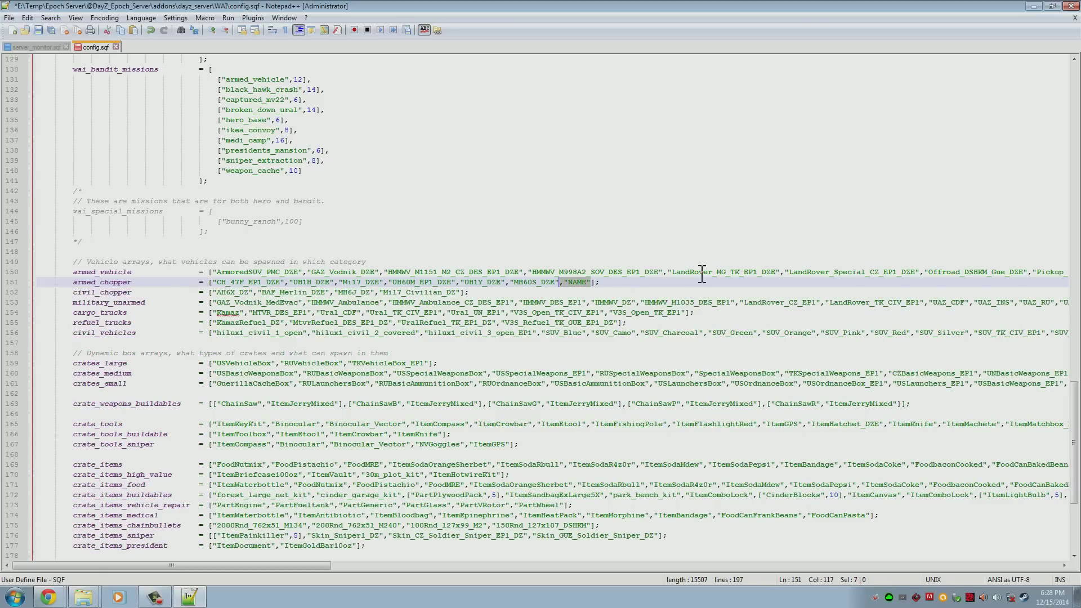
key("Delete")
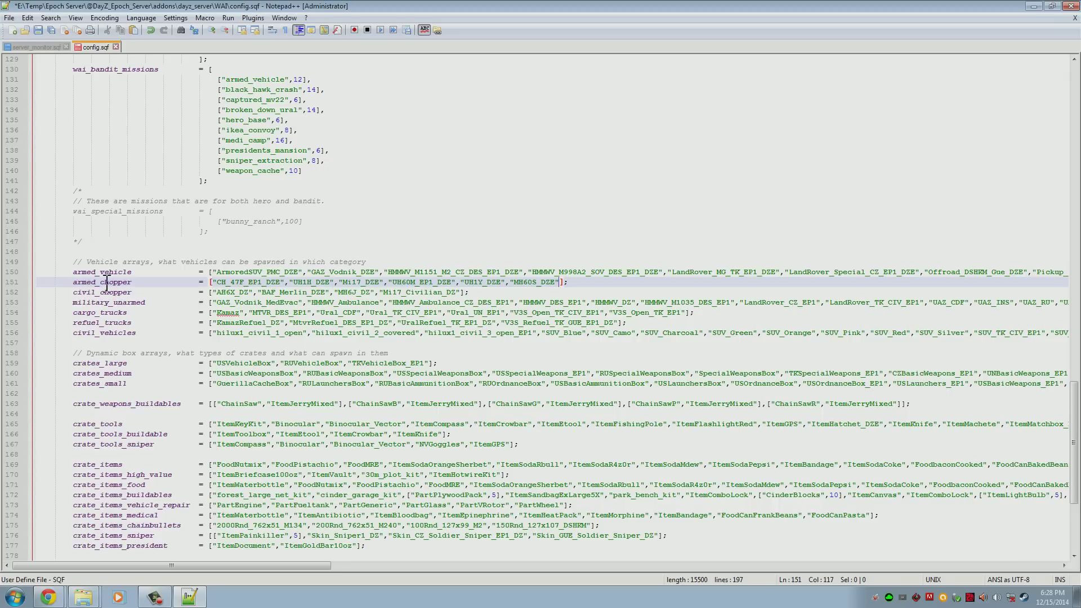
Step: Rewrite cinder_garage_kit in crate_items_buildables as ["cinder_garage_kit",10]
scroll("down", 3)
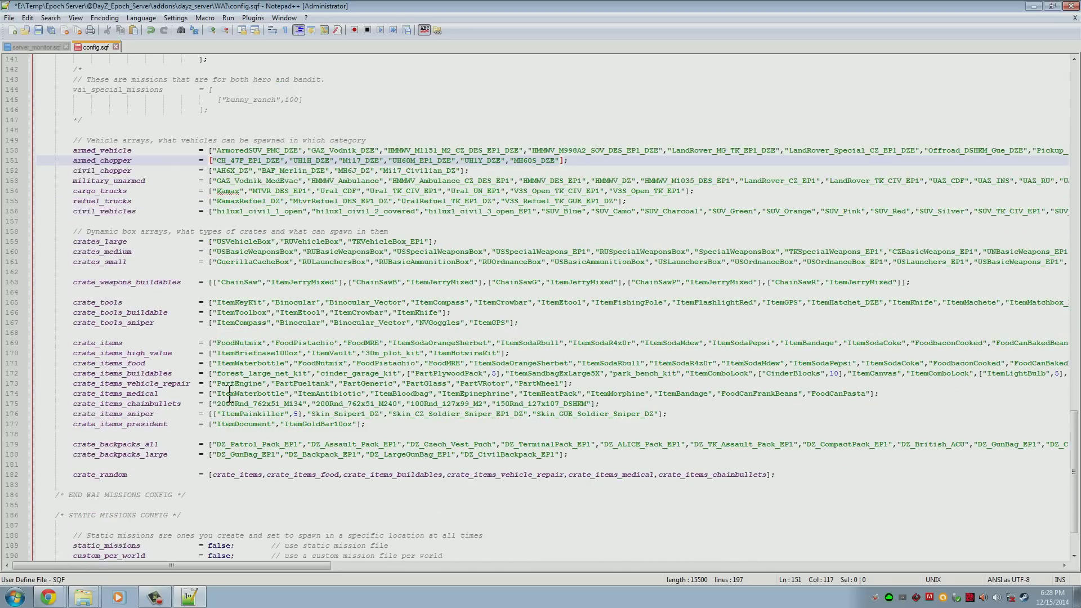
mouse_move(727, 364)
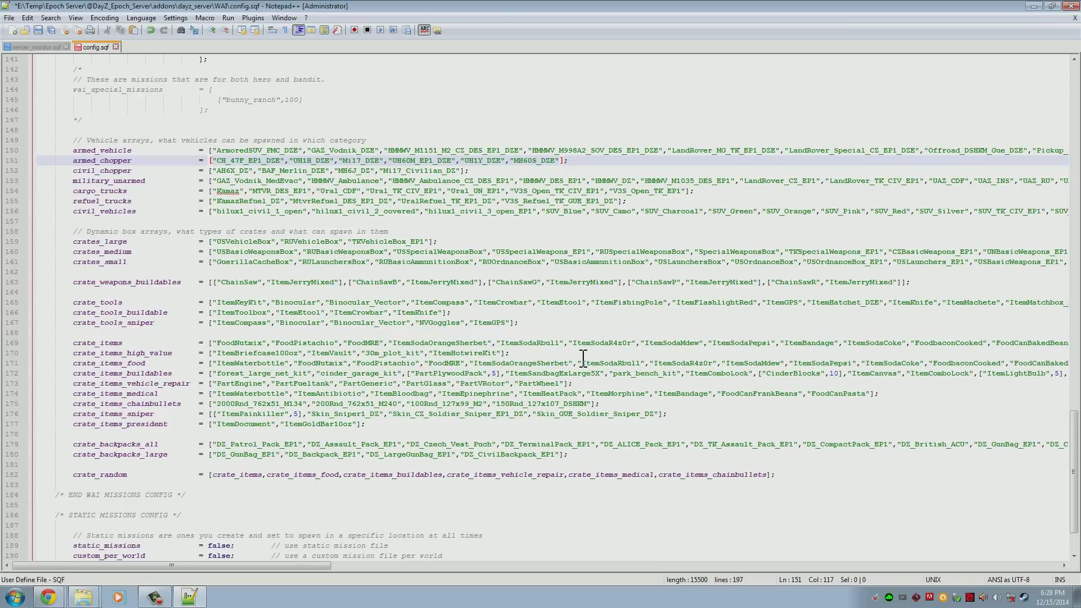
mouse_move(735, 380)
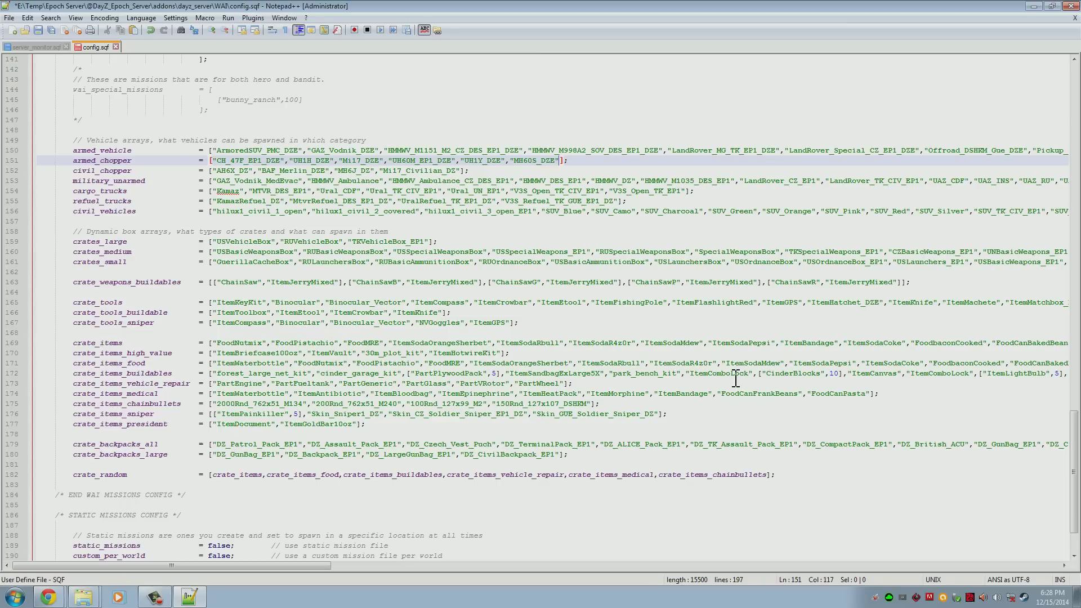
left_click(412, 373)
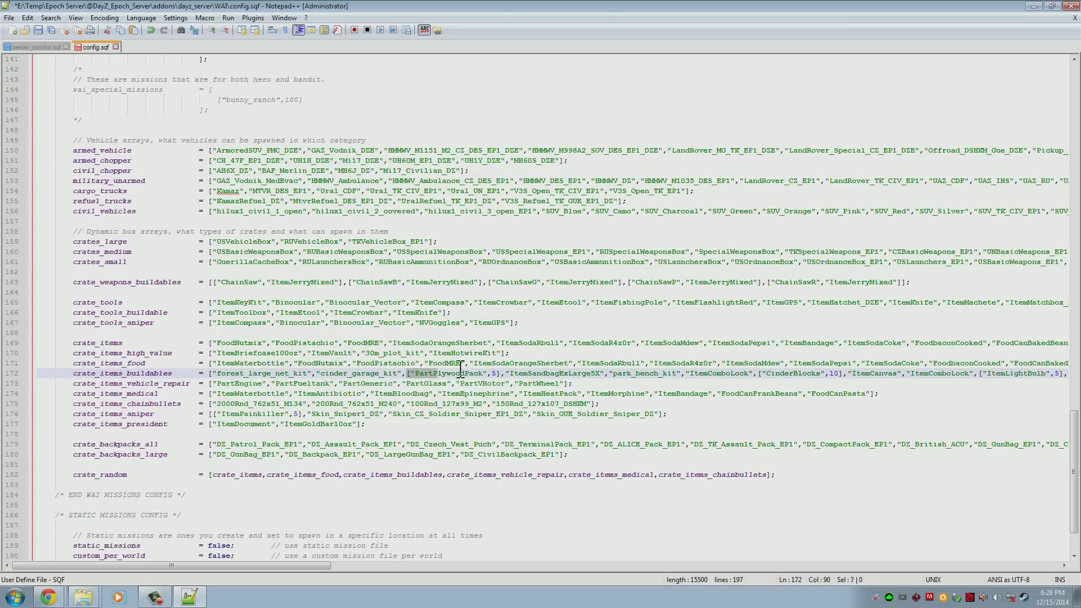
left_click(428, 383)
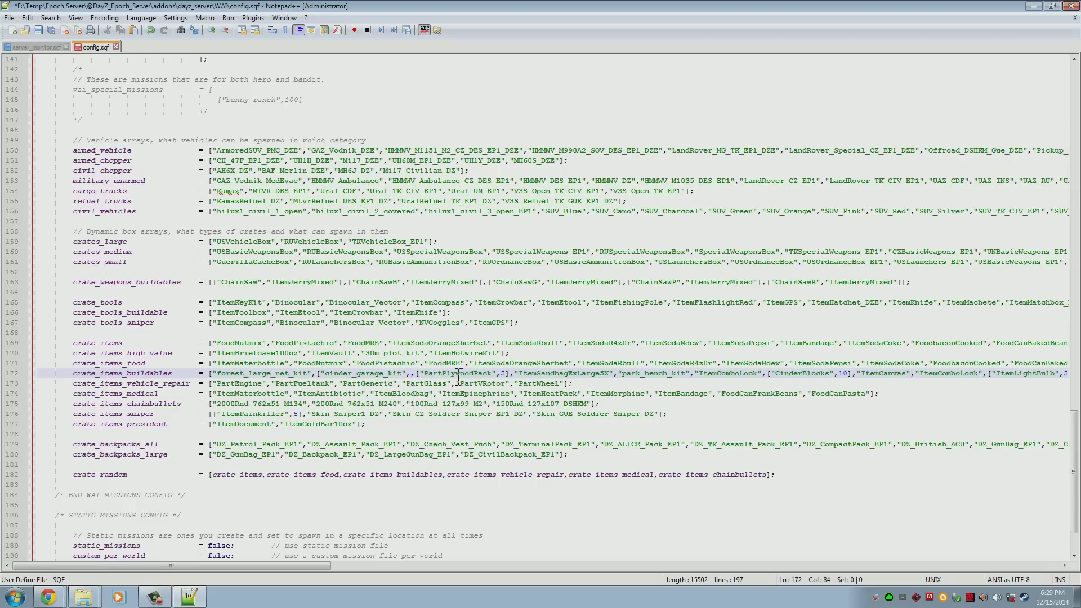
type("10]")
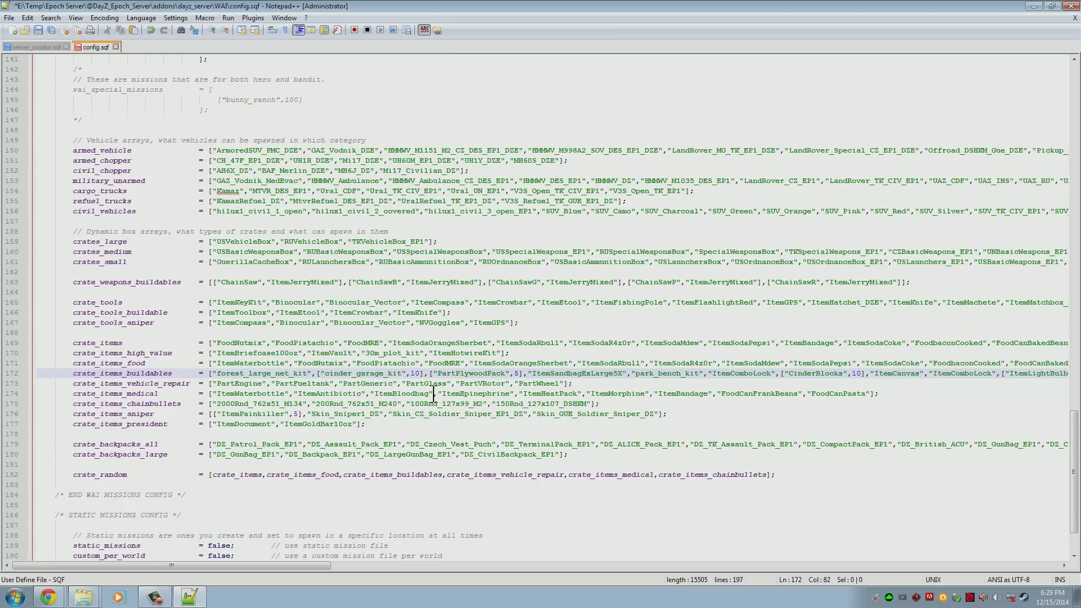
scroll("down", 3)
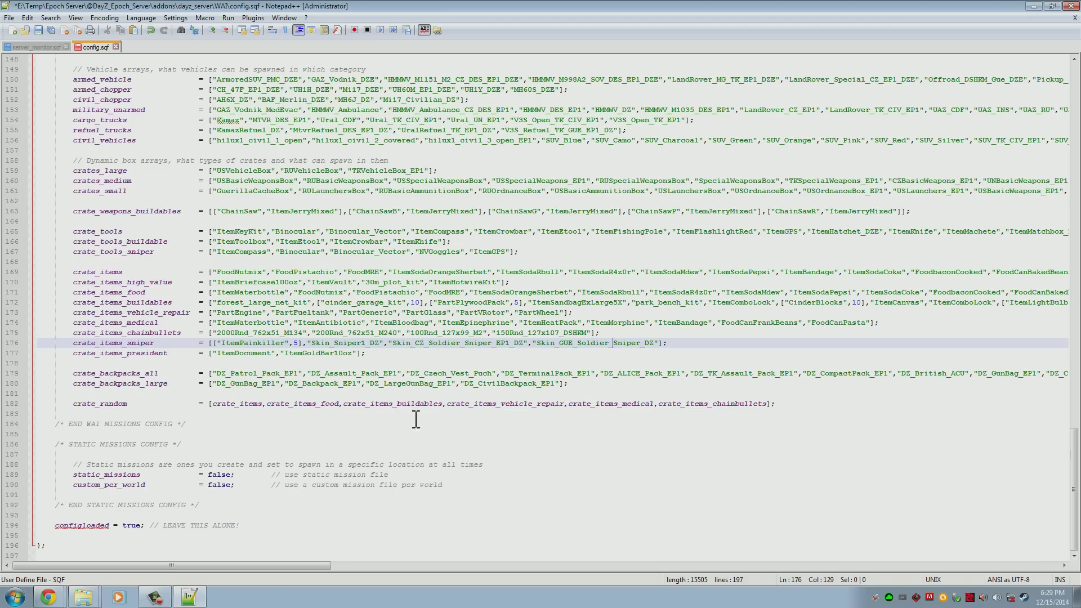
scroll("up", 3)
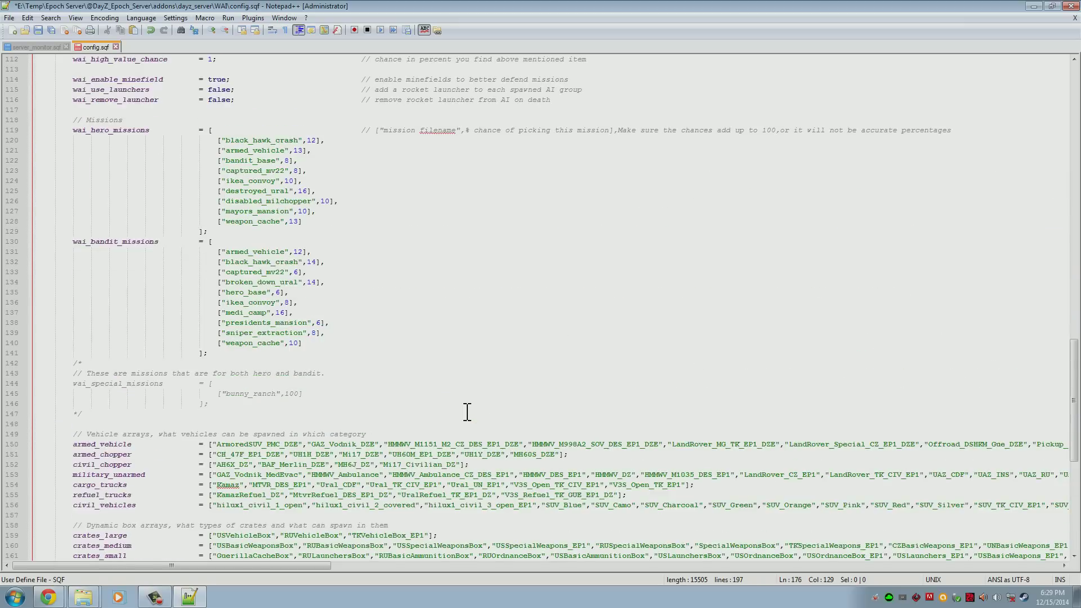
scroll("up", 3)
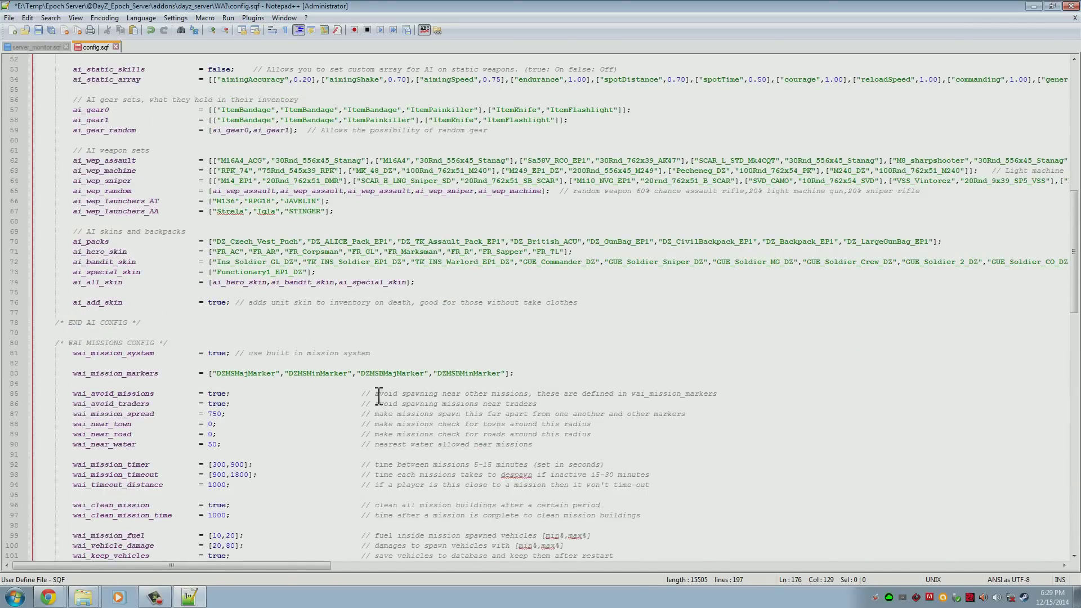
mouse_move(321, 398)
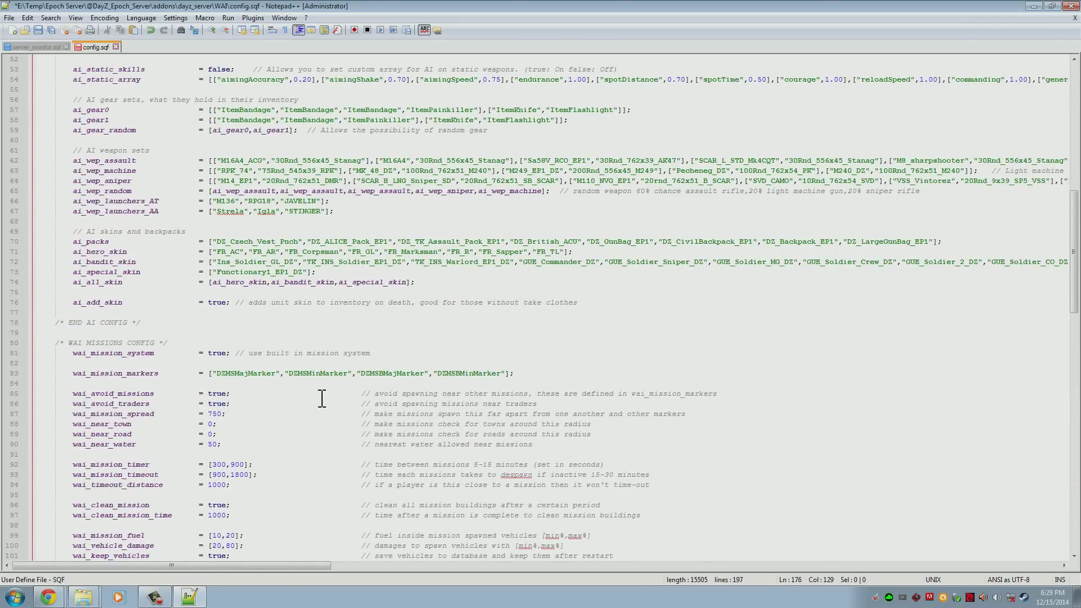
scroll("up", 3)
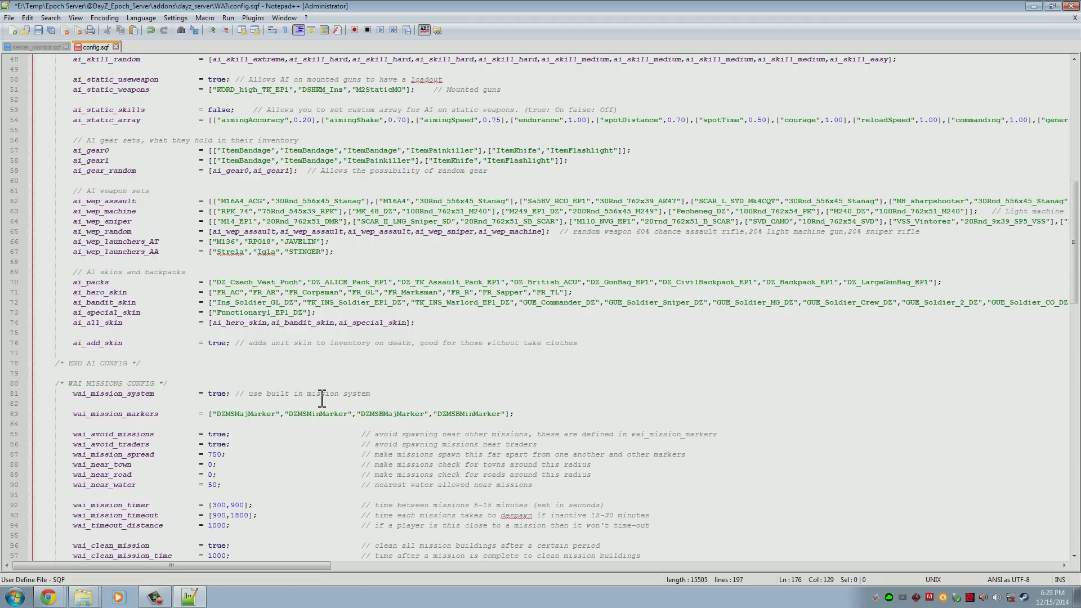
left_click(788, 424)
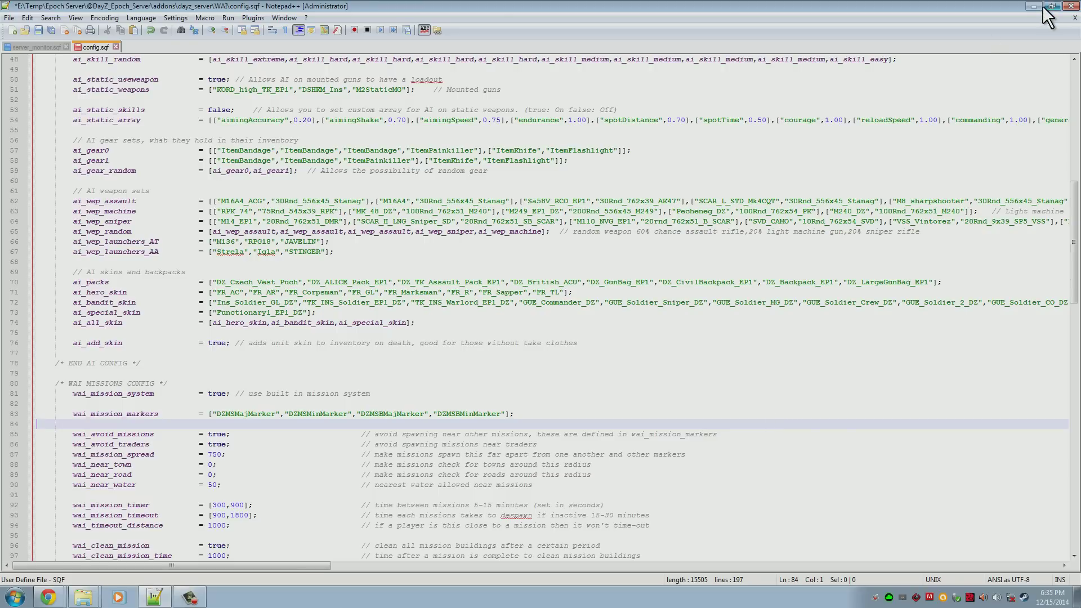
Step: Close the config and rename the old dayz_server.pbo in addons to dayz_server_BACKUP2
left_click(1033, 7)
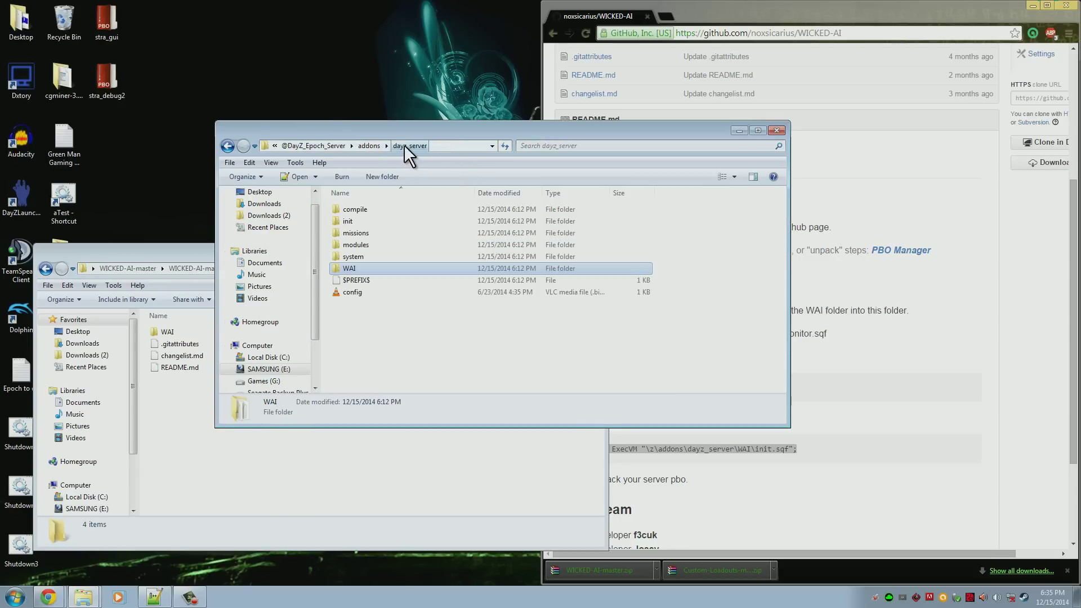
left_click(370, 146)
type("dayz_server_BACKUP")
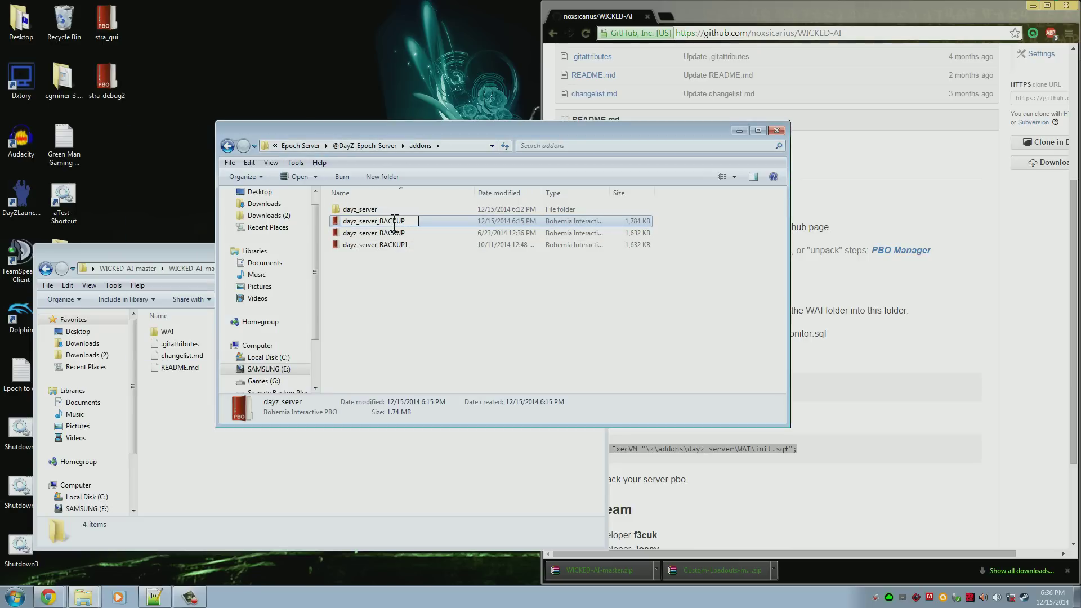
key("Return")
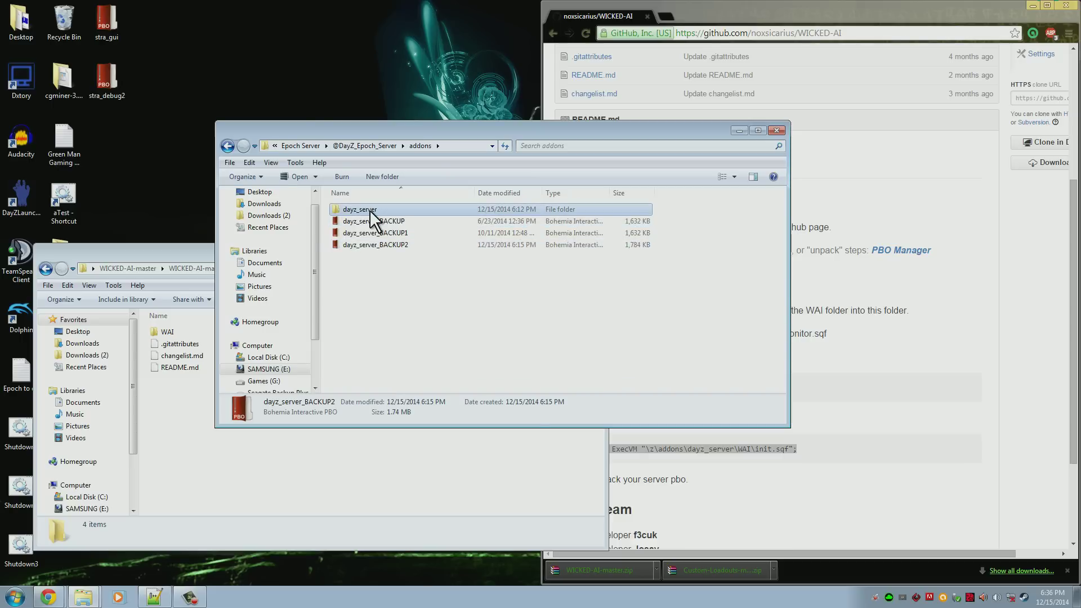
Step: Pack the dayz_server folder into a fresh dayz_server.pbo with PBO Manager
right_click(359, 210)
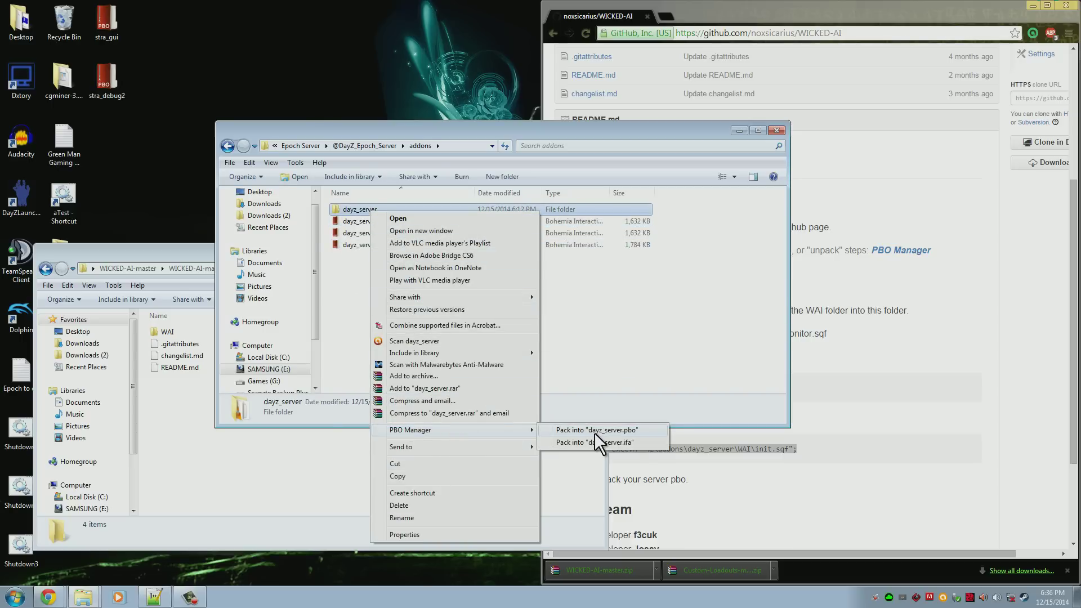
left_click(594, 429)
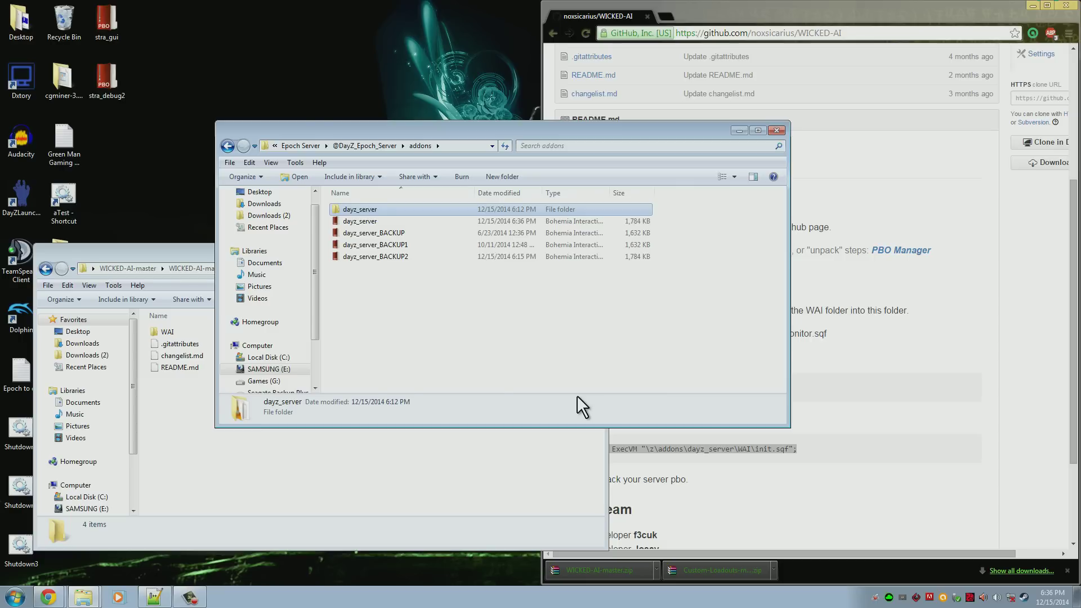
mouse_move(480, 257)
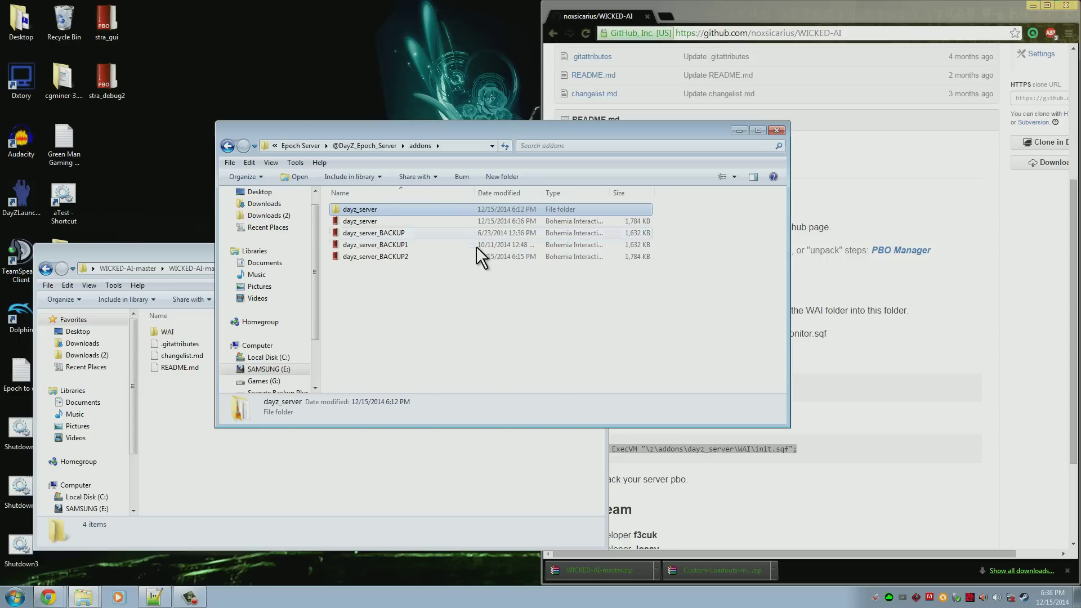